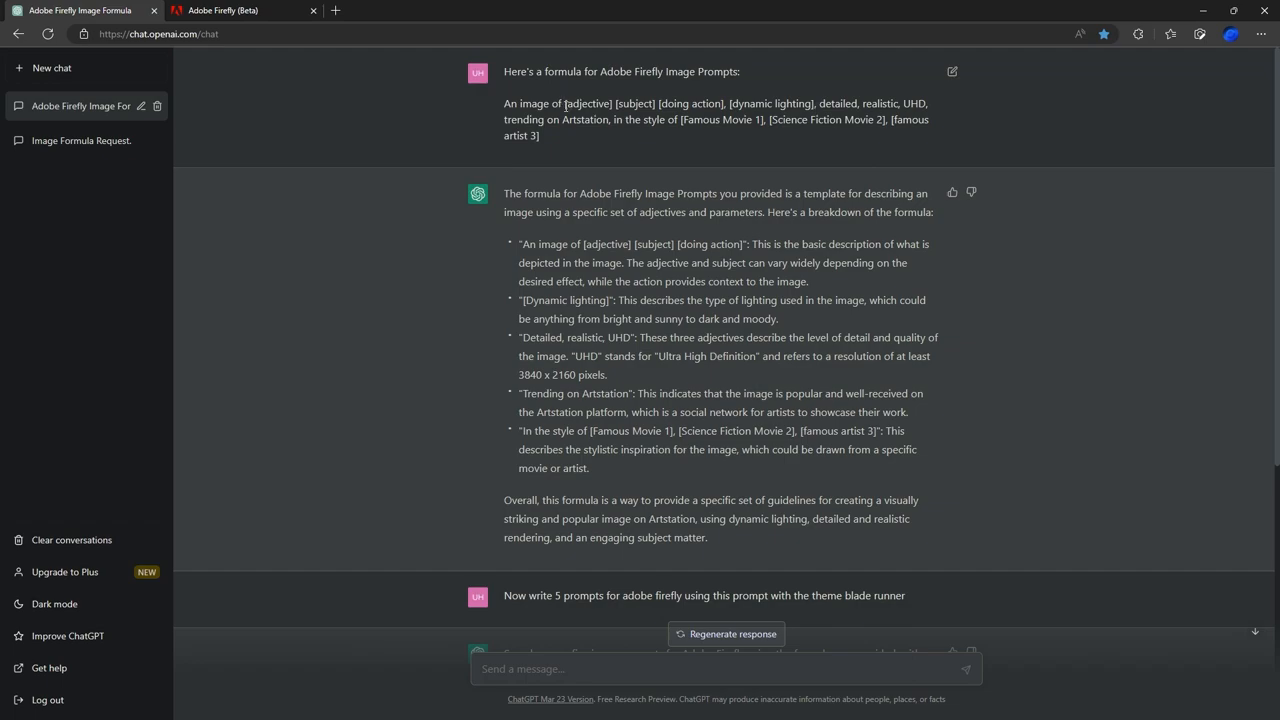
Step: Highlight the [adjective], [subject] and other placeholders in the ChatGPT prompt formula
double_click(596, 104)
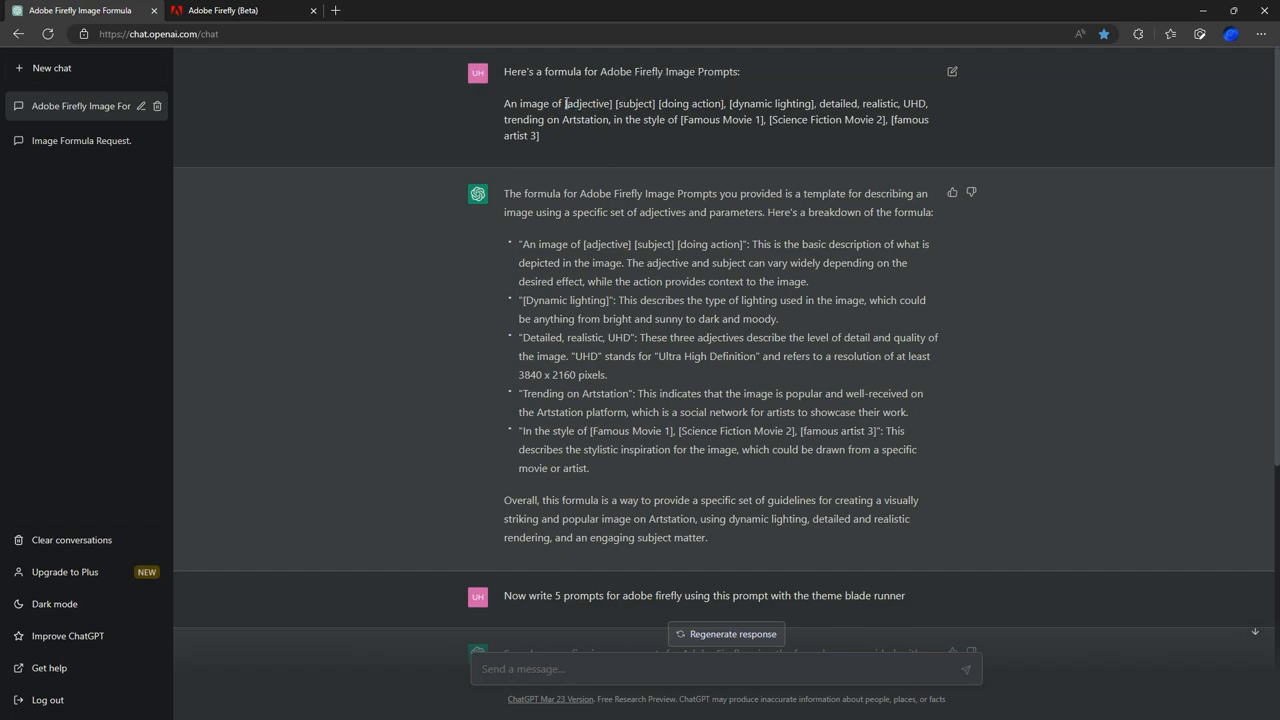
double_click(592, 104)
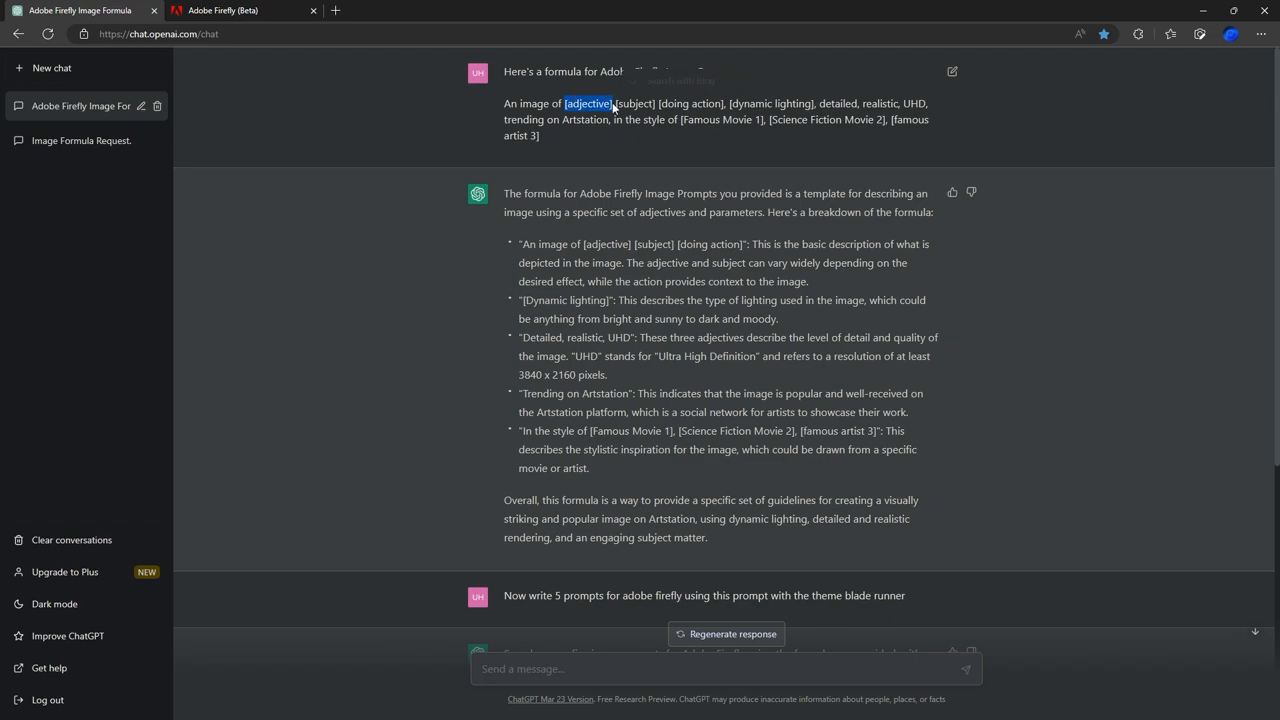
double_click(636, 104)
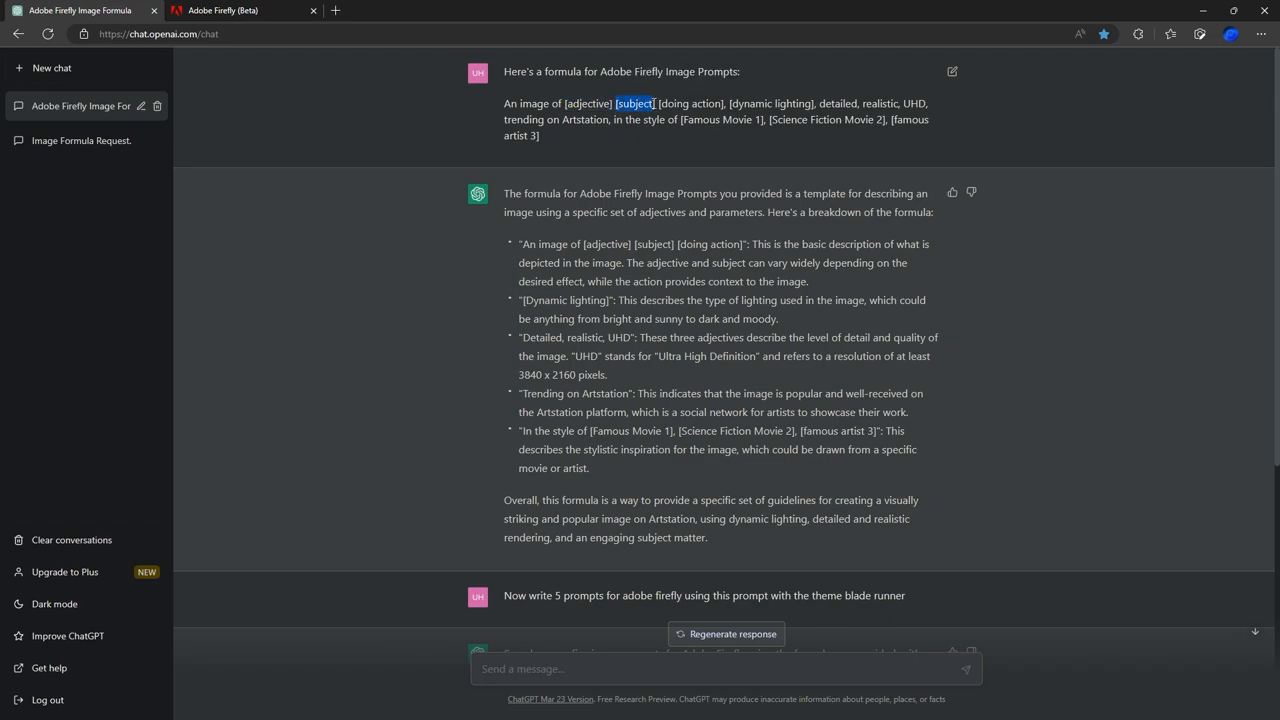
double_click(592, 104)
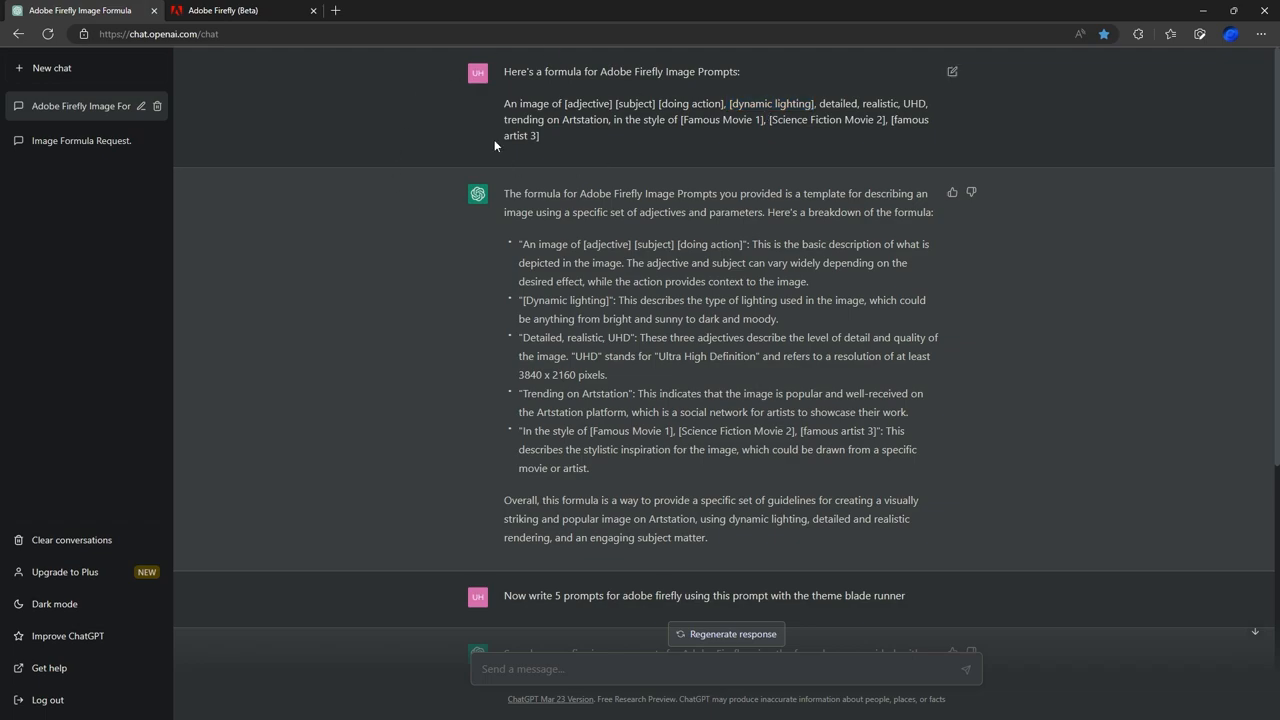
mouse_move(586, 126)
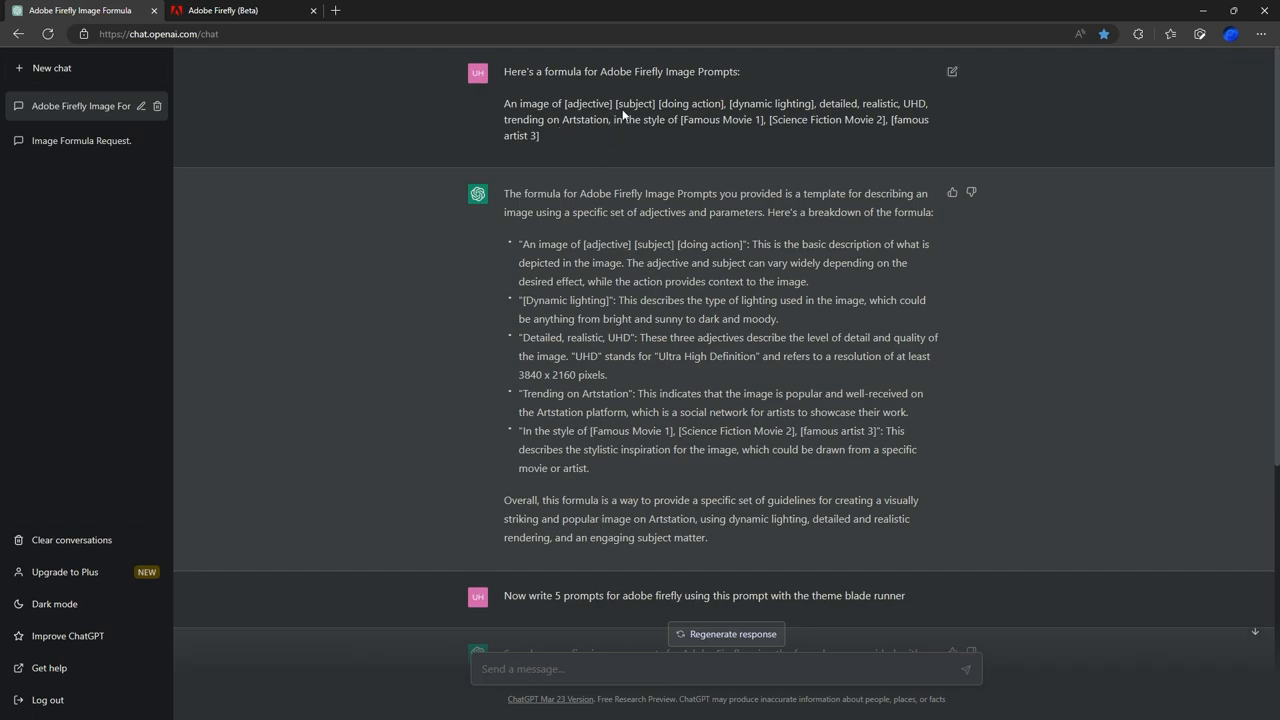
Step: Review the five generated Blade Runner prompts, briefly selecting the first one
scroll("down", 3)
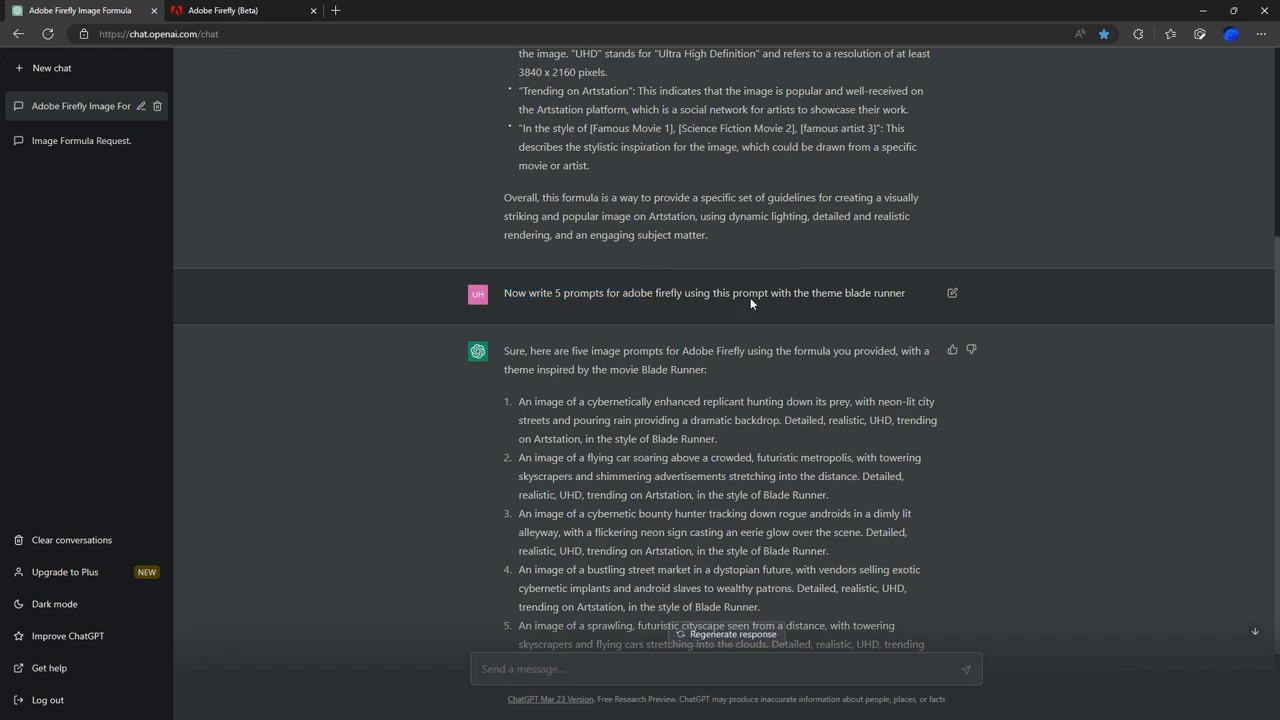
mouse_move(538, 270)
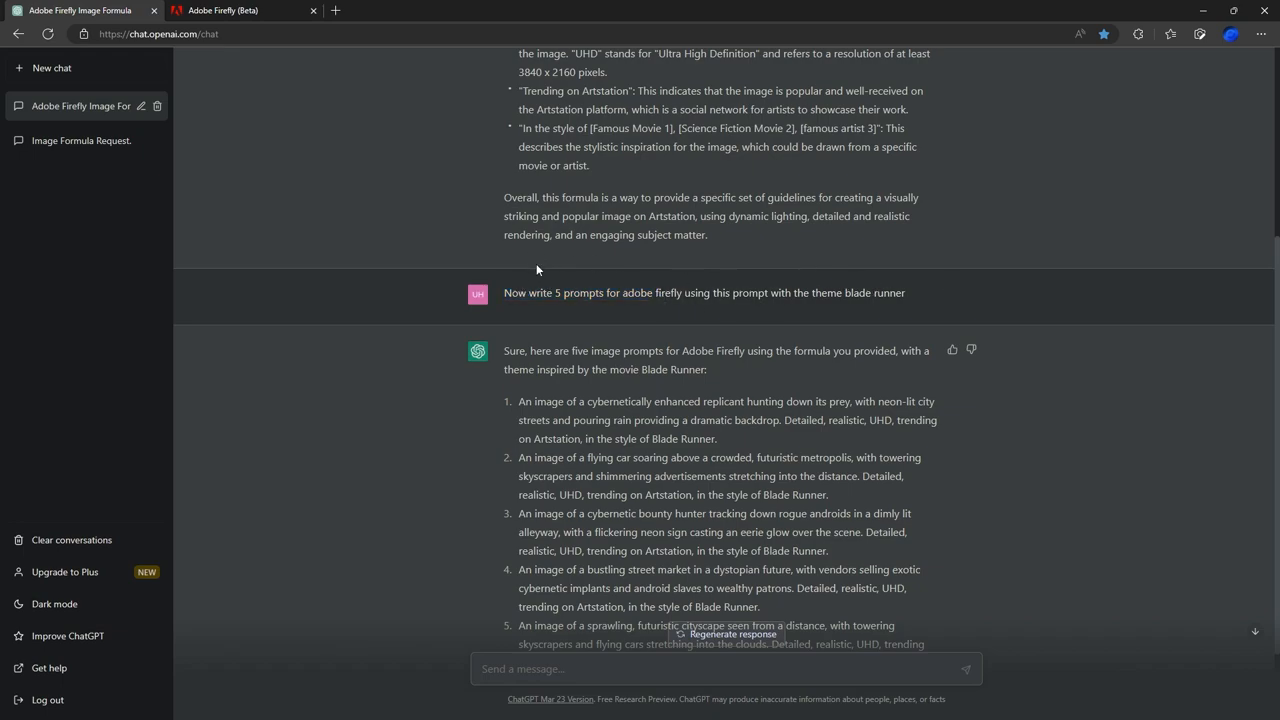
double_click(528, 292)
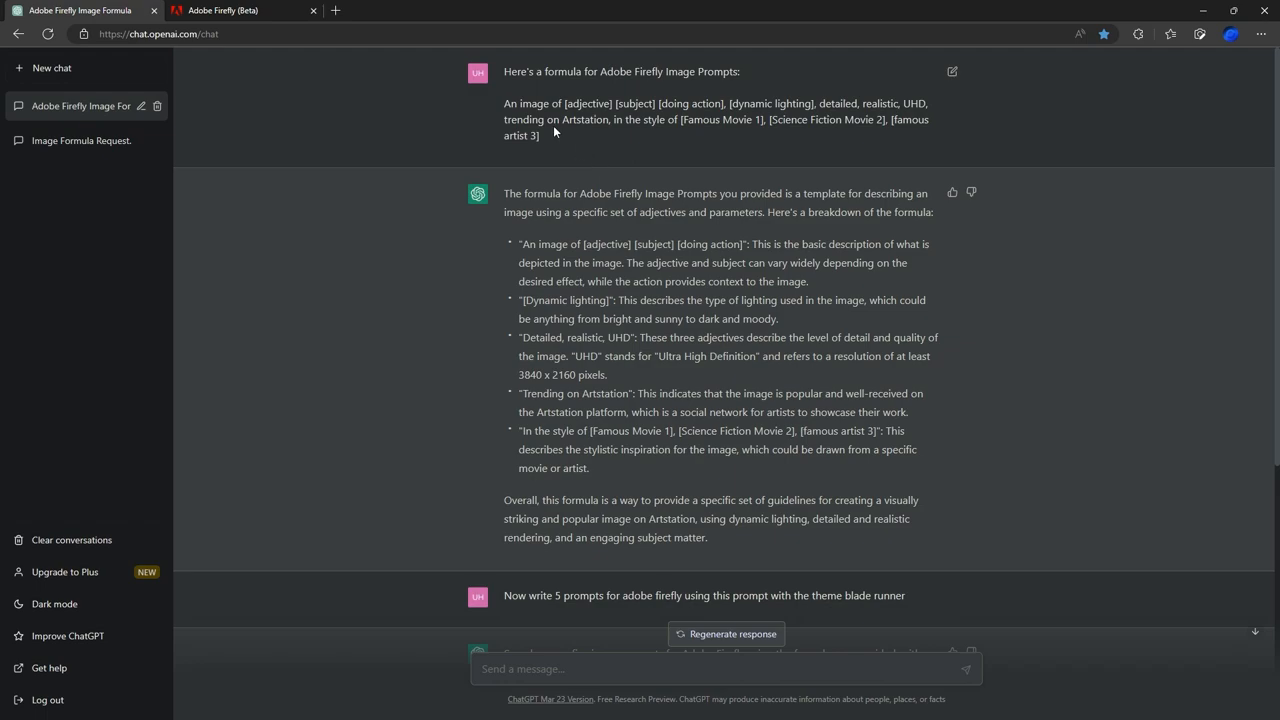
mouse_move(550, 136)
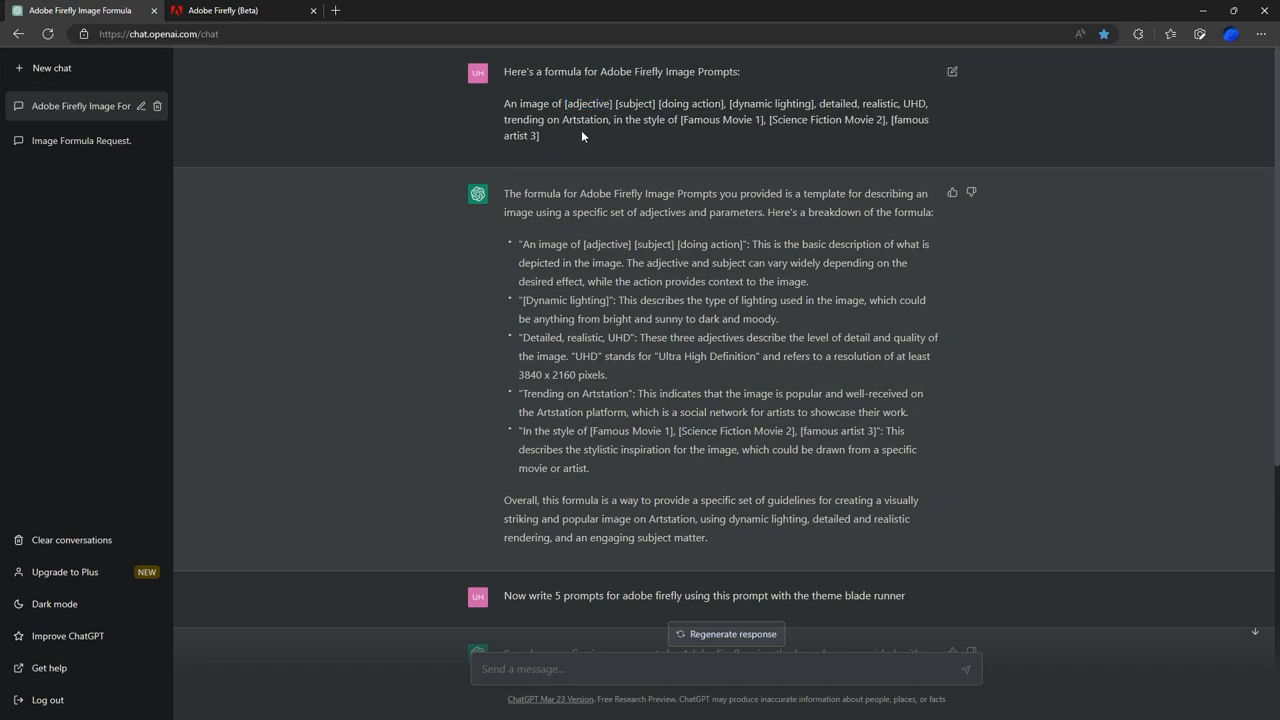
scroll("down", 3)
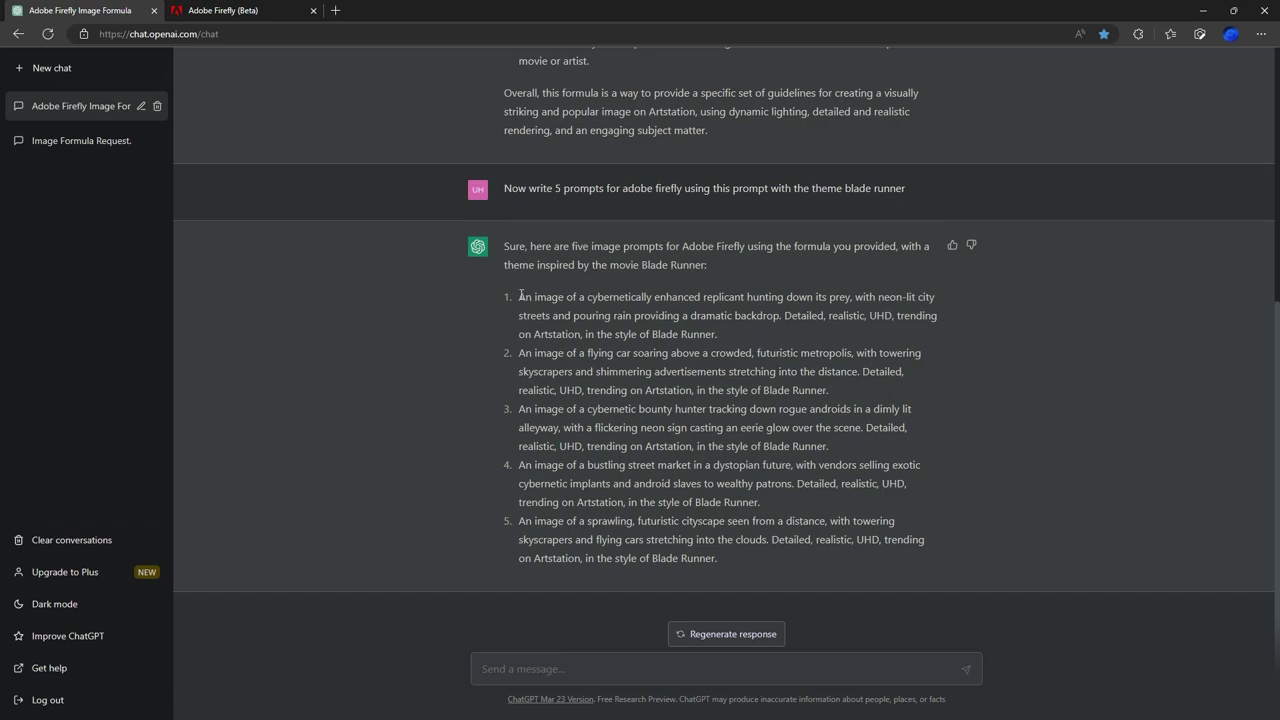
left_click_drag(520, 296, 760, 316)
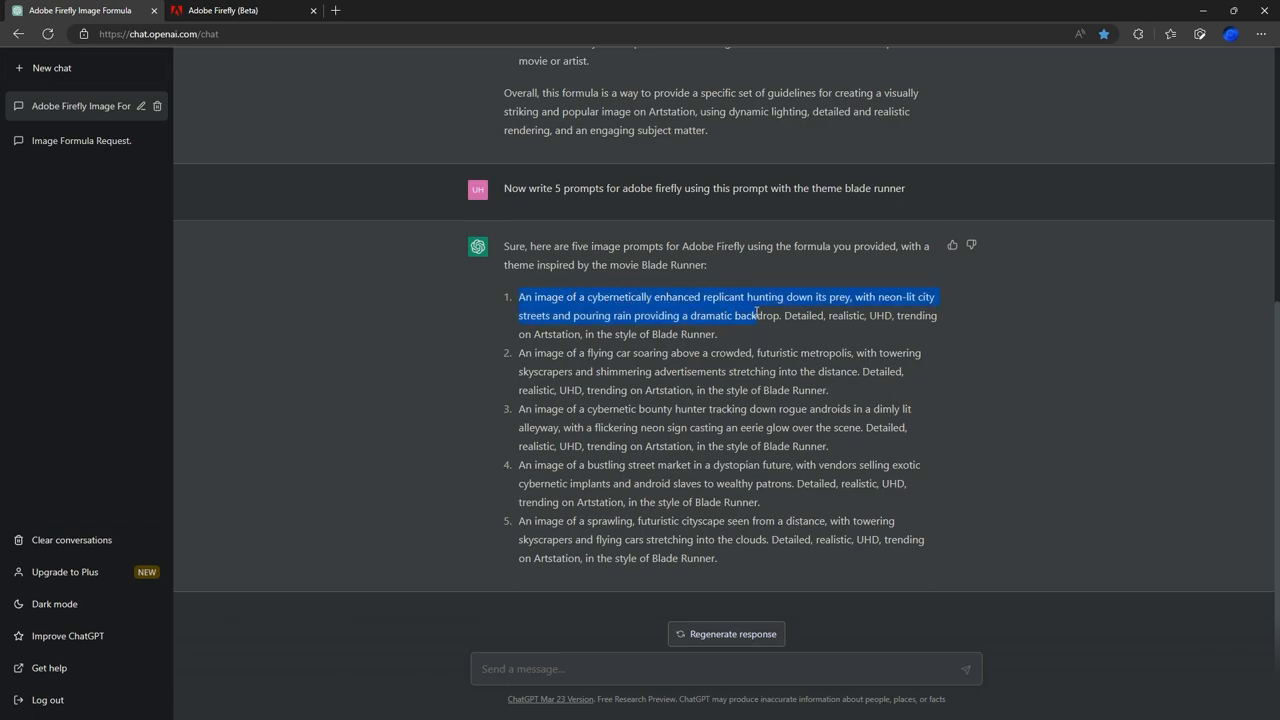
left_click(512, 352)
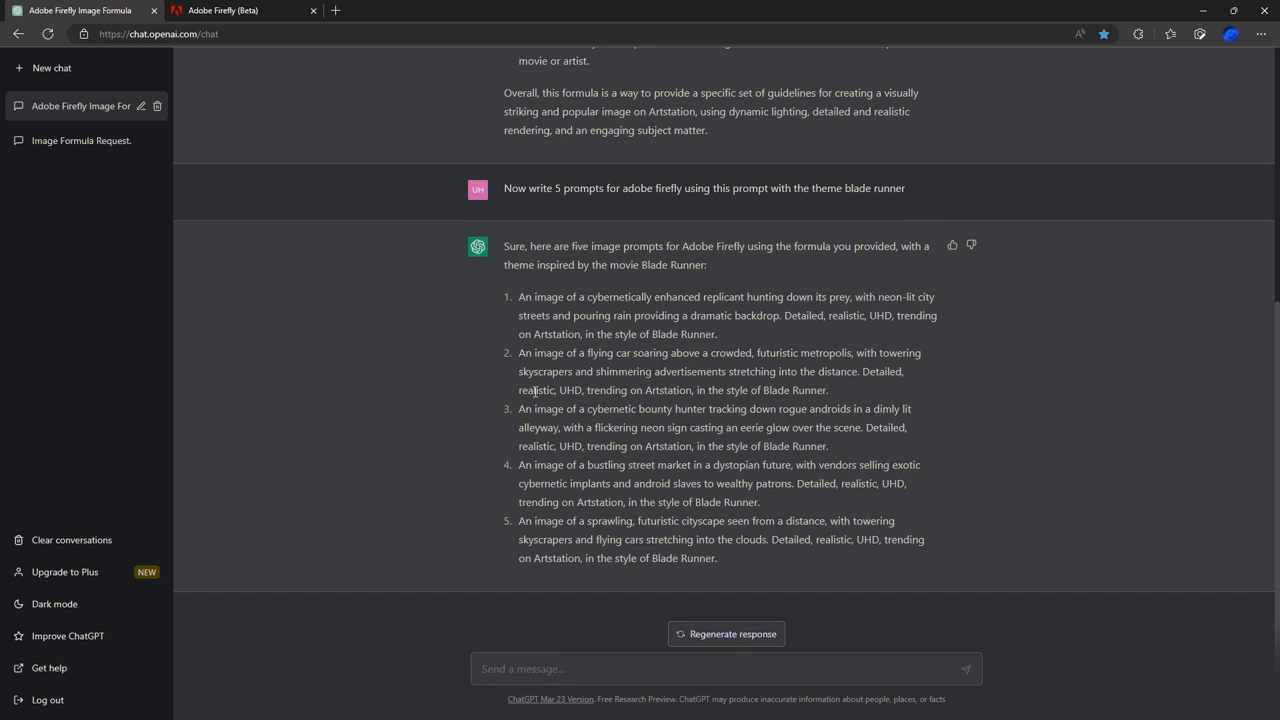
mouse_move(540, 426)
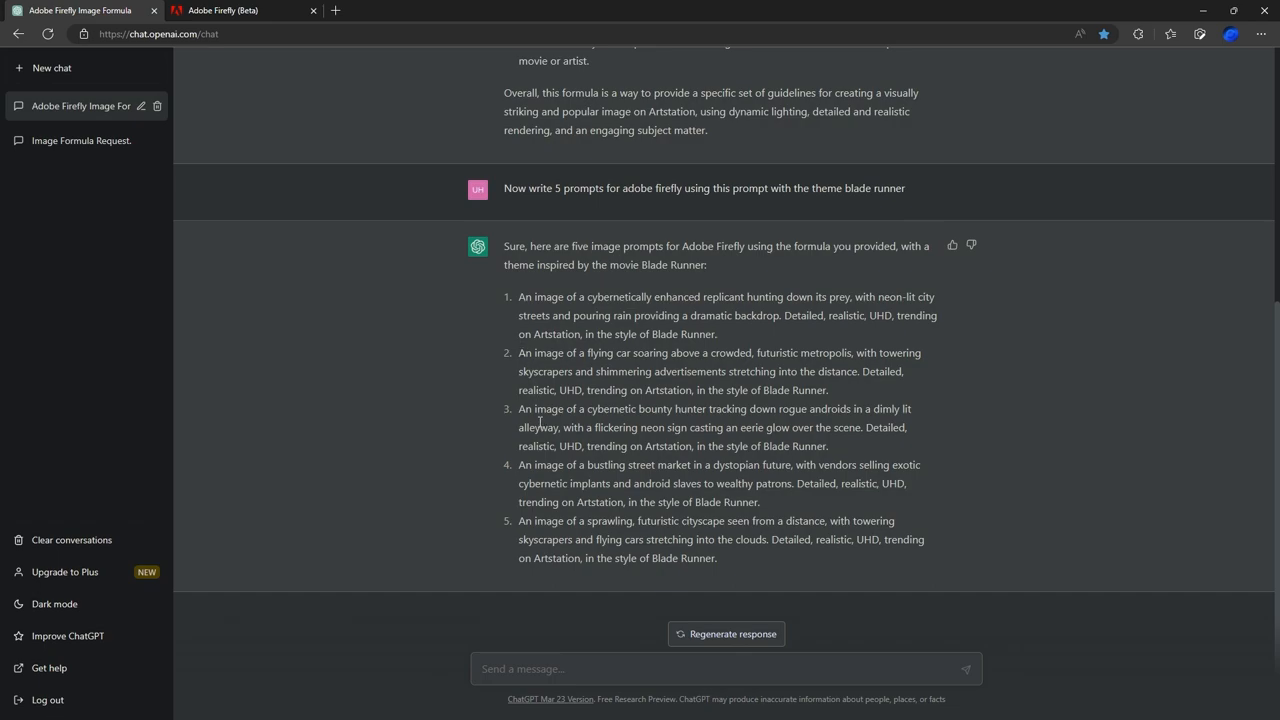
mouse_move(524, 520)
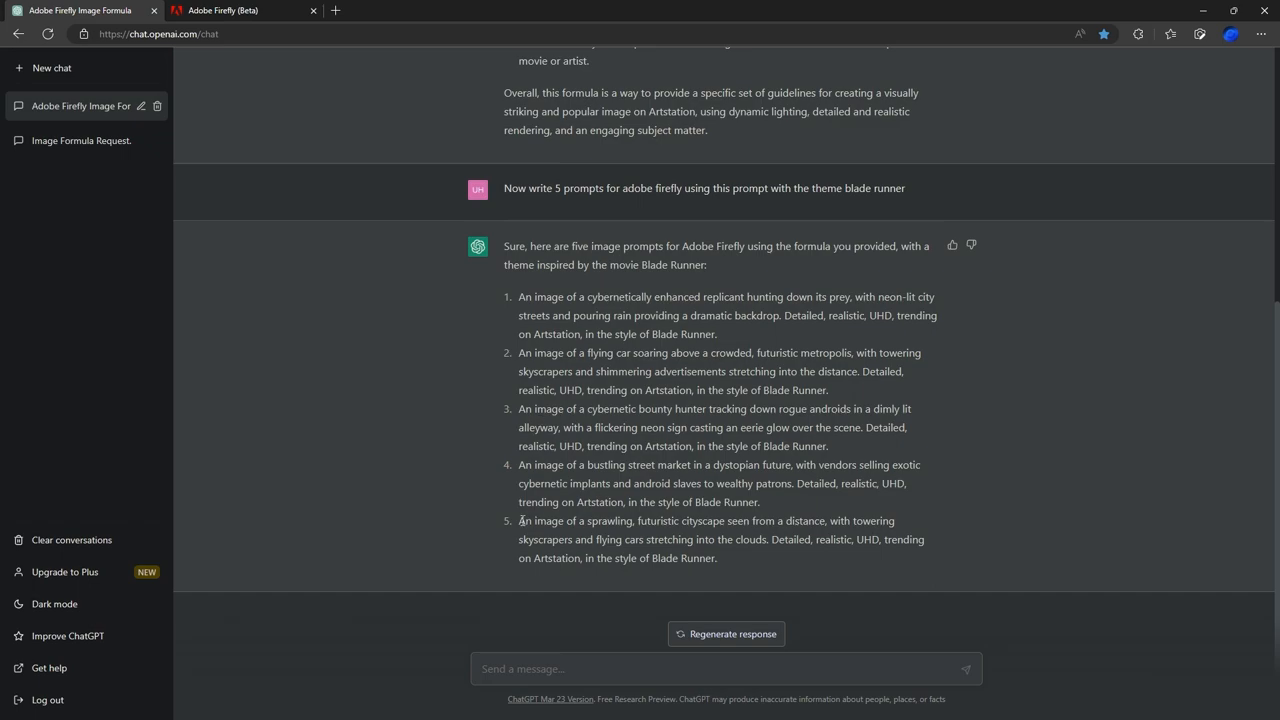
Step: Copy the fifth prompt about a sprawling futuristic cityscape and switch to Firefly
left_click_drag(520, 520, 716, 558)
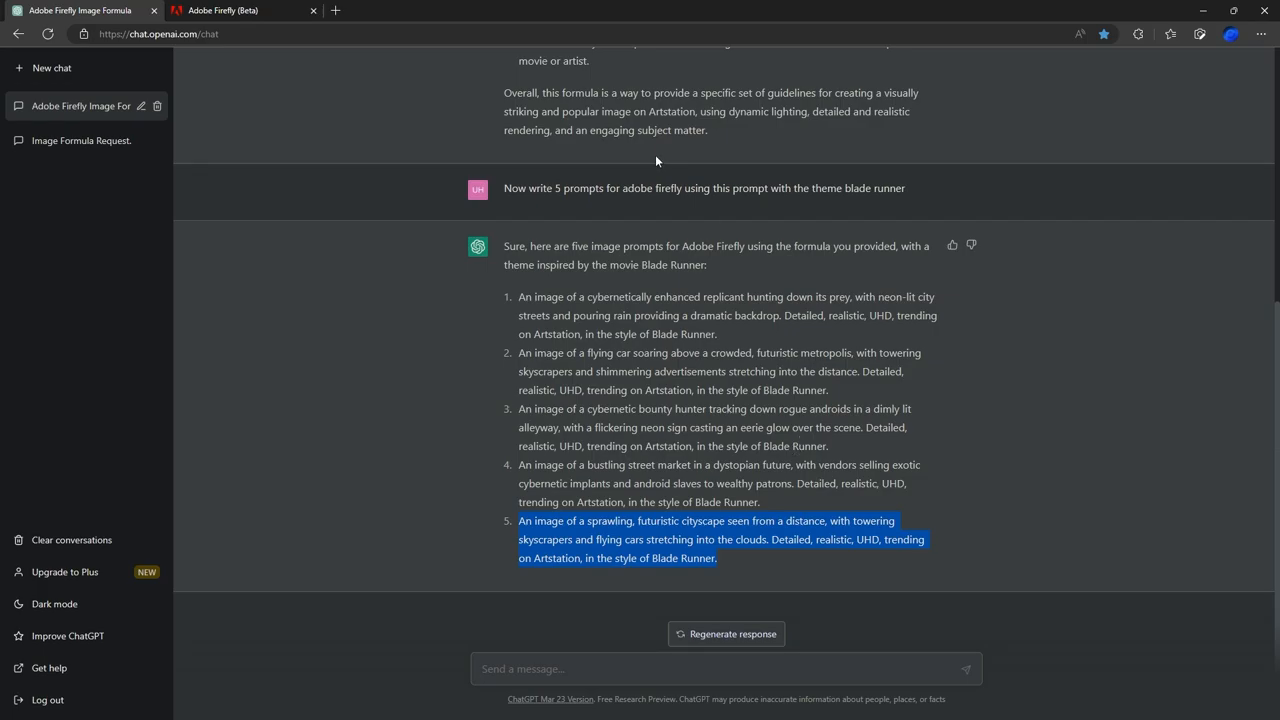
left_click(236, 10)
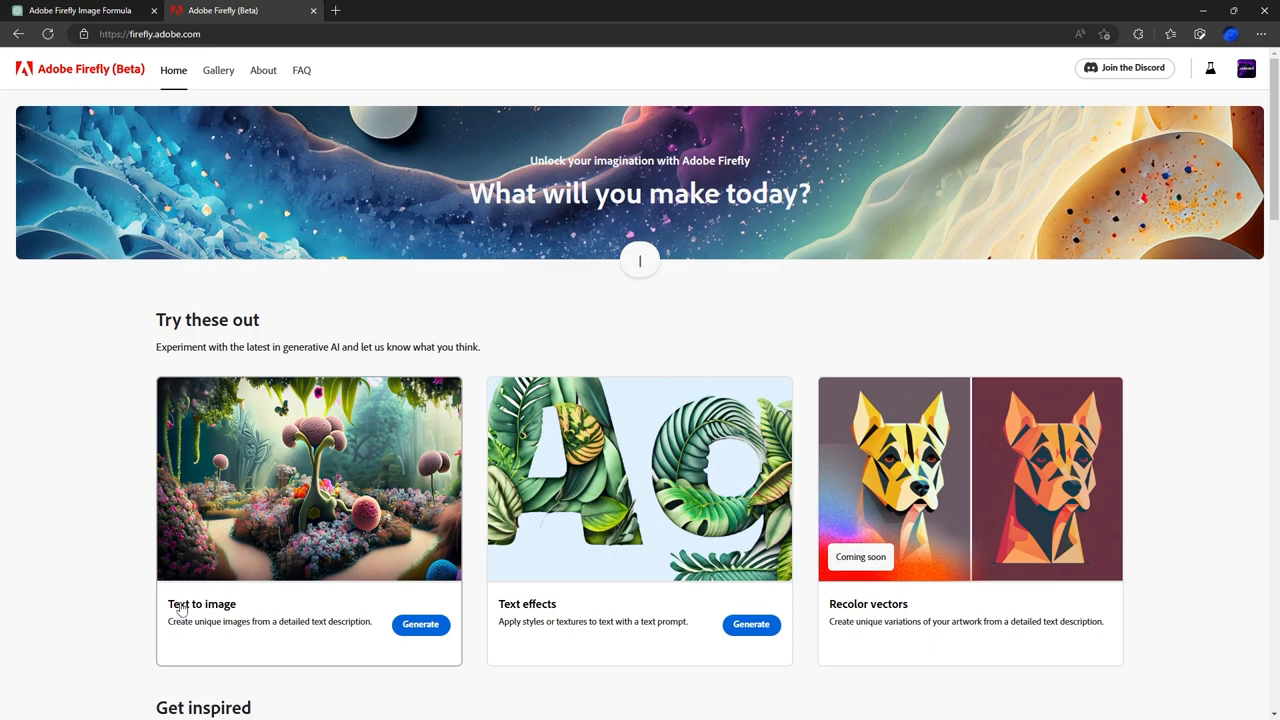
Step: Generate Text to image results from the pasted sprawling futuristic cityscape prompt, skipping the welcome dialog
left_click(420, 624)
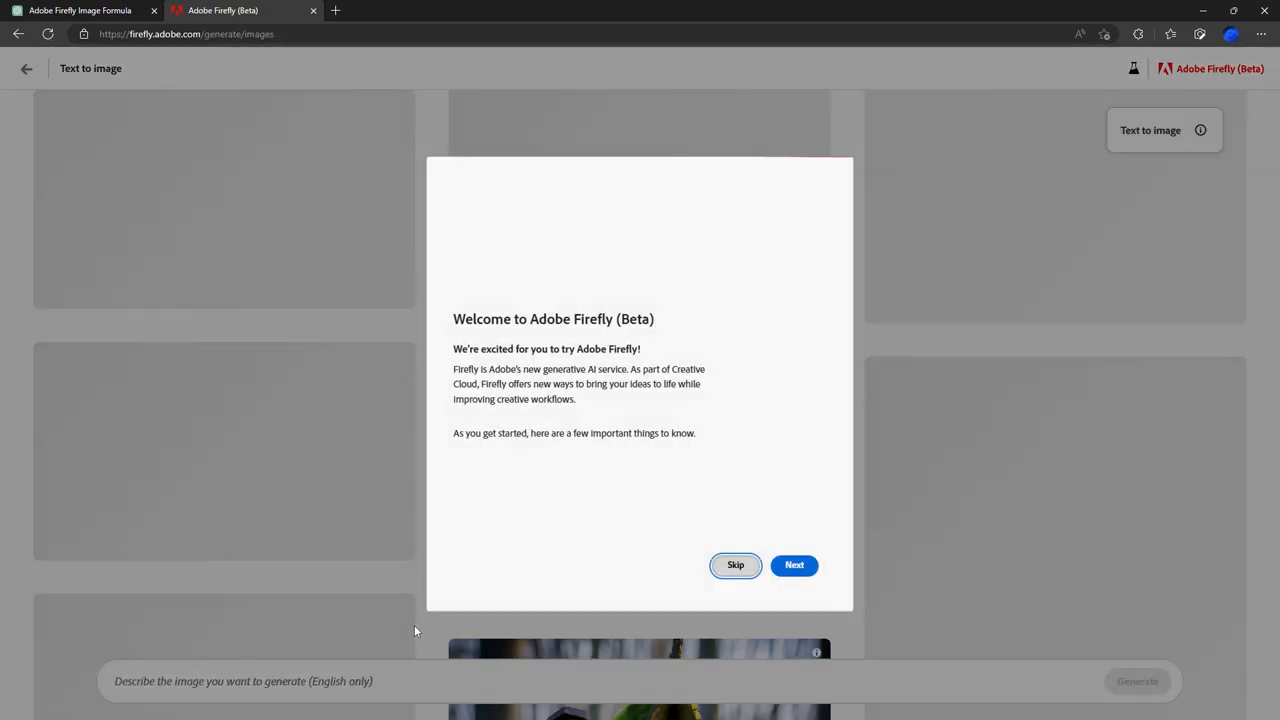
left_click(736, 564)
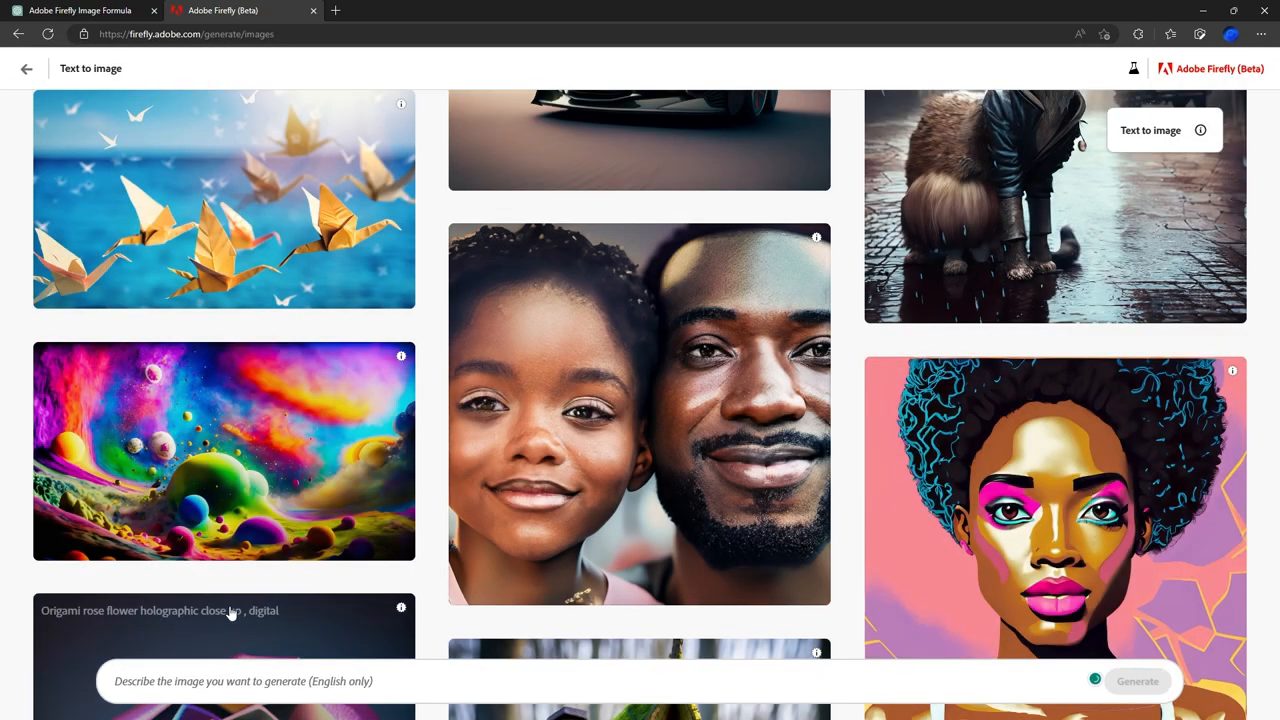
mouse_move(356, 654)
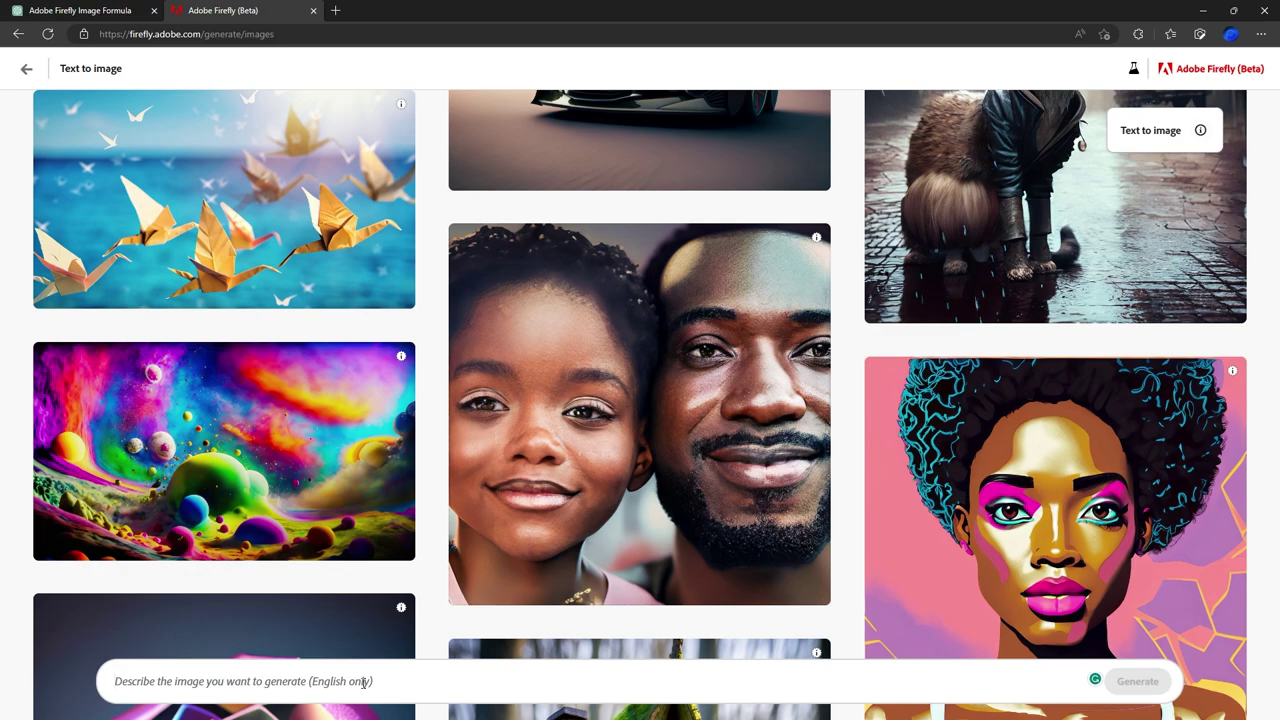
type("An image of a sprawling, futuristic cityscape seen from a distance, with towering skyscrapers and flying cars stretching into the clouds. Detailed, realistic, UHD, trending on Artstation, in the style of Blade Runner")
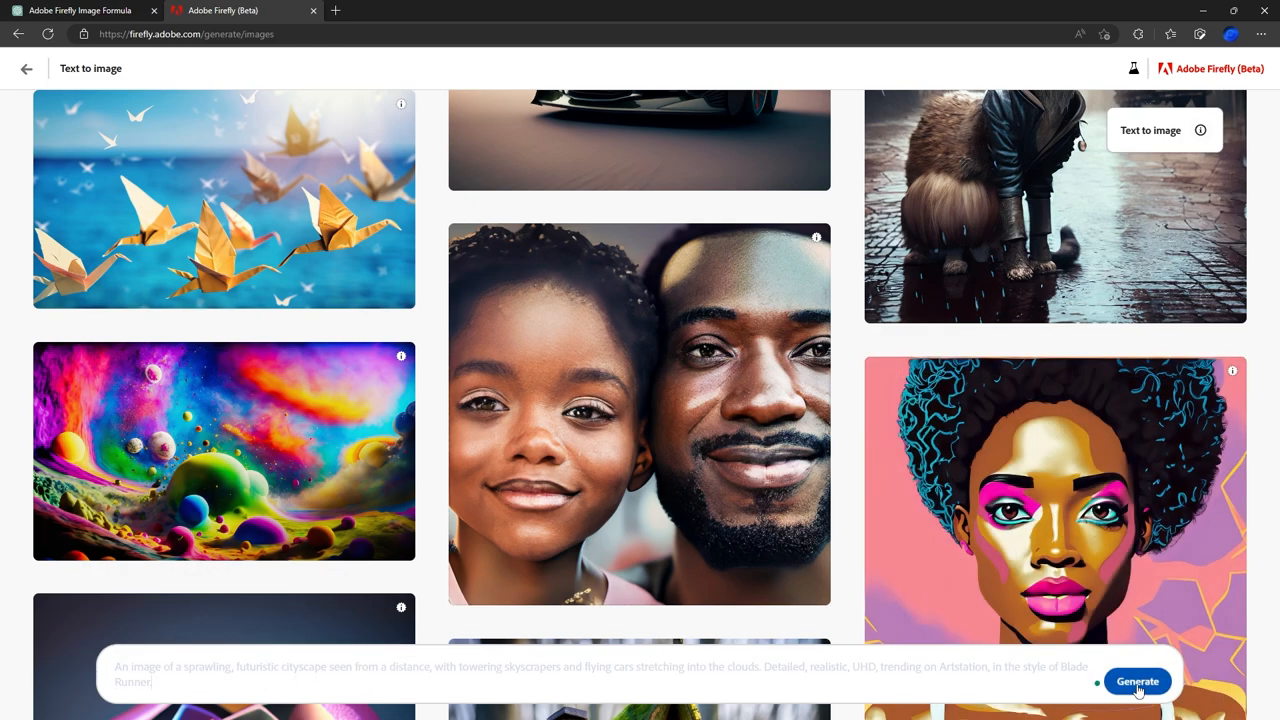
left_click(1136, 680)
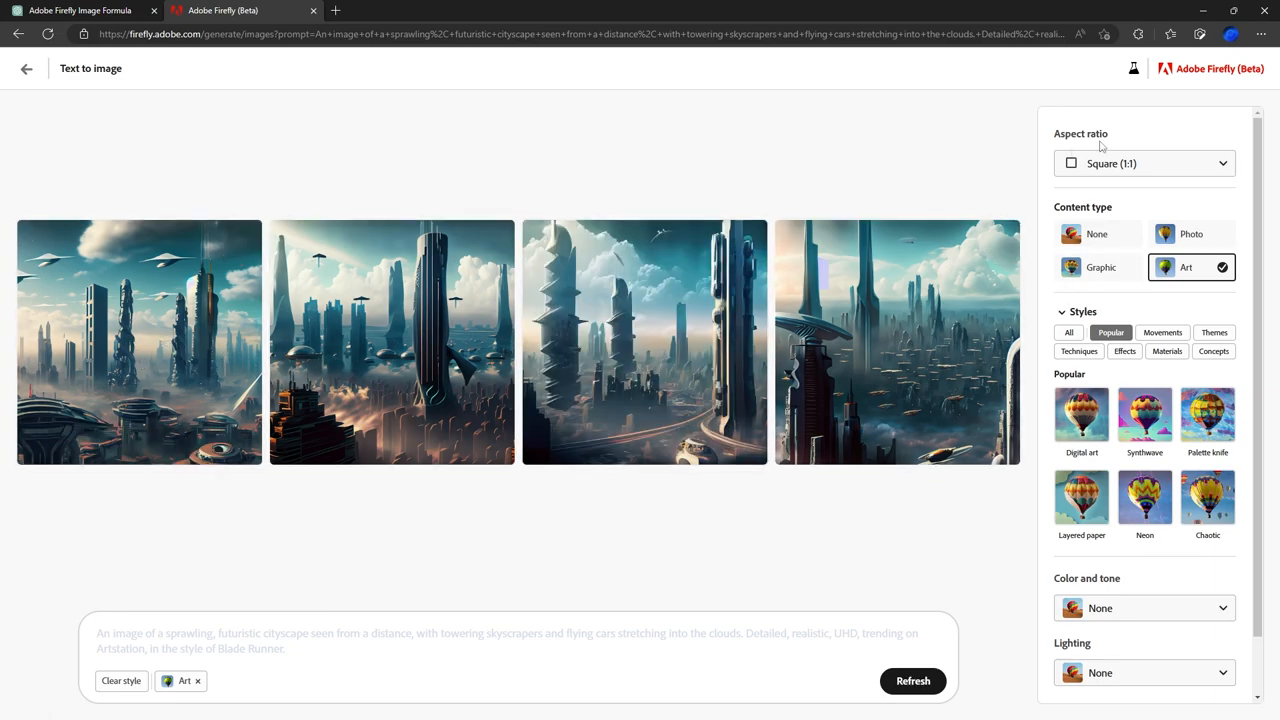
mouse_move(1176, 192)
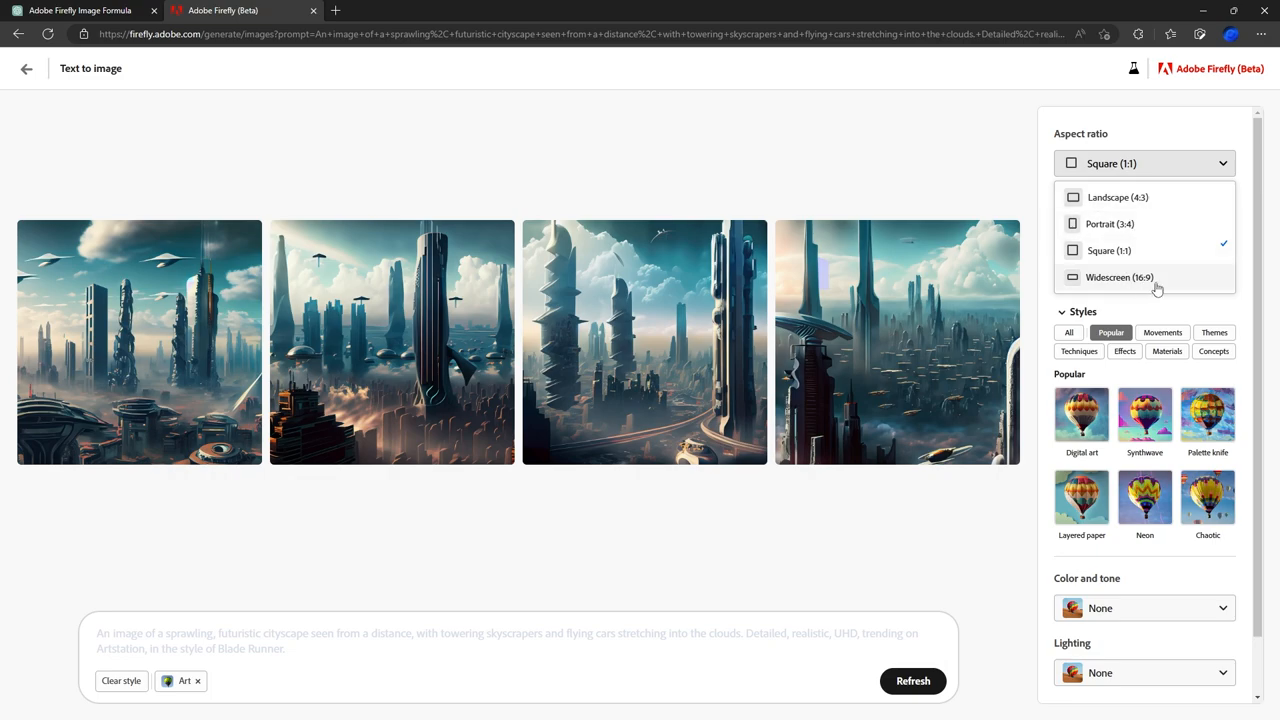
Step: Switch the aspect ratio to Portrait (3:4) so the cityscapes regenerate
left_click(1116, 224)
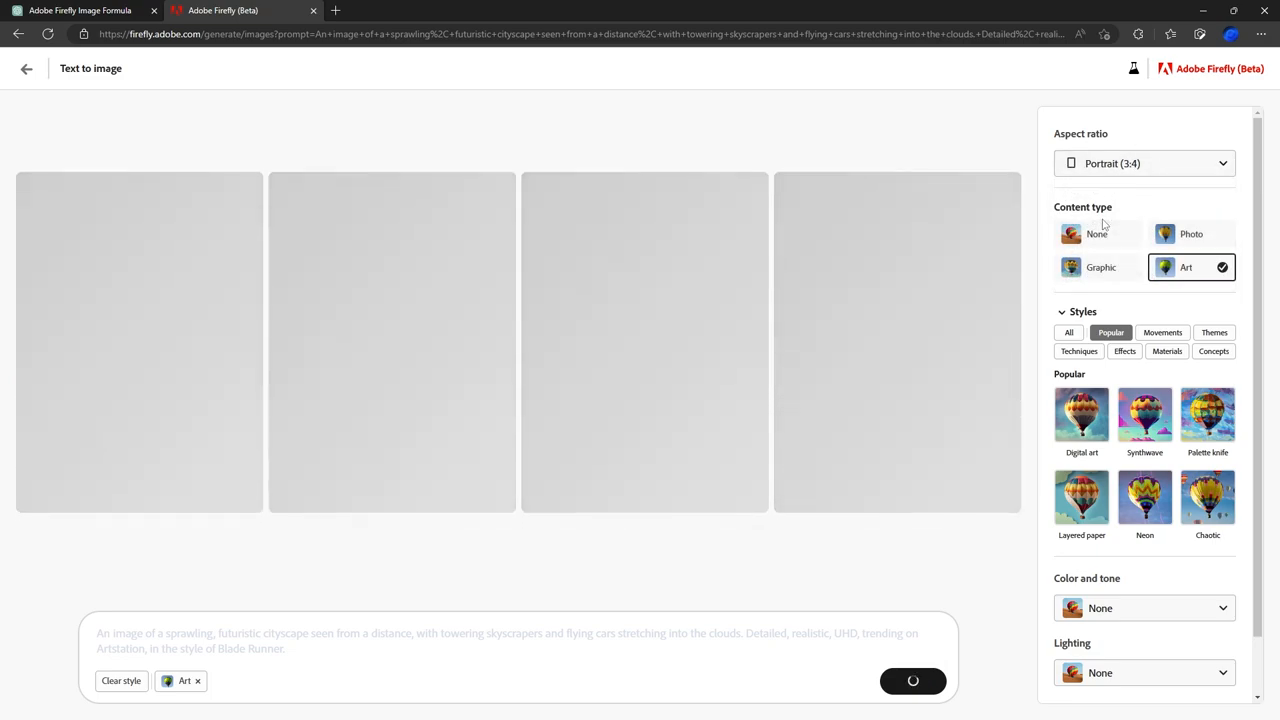
mouse_move(1042, 288)
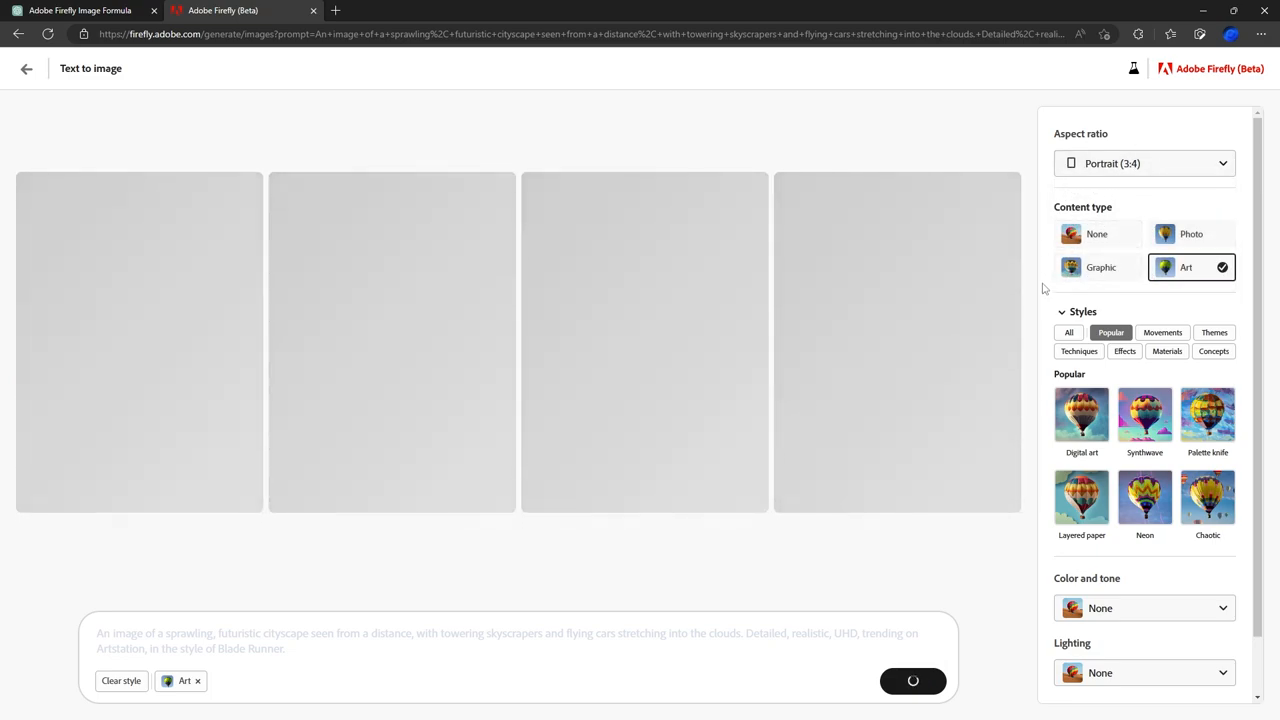
mouse_move(712, 482)
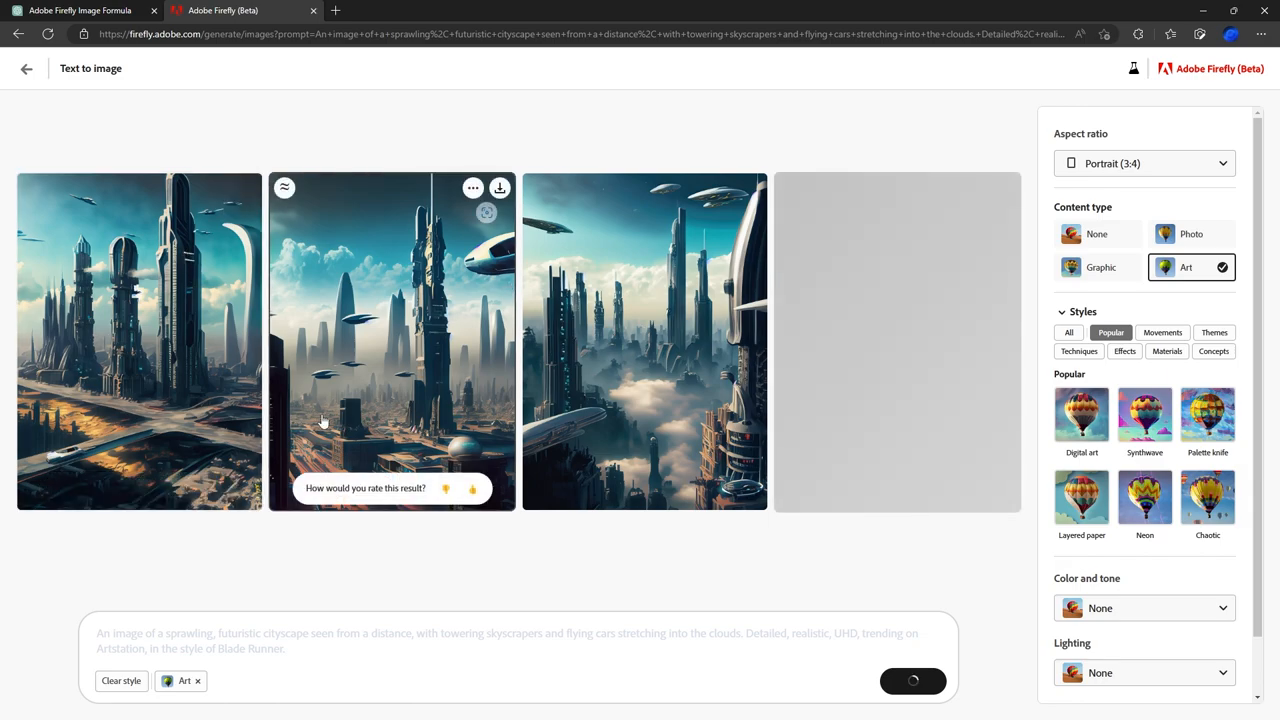
mouse_move(844, 552)
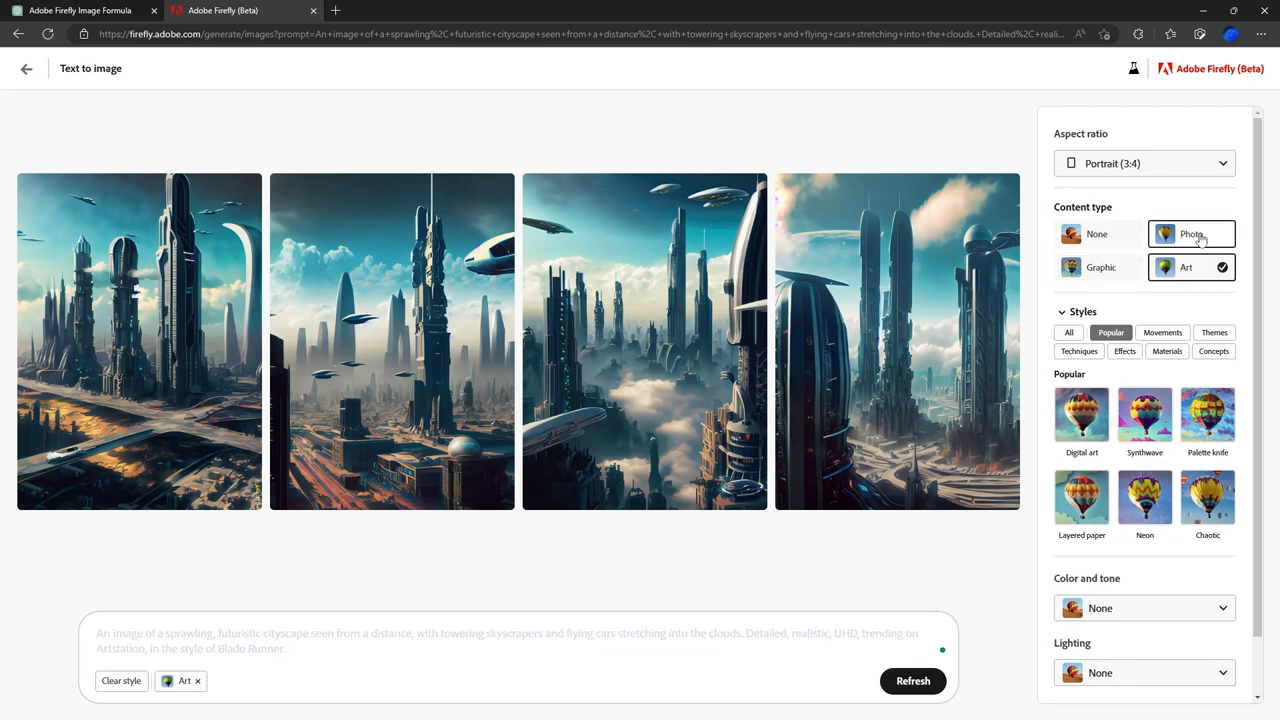
Step: Add the Cyberpunk movement and Hyper realistic theme styles to the Art-styled prompt
scroll("down", 3)
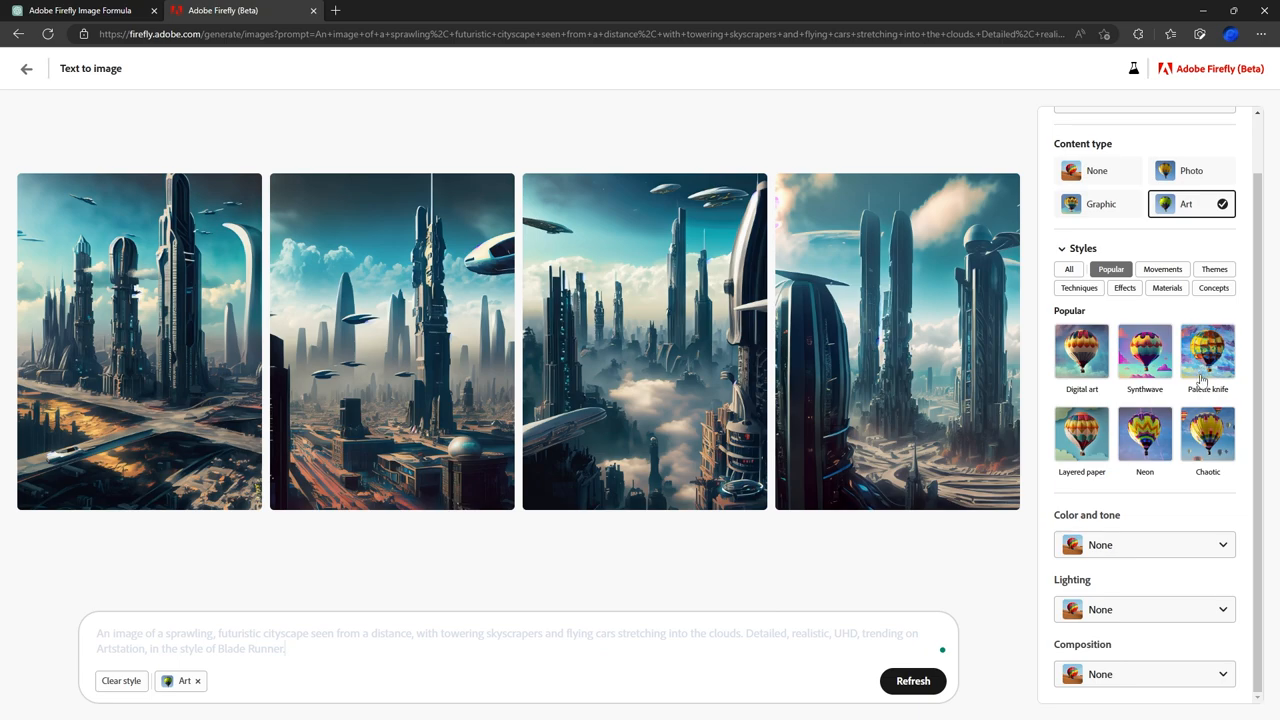
mouse_move(1112, 368)
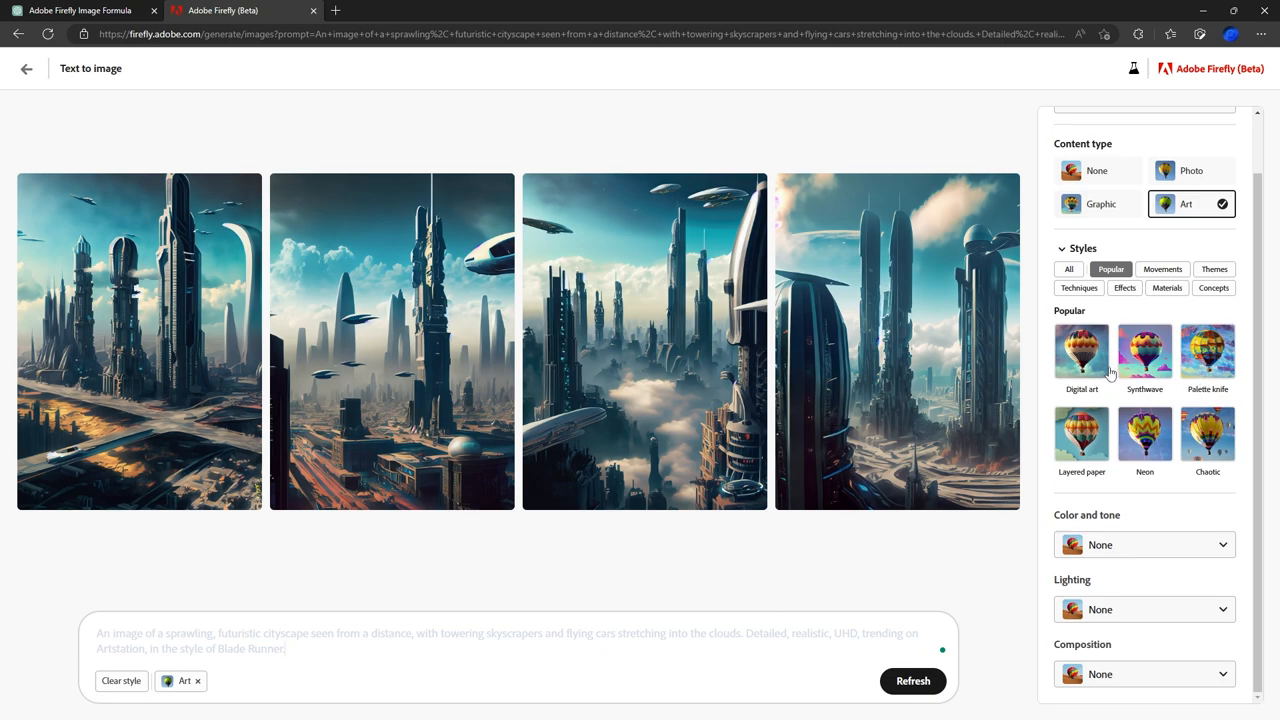
mouse_move(1144, 364)
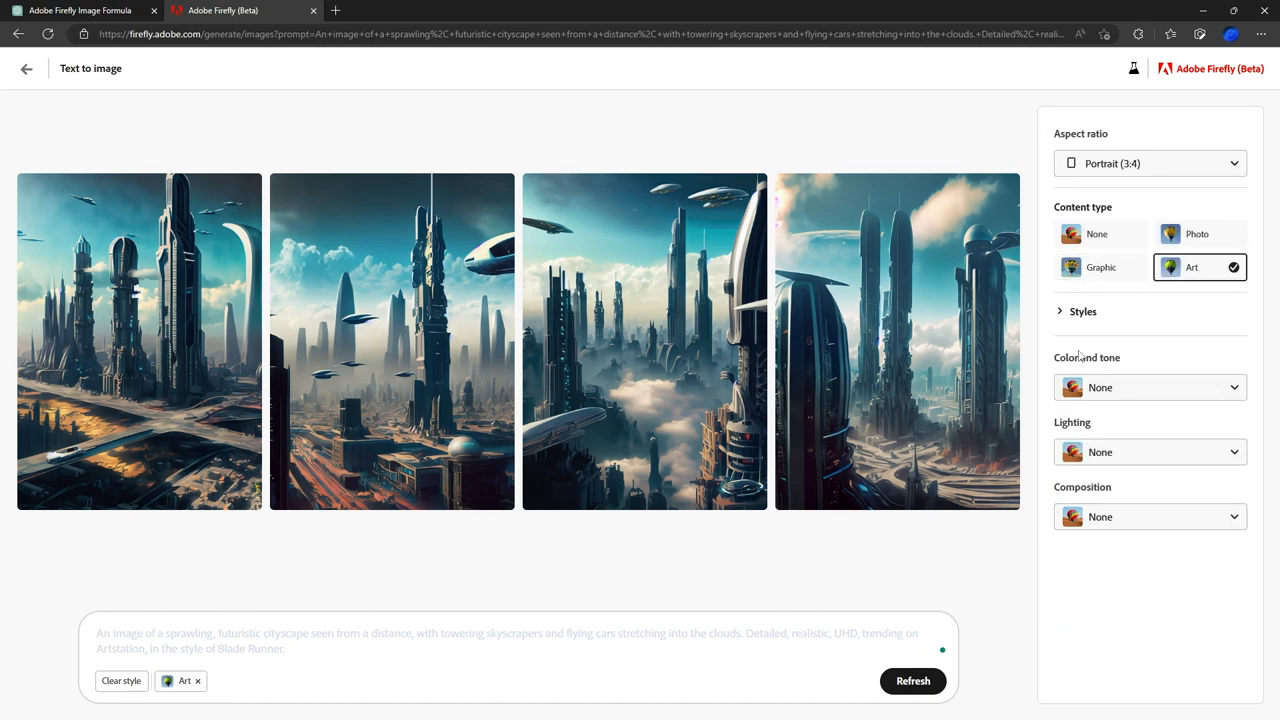
left_click(1082, 312)
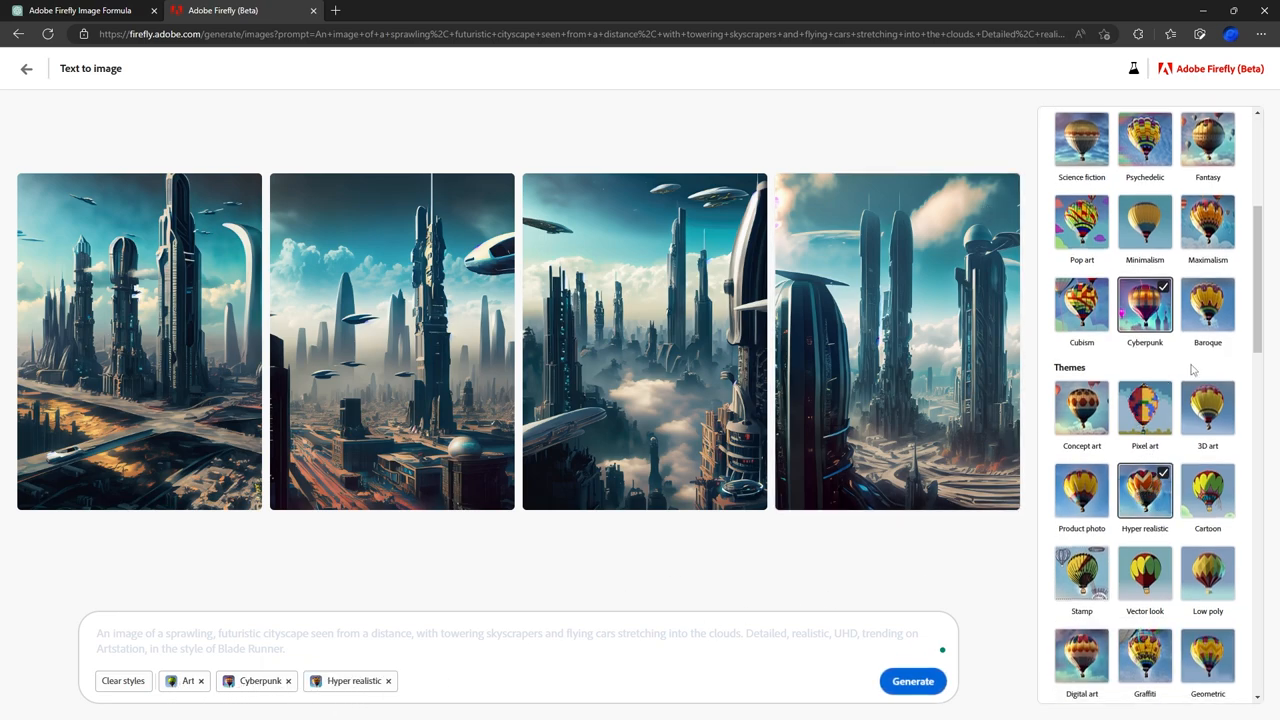
scroll("down", 3)
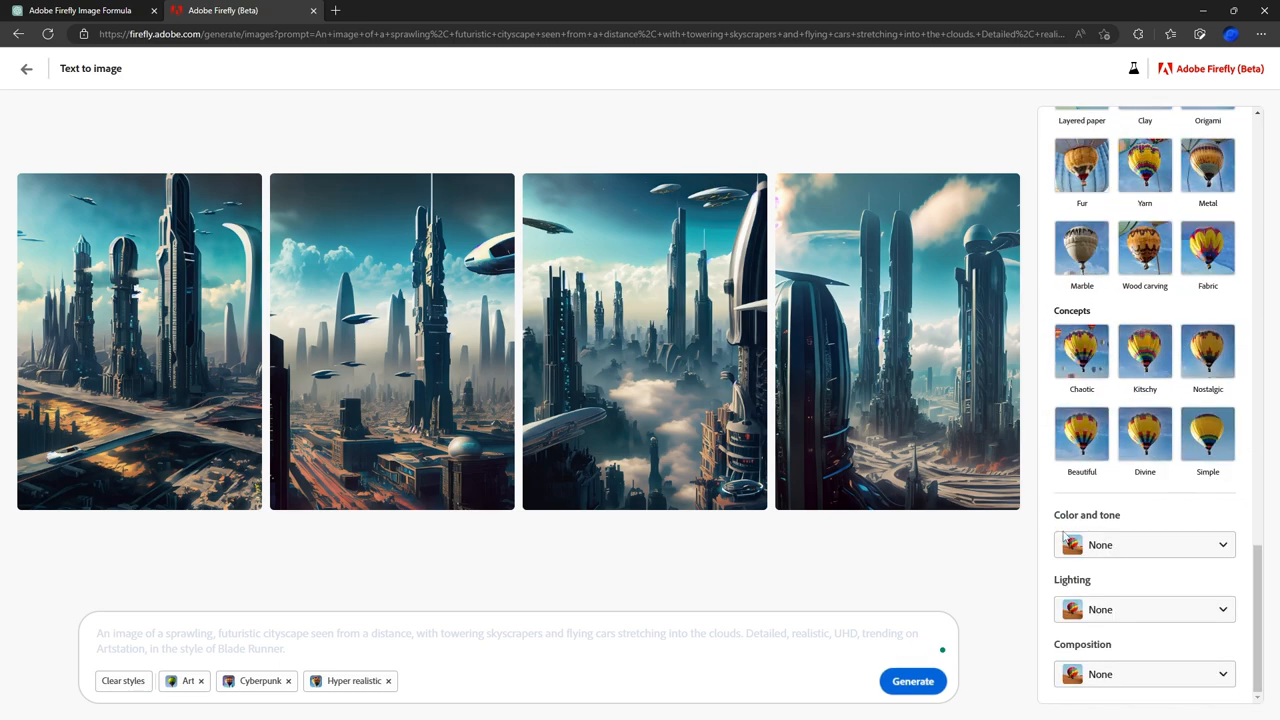
mouse_move(1076, 672)
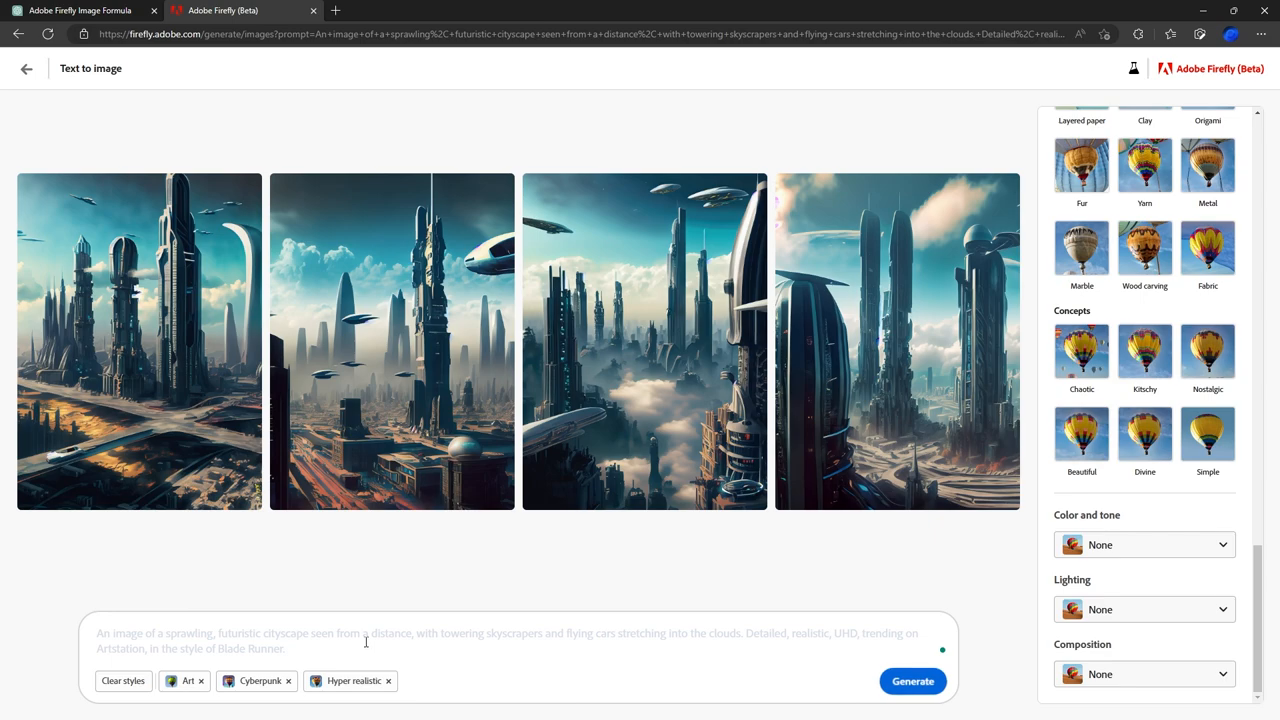
mouse_move(1186, 544)
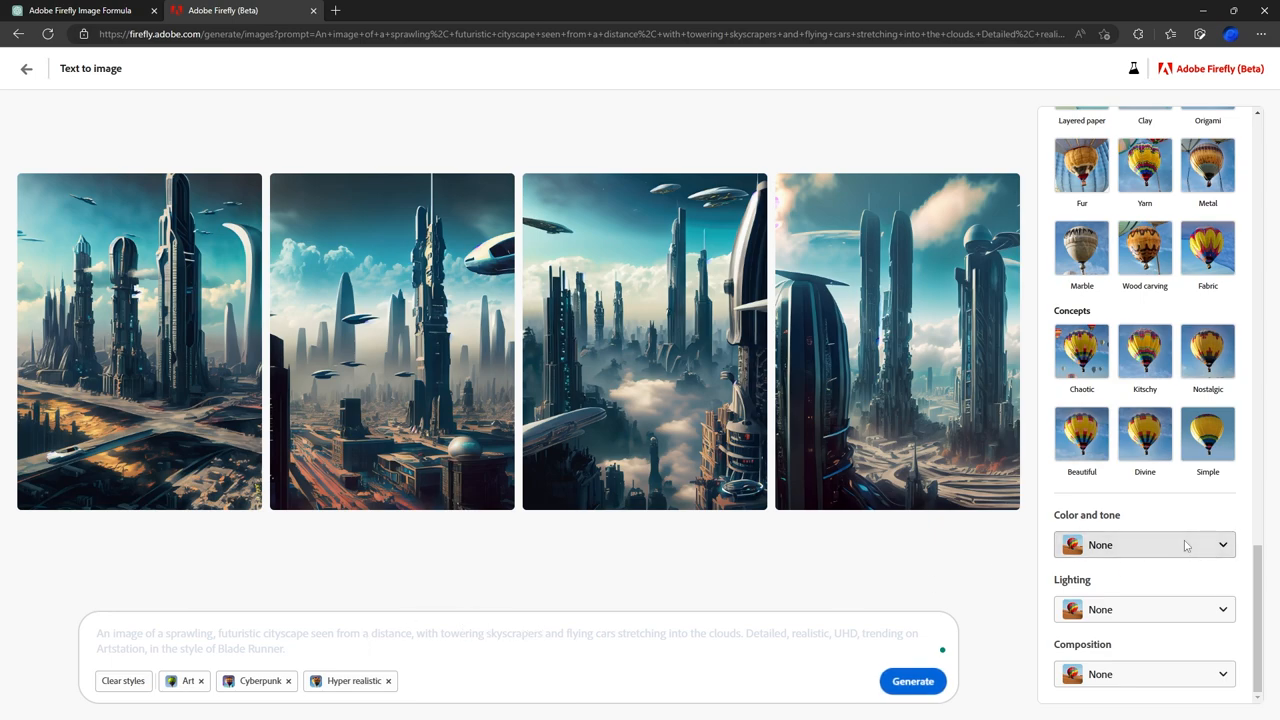
Step: Apply Vibrant color and Dramatic lighting, keep Composition at None, and generate again
left_click(1144, 544)
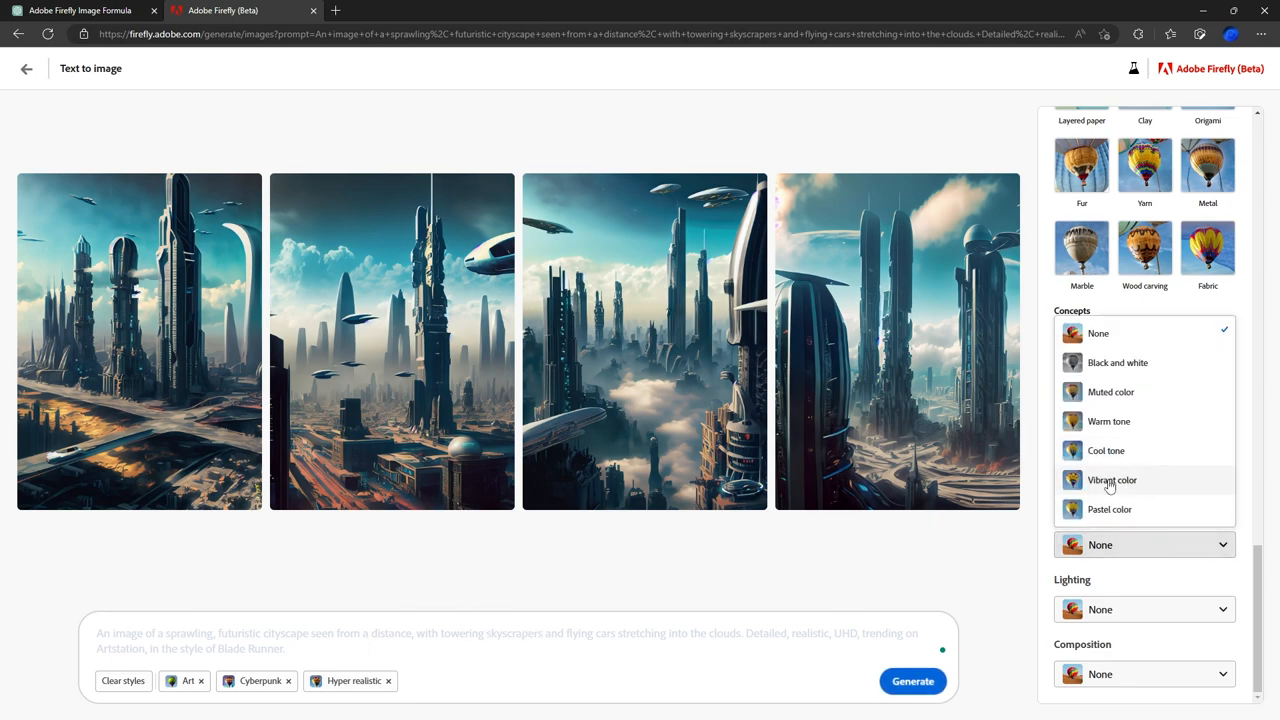
left_click(1108, 480)
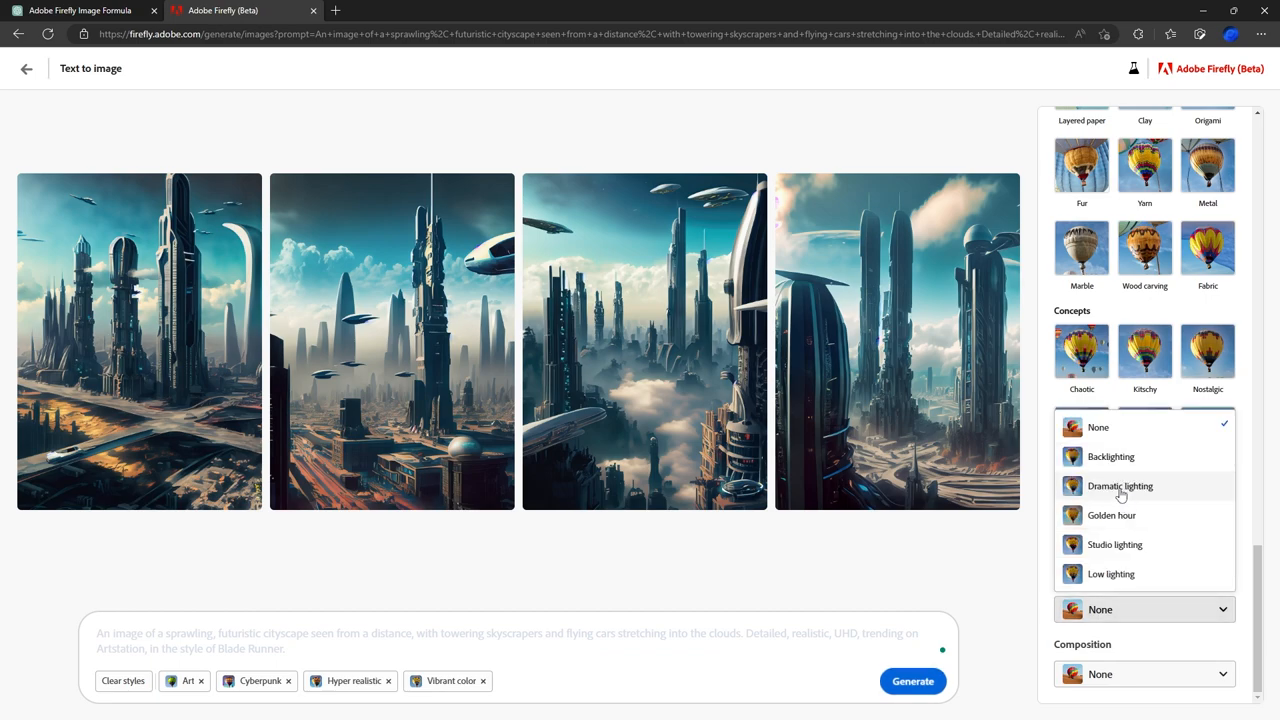
left_click(1120, 486)
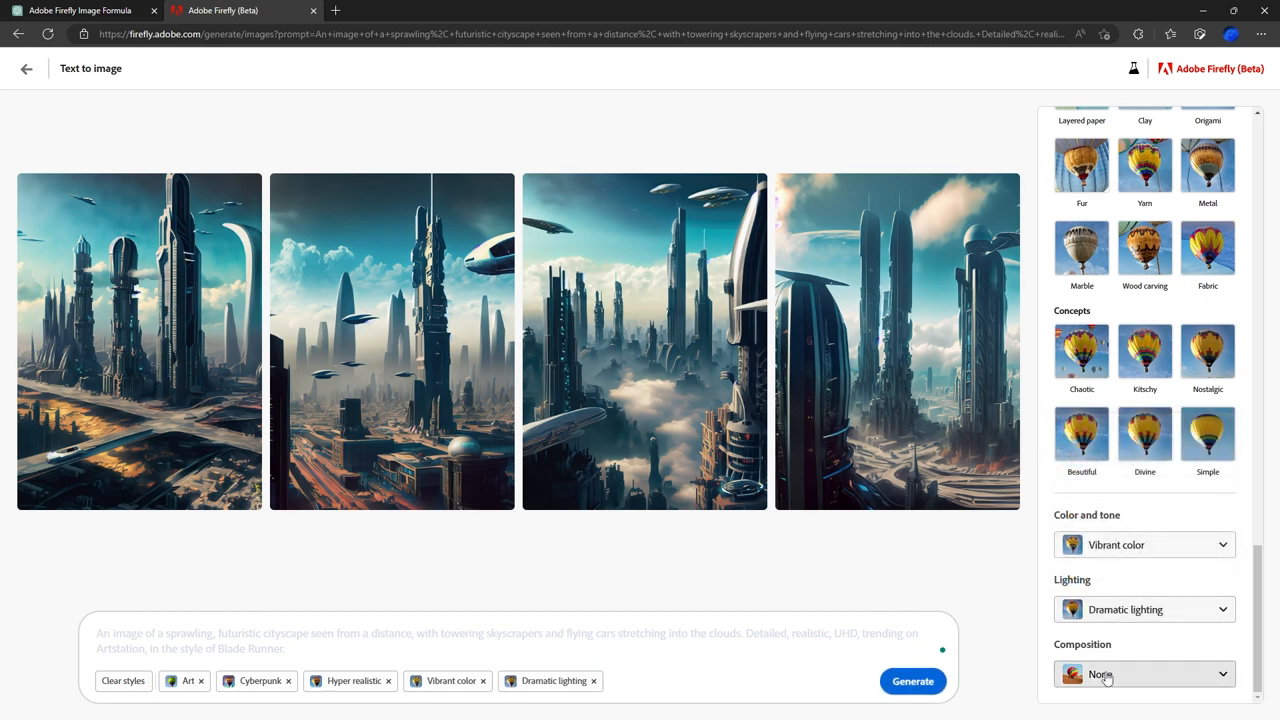
left_click(1144, 674)
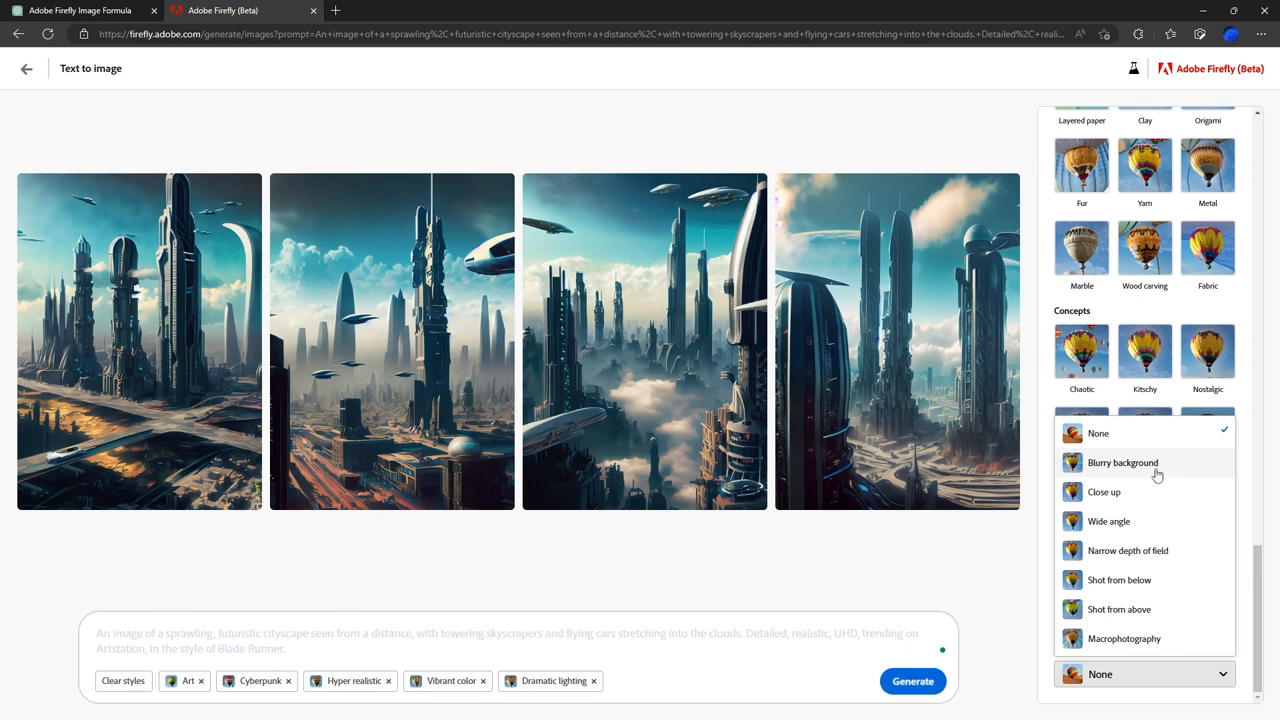
mouse_move(1142, 640)
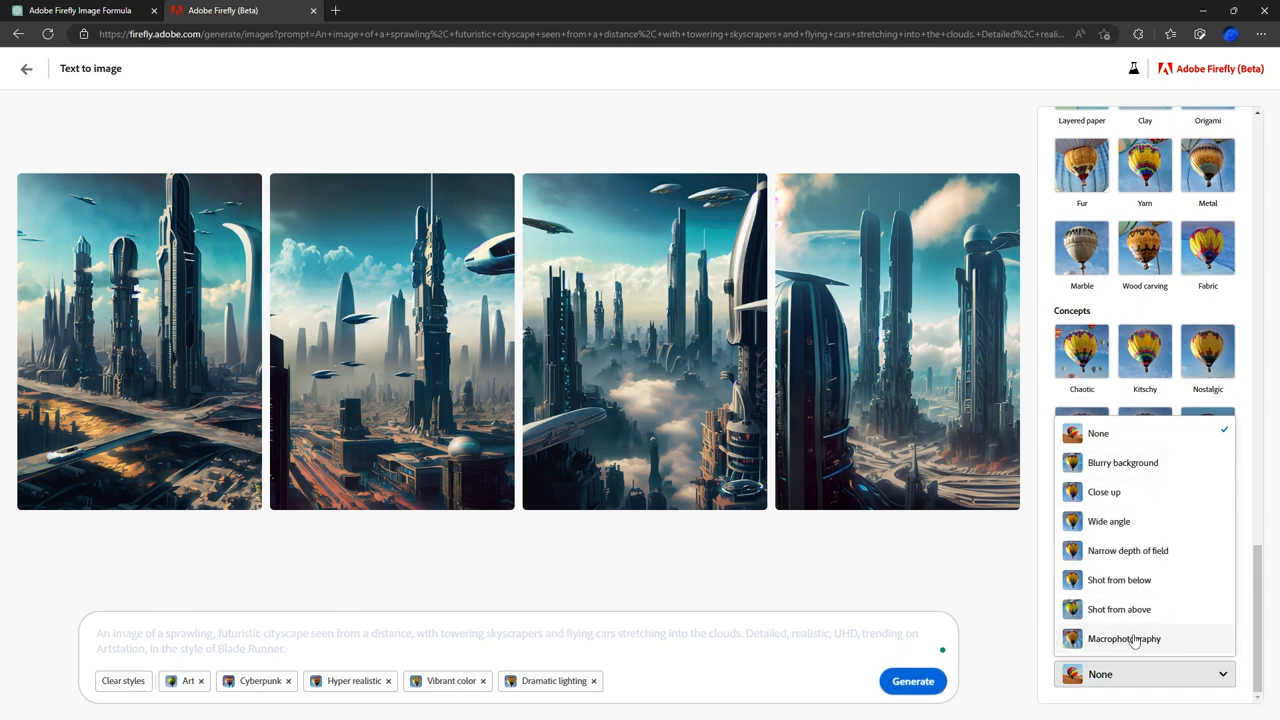
mouse_move(1132, 466)
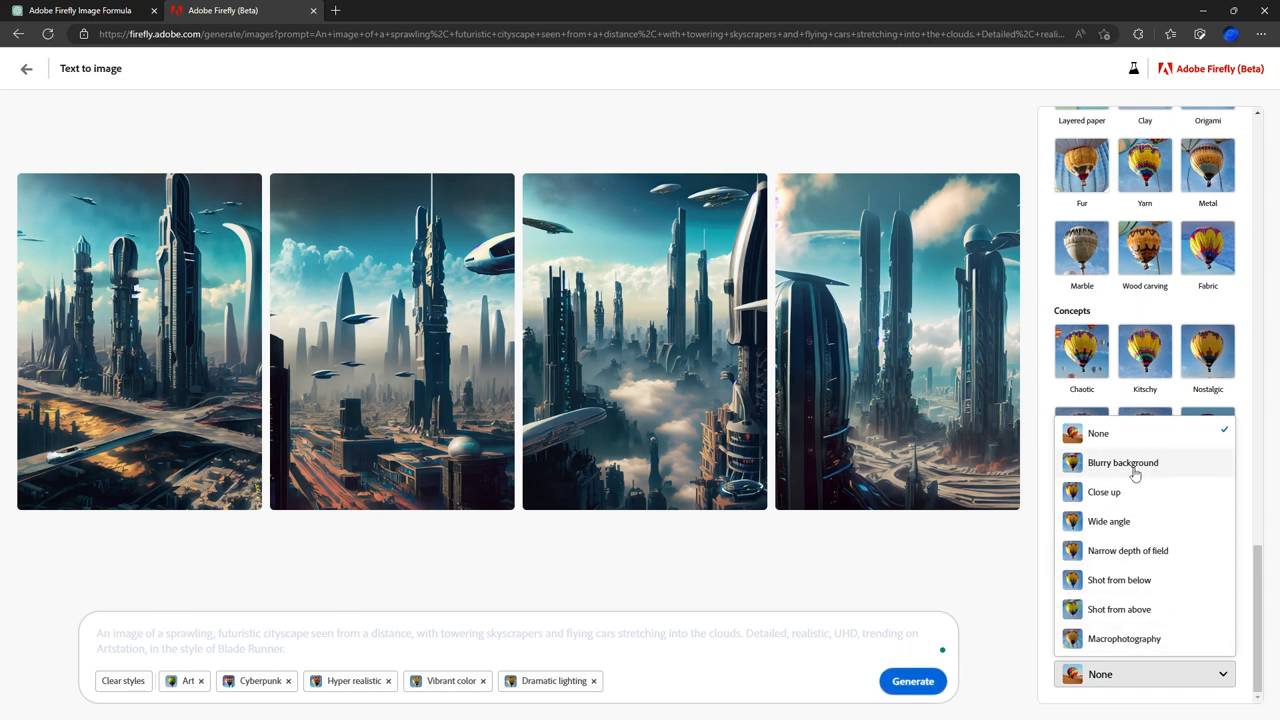
mouse_move(1052, 526)
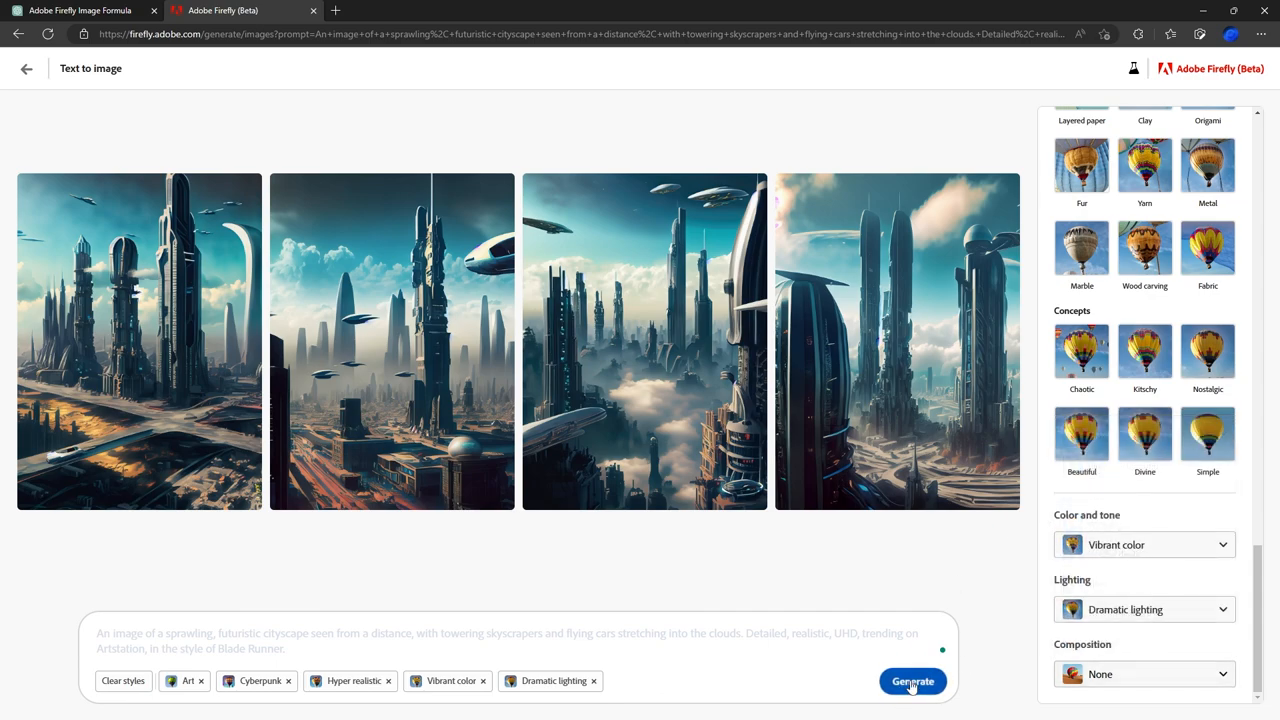
left_click(912, 680)
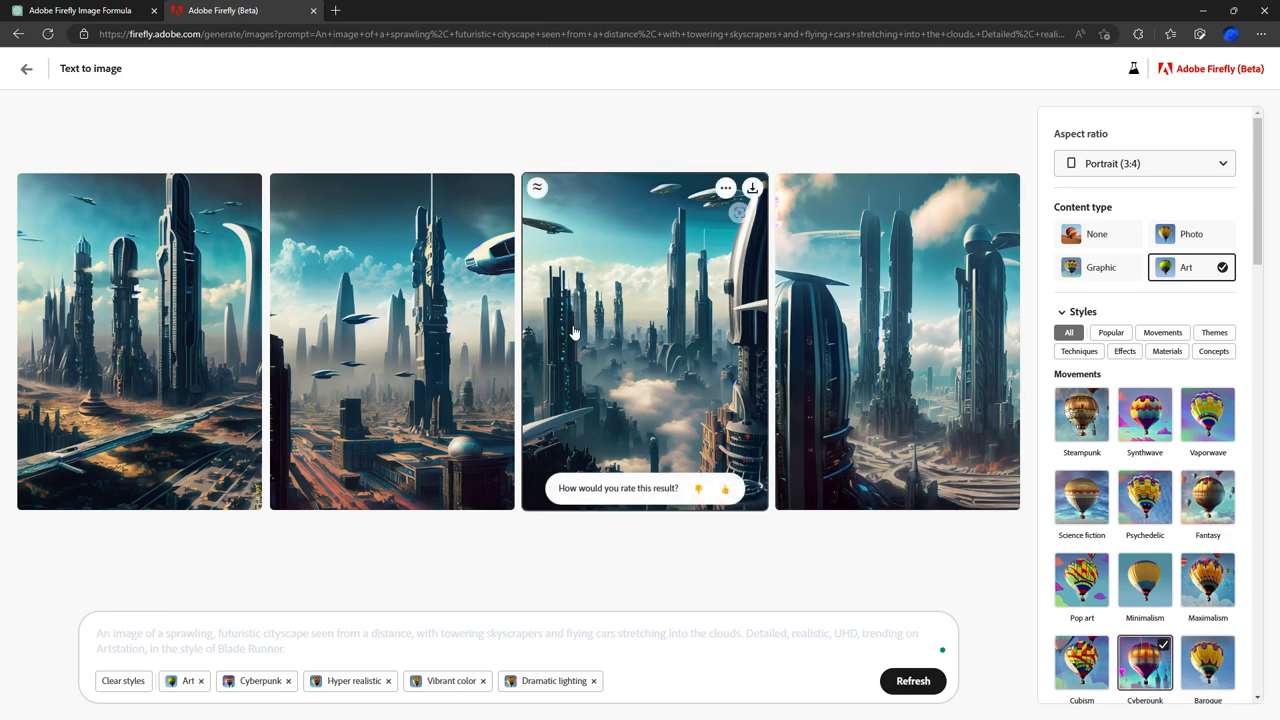
mouse_move(356, 380)
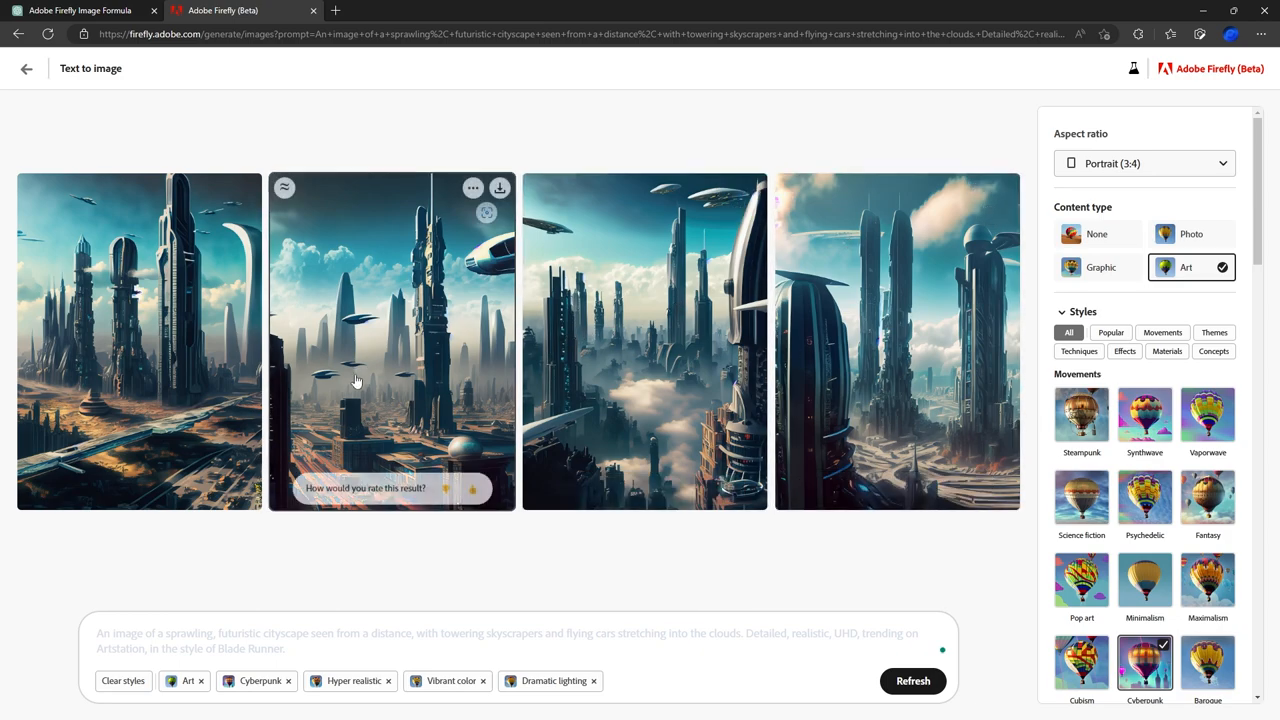
mouse_move(488, 198)
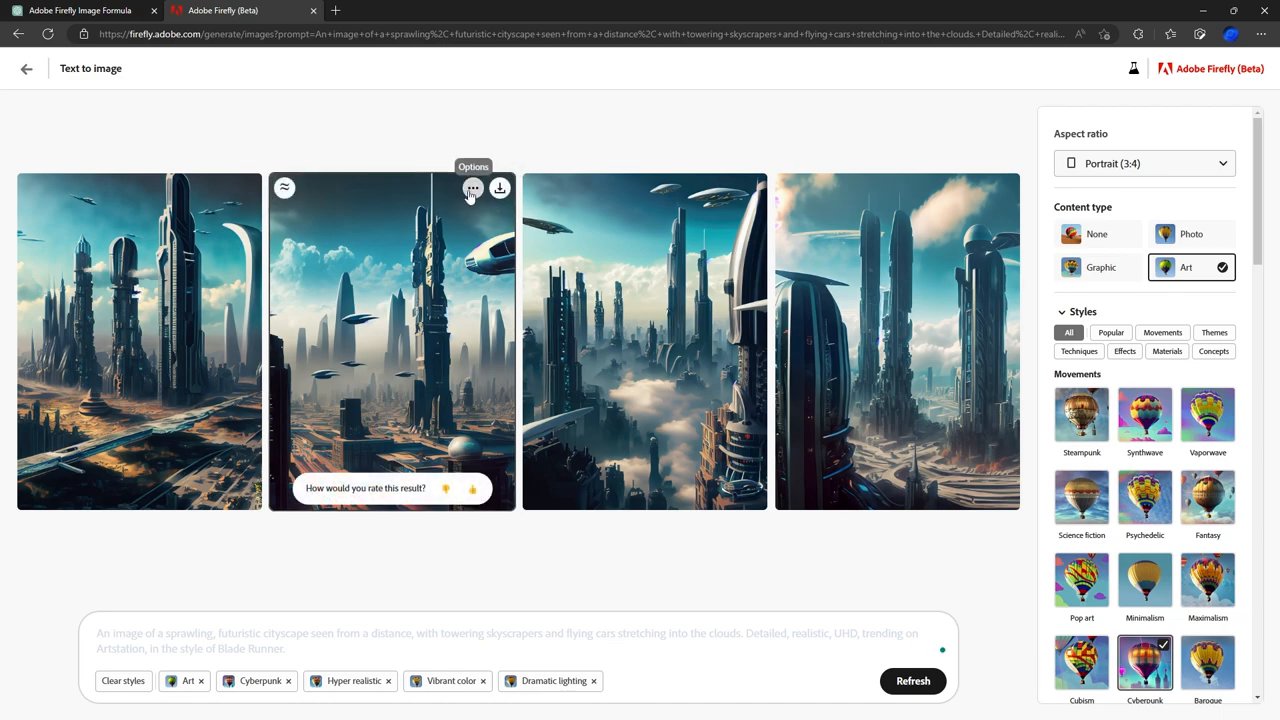
Step: Use the second cityscape as a reference image and generate a fresh set of four images
left_click(470, 188)
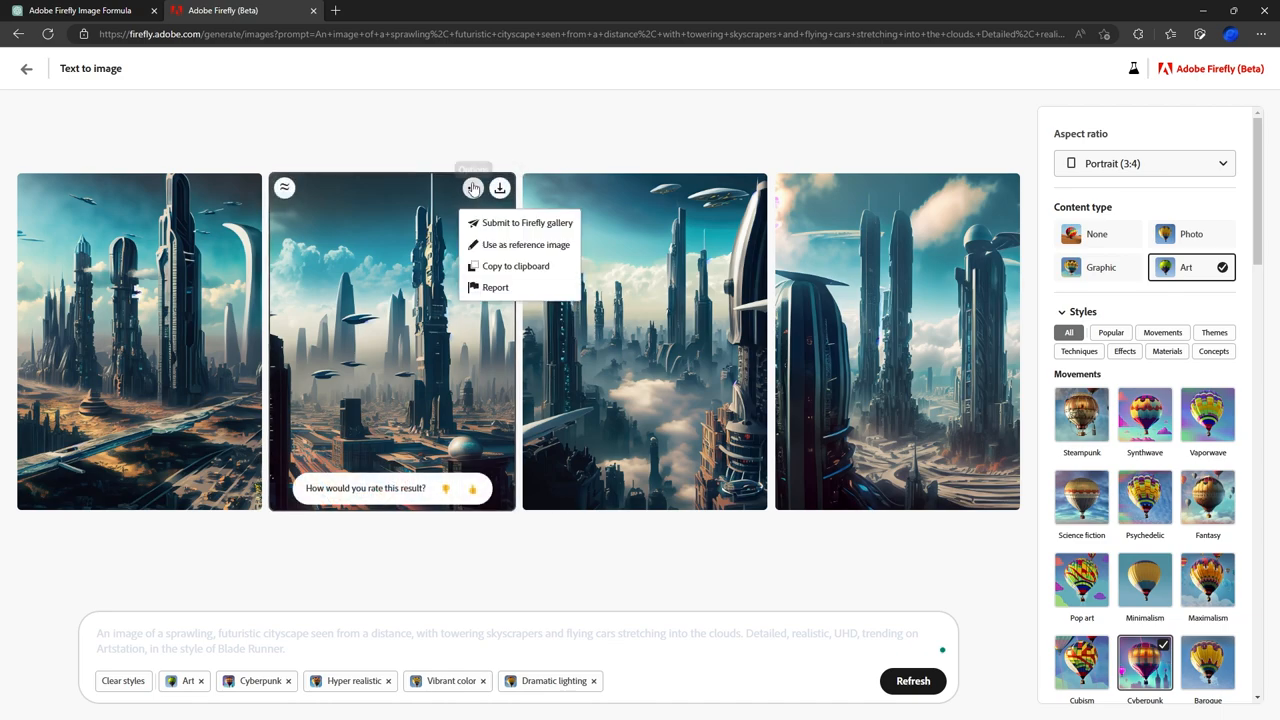
mouse_move(480, 244)
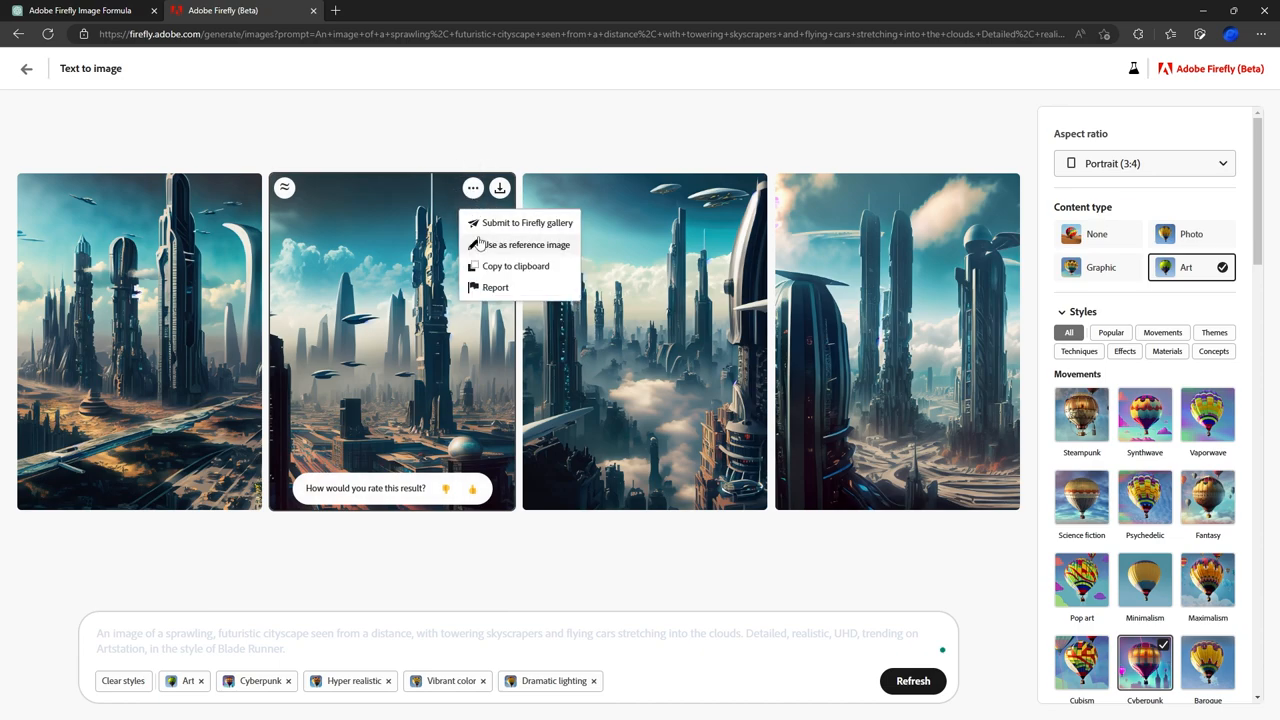
left_click(520, 244)
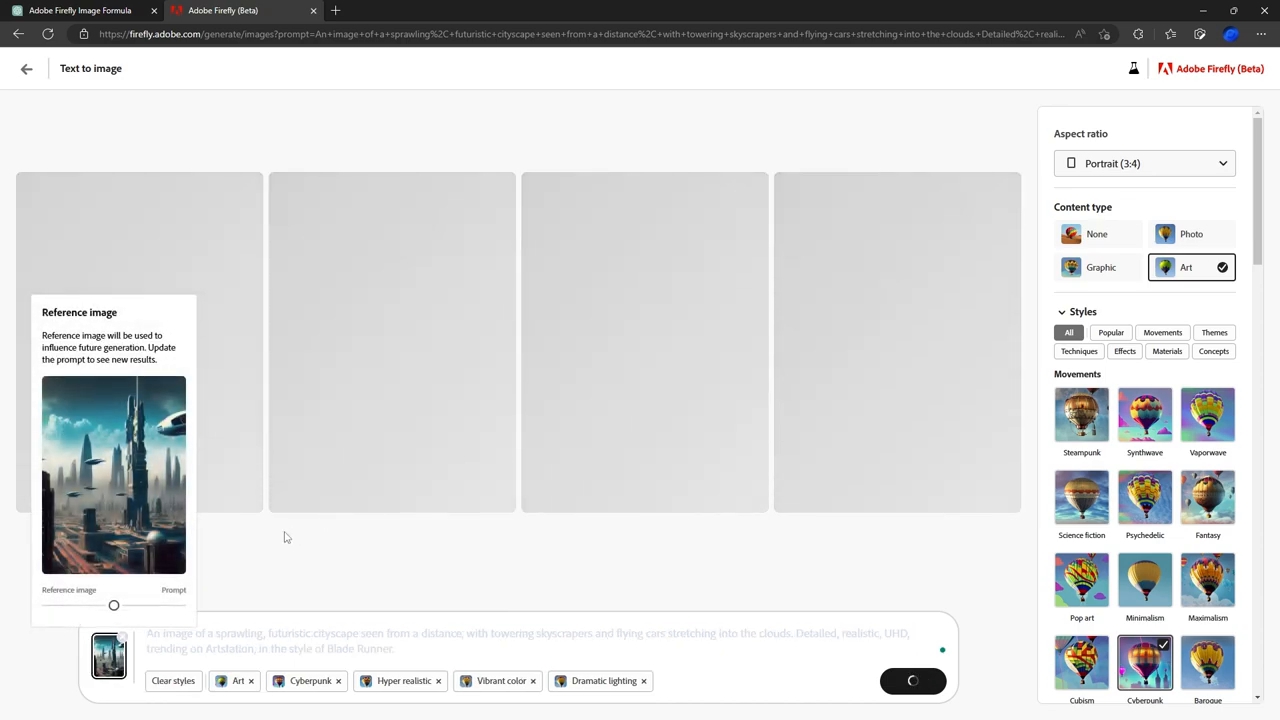
mouse_move(112, 470)
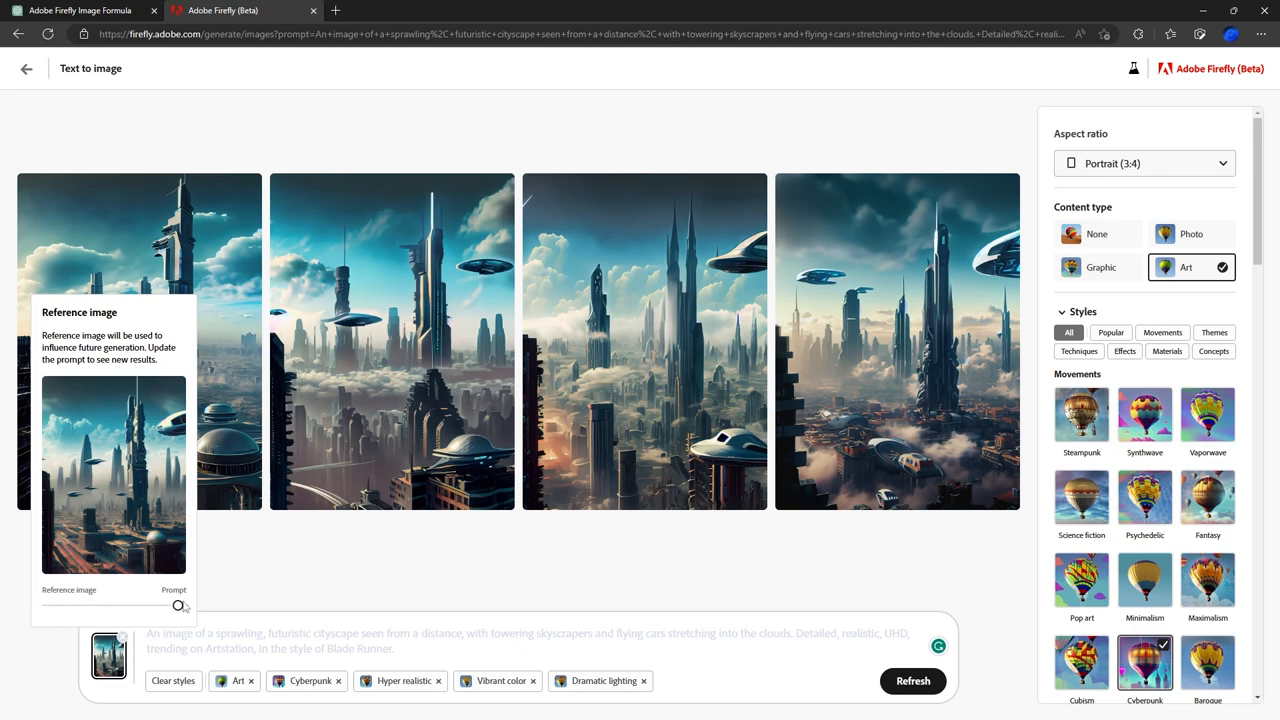
left_click(912, 680)
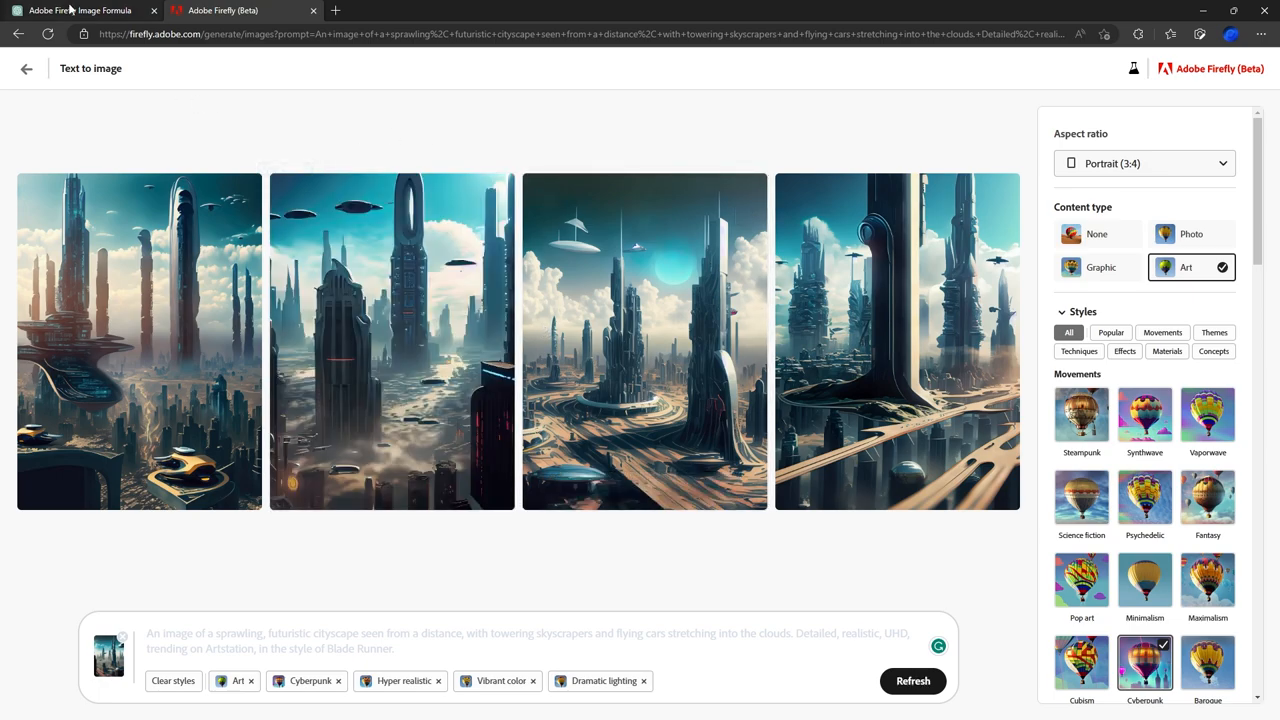
Step: Reuse the Blade Runner request wording to ask ChatGPT for five Harry Potter prompts
left_click(80, 12)
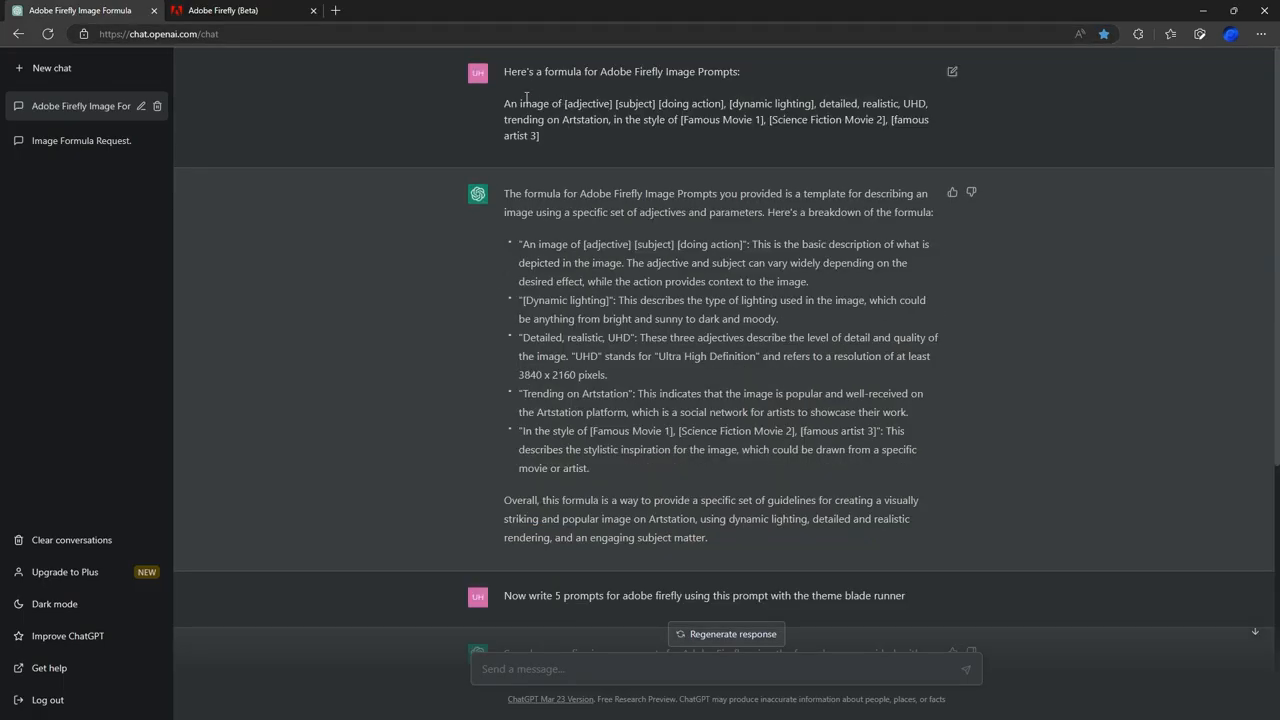
scroll("down", 3)
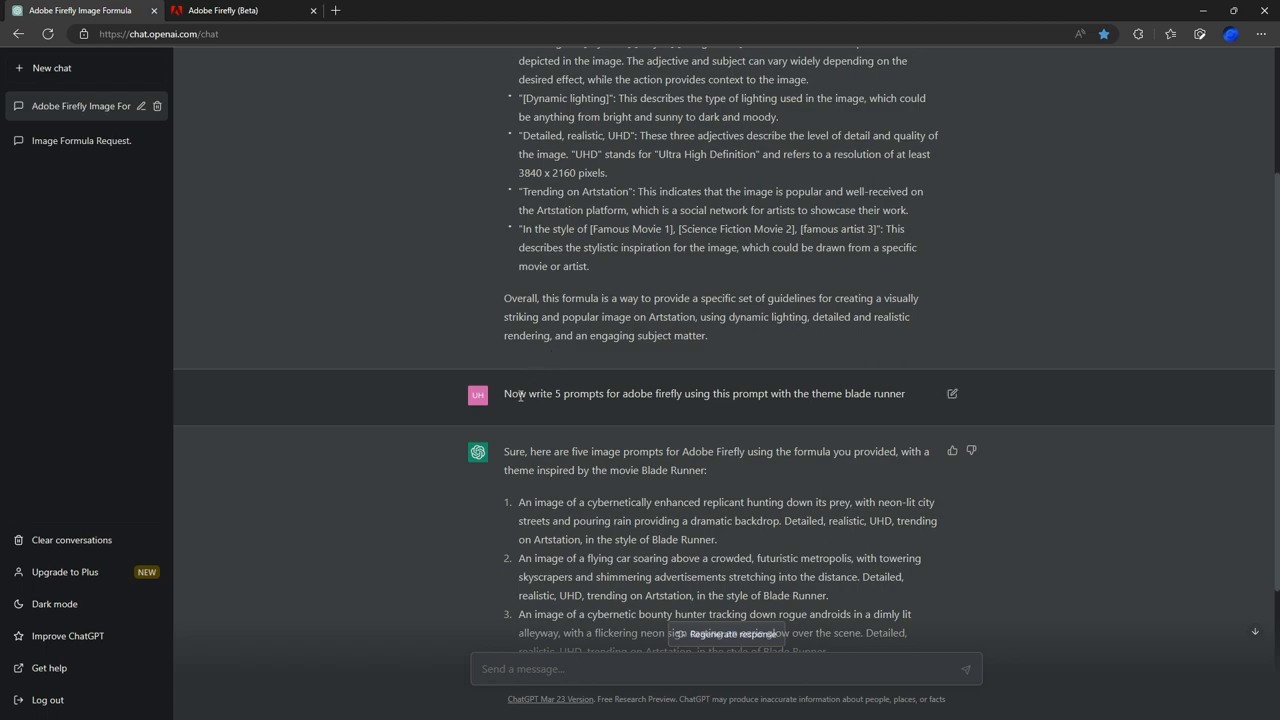
left_click_drag(504, 392, 808, 392)
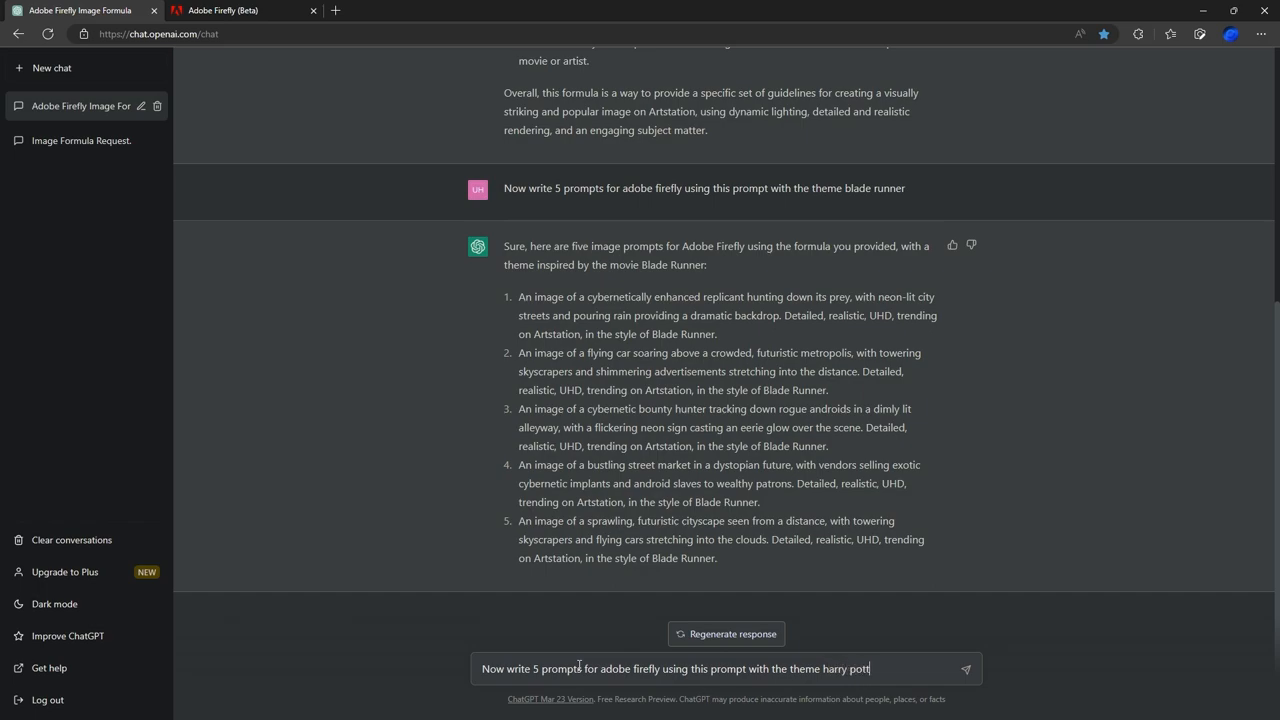
key("Enter")
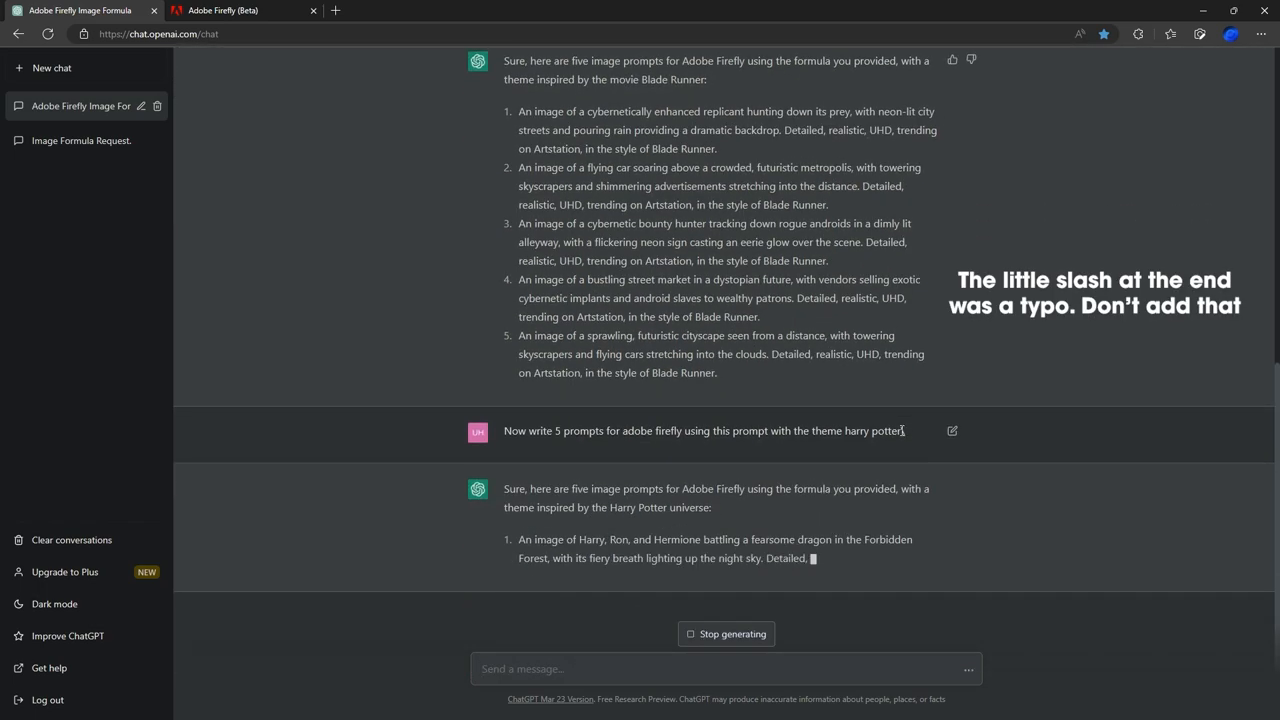
Step: Select the third prompt describing Hogwarts seen from above under a brilliant blue sky
scroll("down", 3)
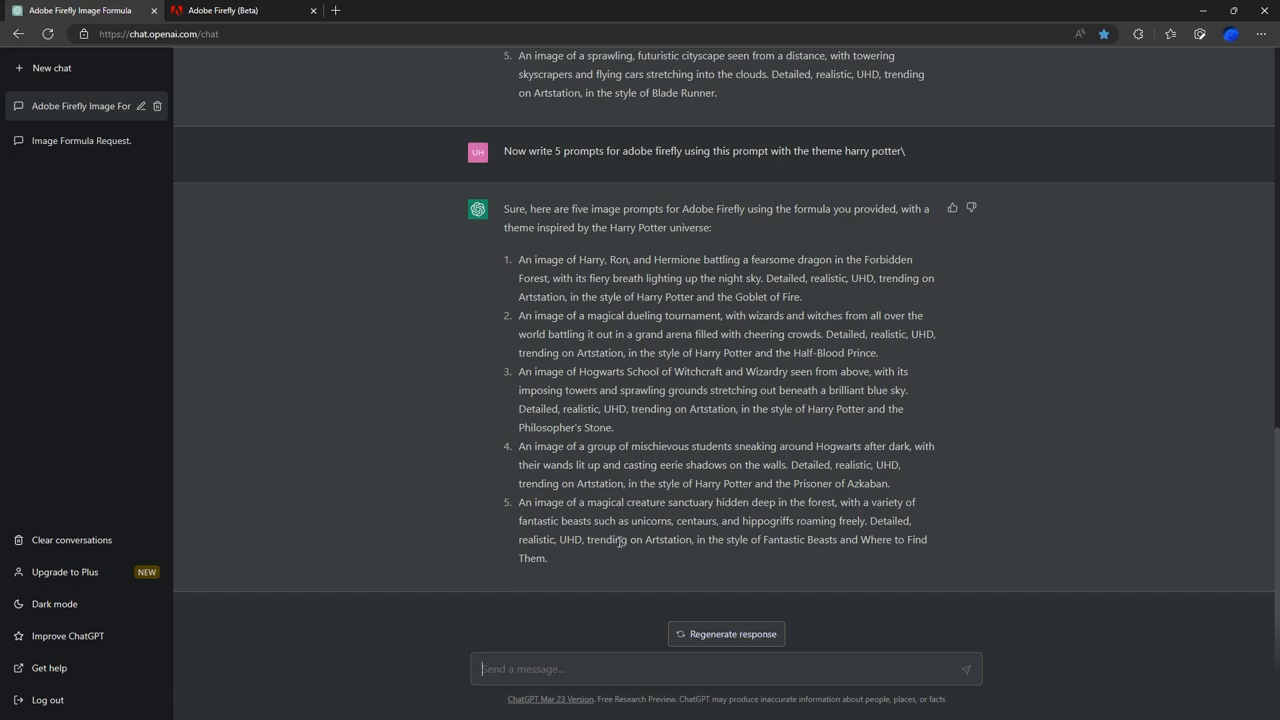
mouse_move(660, 464)
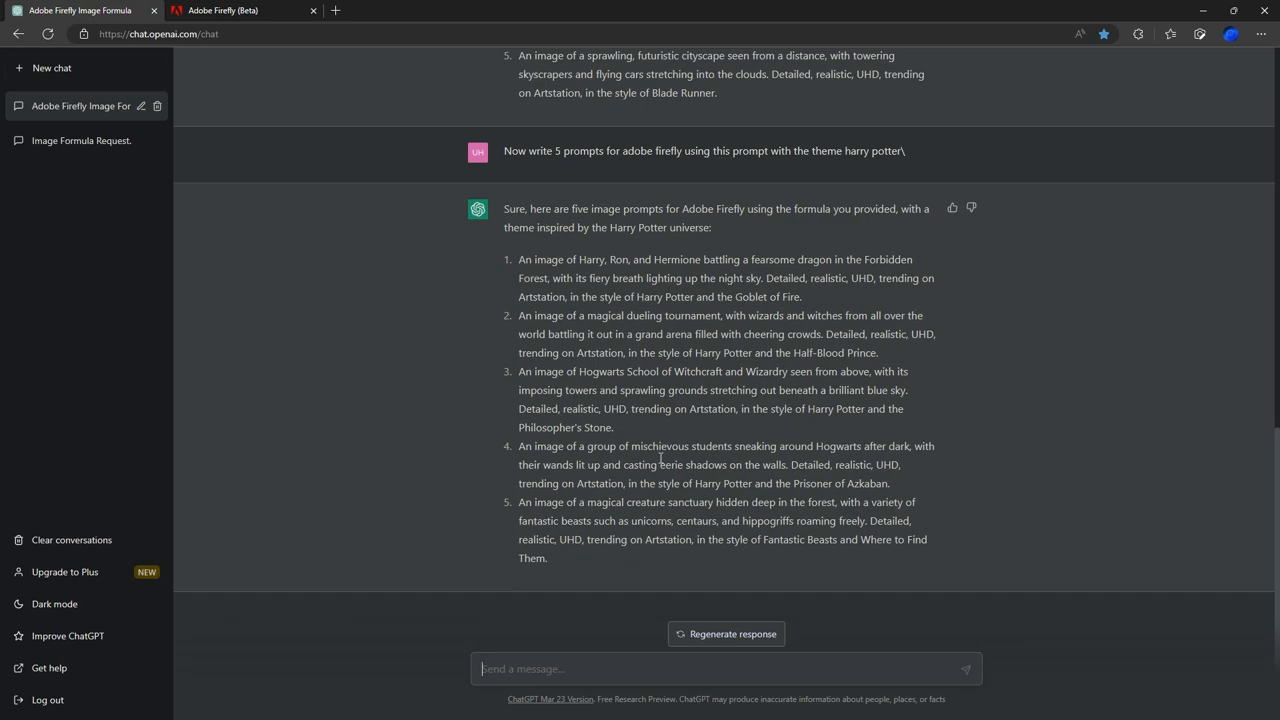
mouse_move(540, 404)
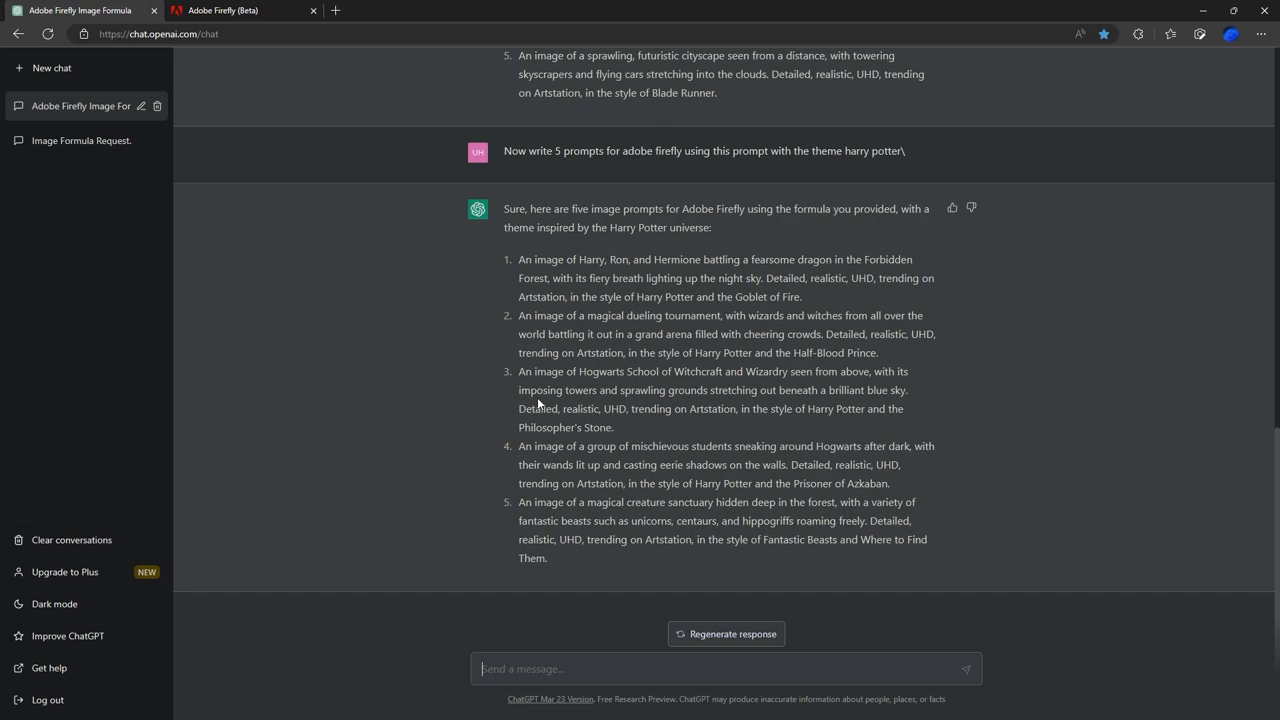
left_click_drag(520, 370, 612, 428)
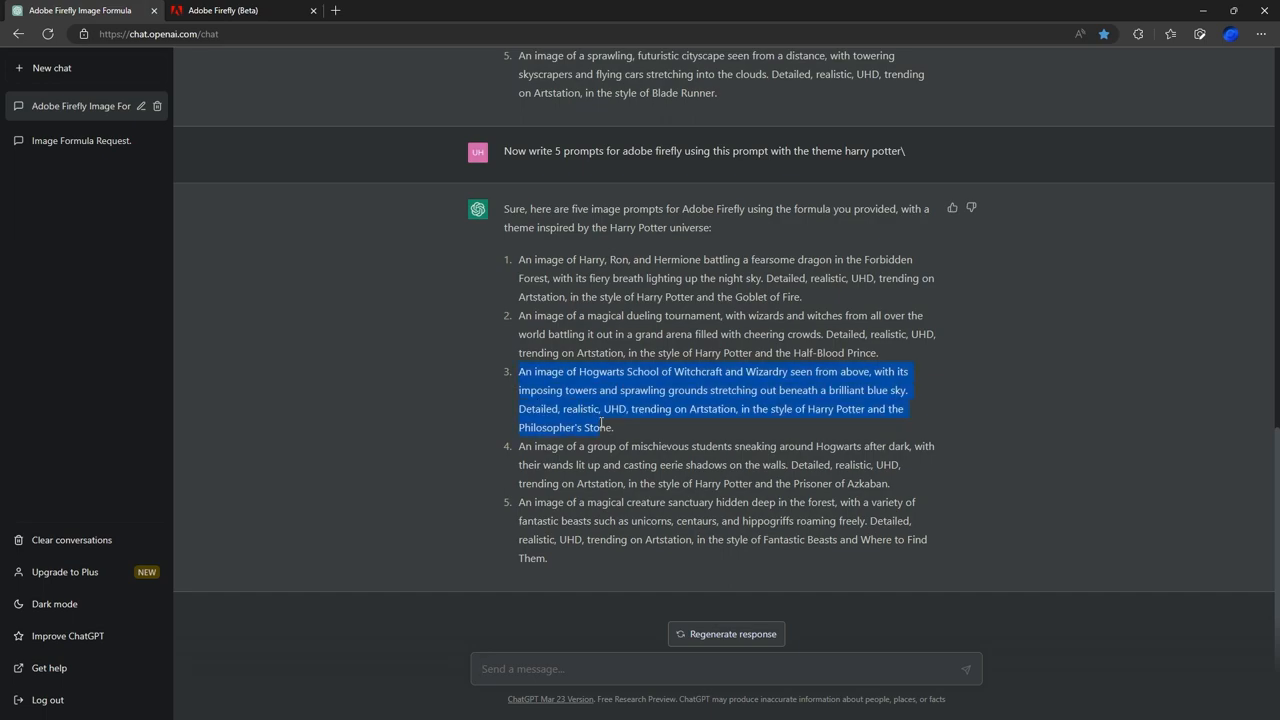
Step: Generate Widescreen (16:9) Hogwarts castle images from the pasted prompt, then return to ChatGPT
left_click(230, 12)
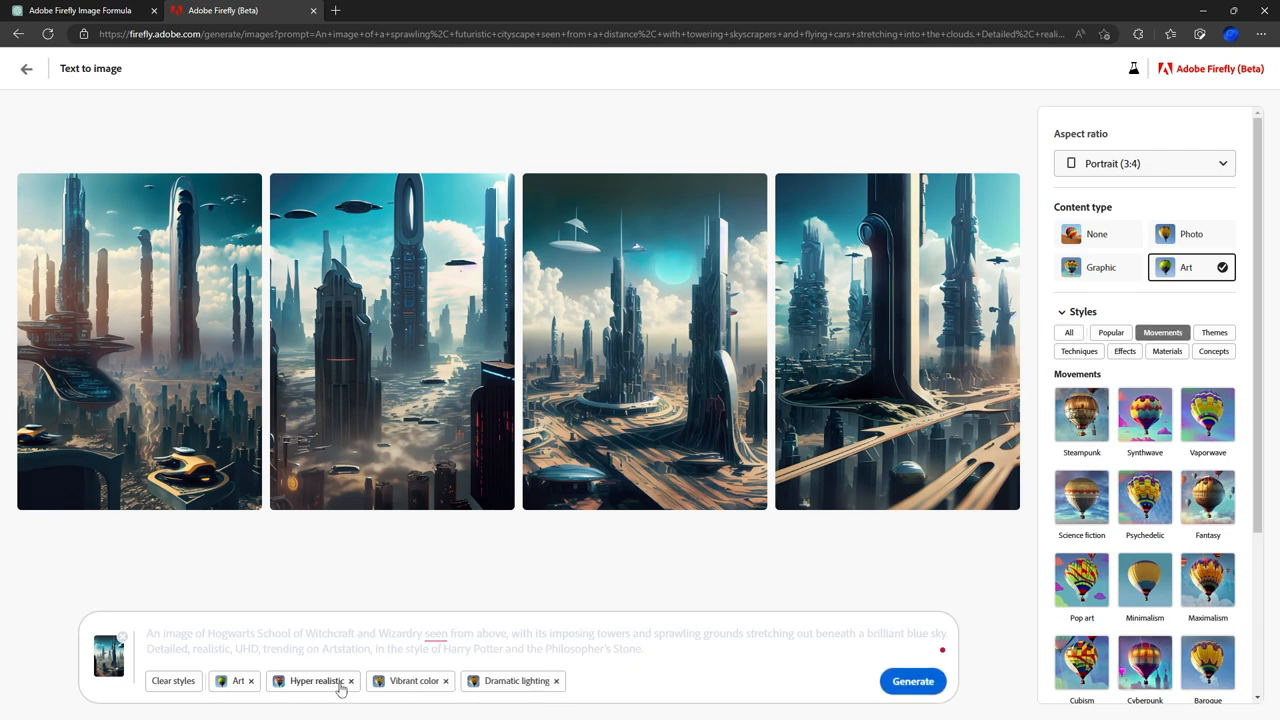
mouse_move(656, 684)
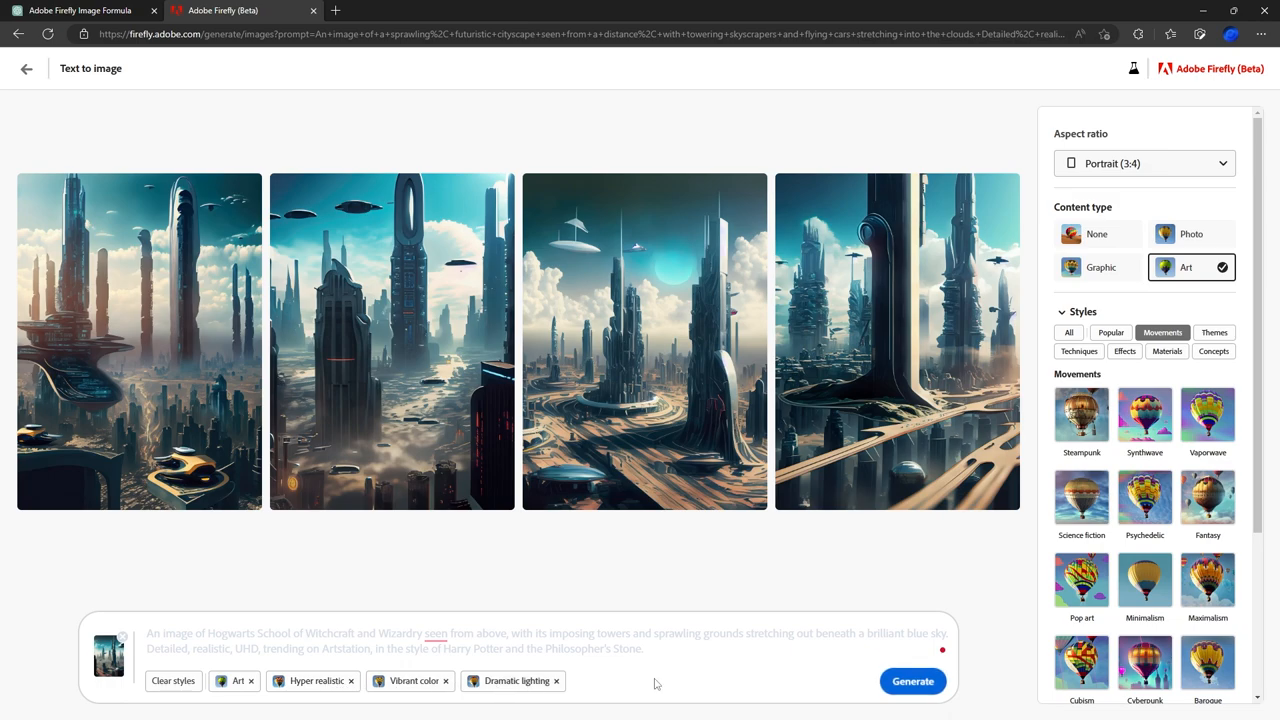
mouse_move(1152, 166)
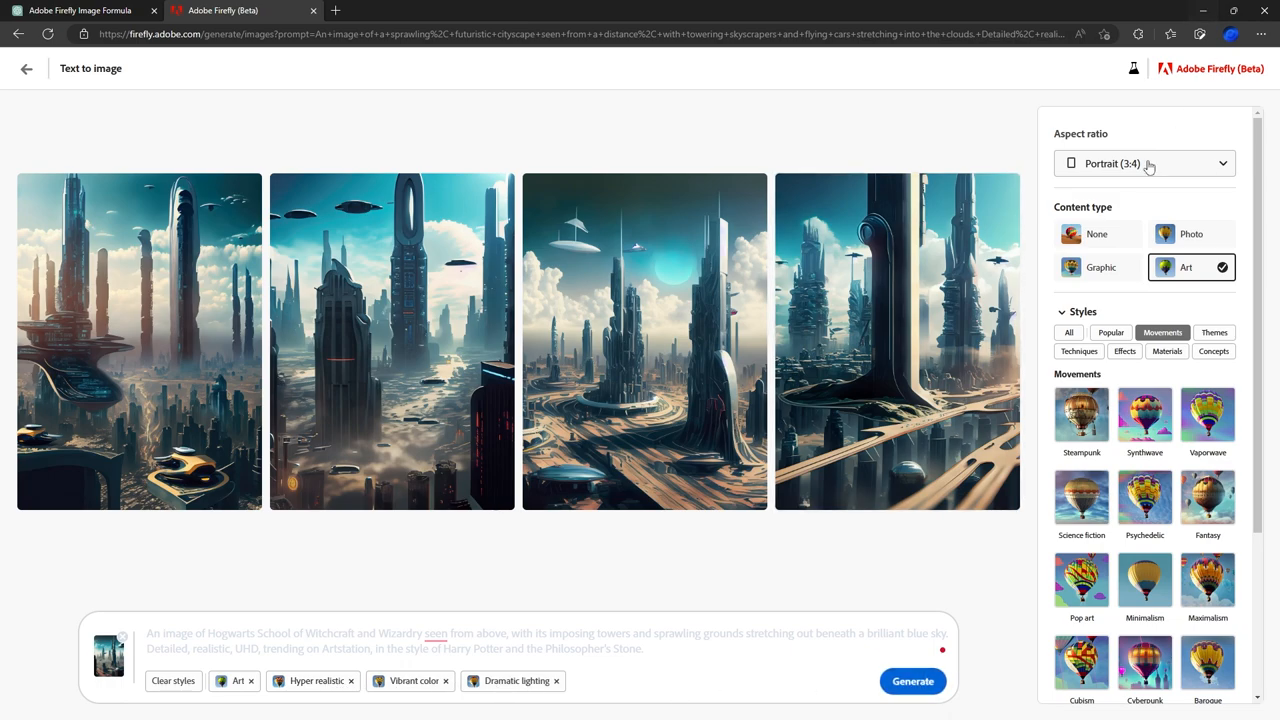
left_click(1144, 164)
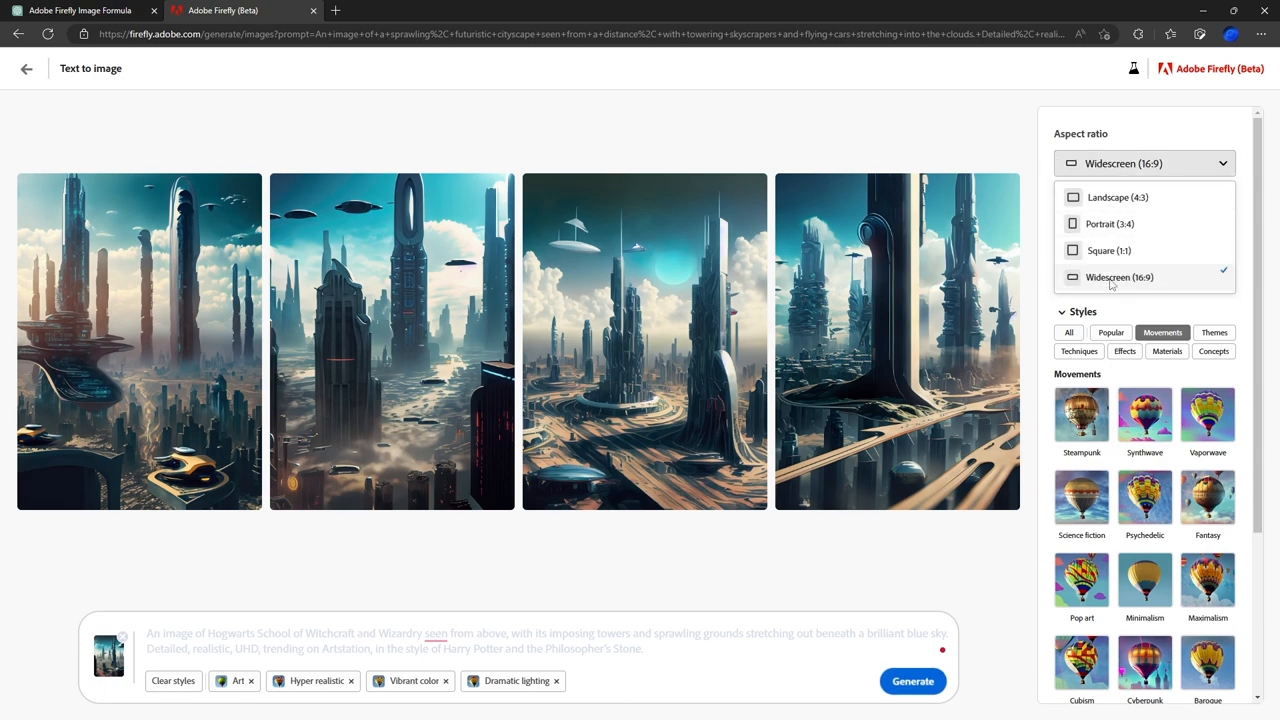
left_click(912, 680)
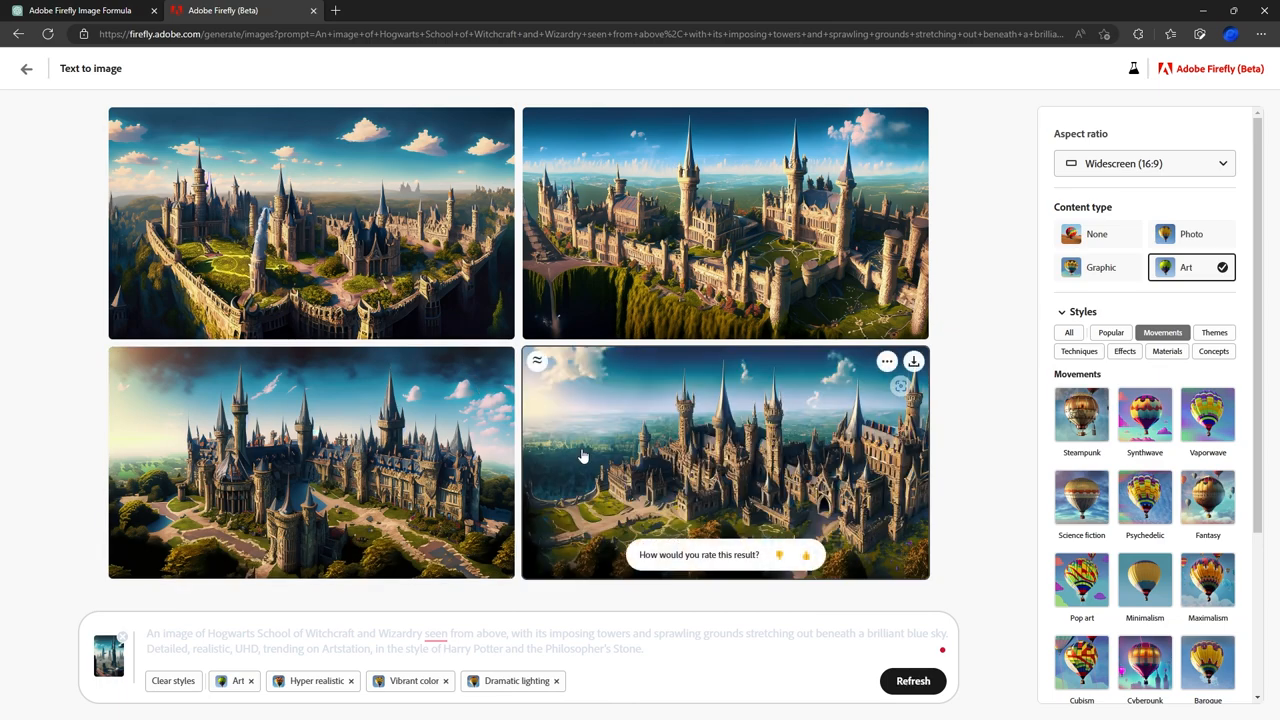
mouse_move(976, 240)
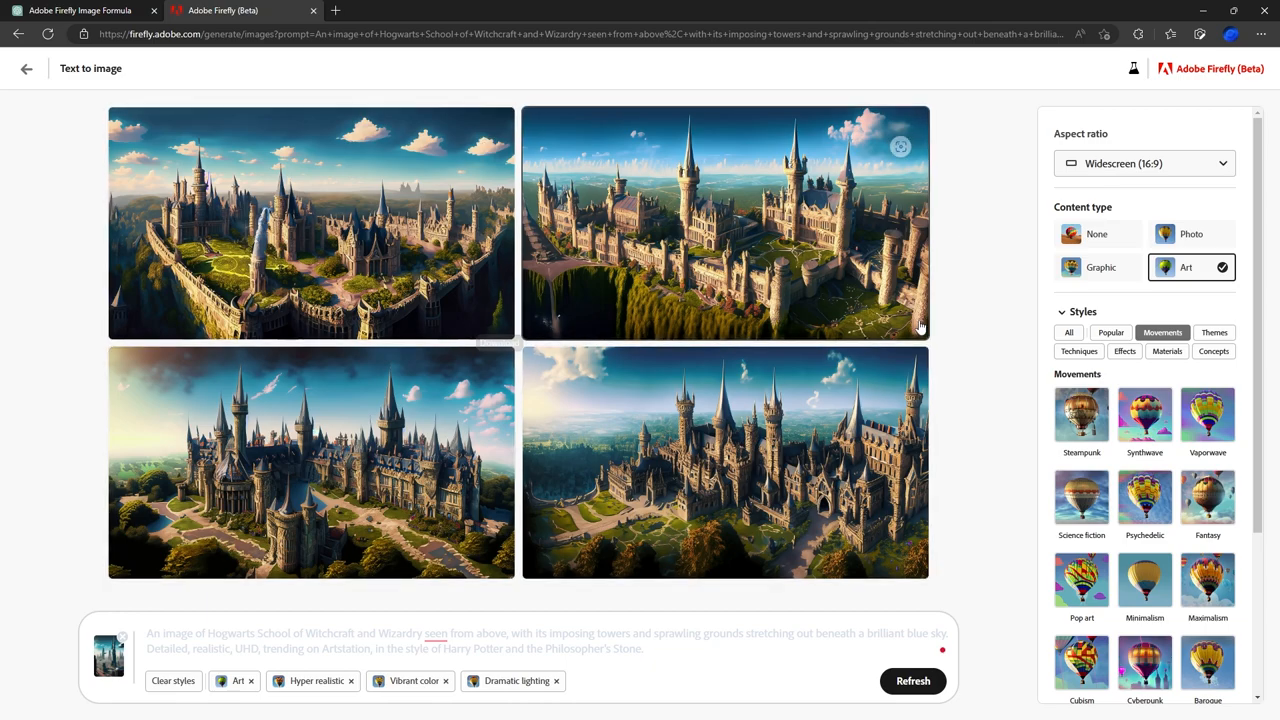
mouse_move(1196, 232)
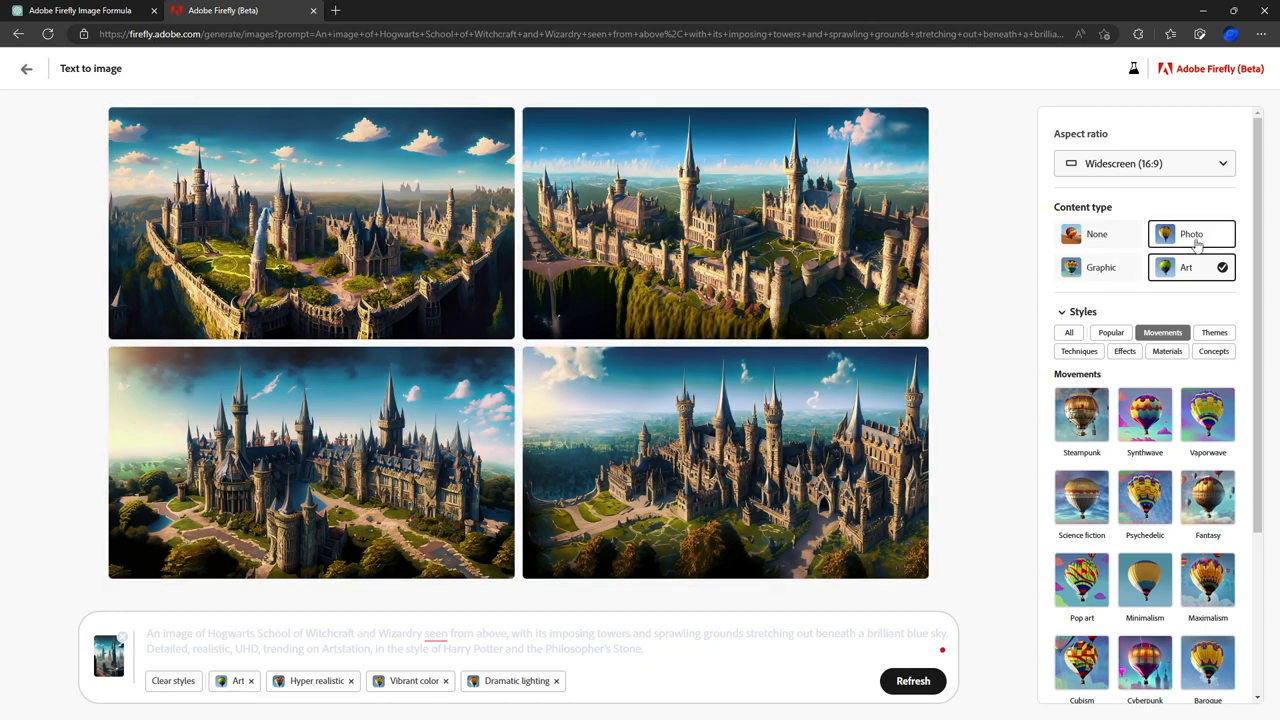
left_click(1192, 232)
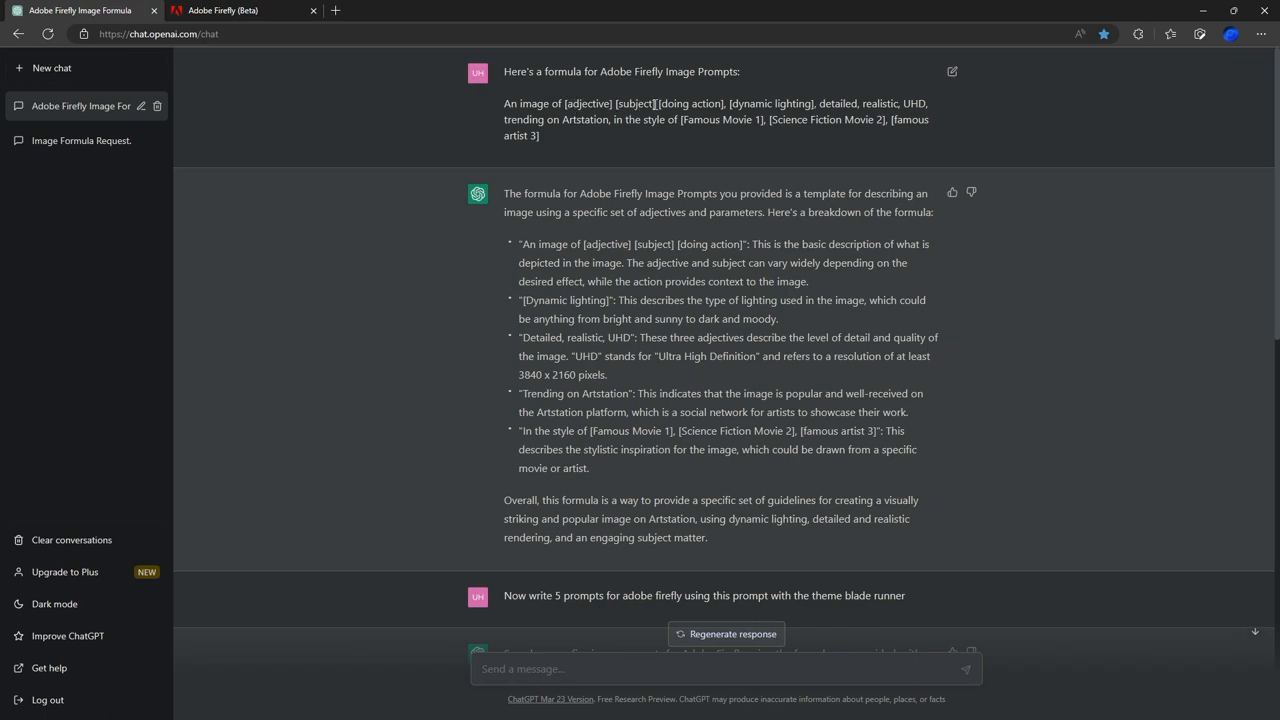
double_click(692, 104)
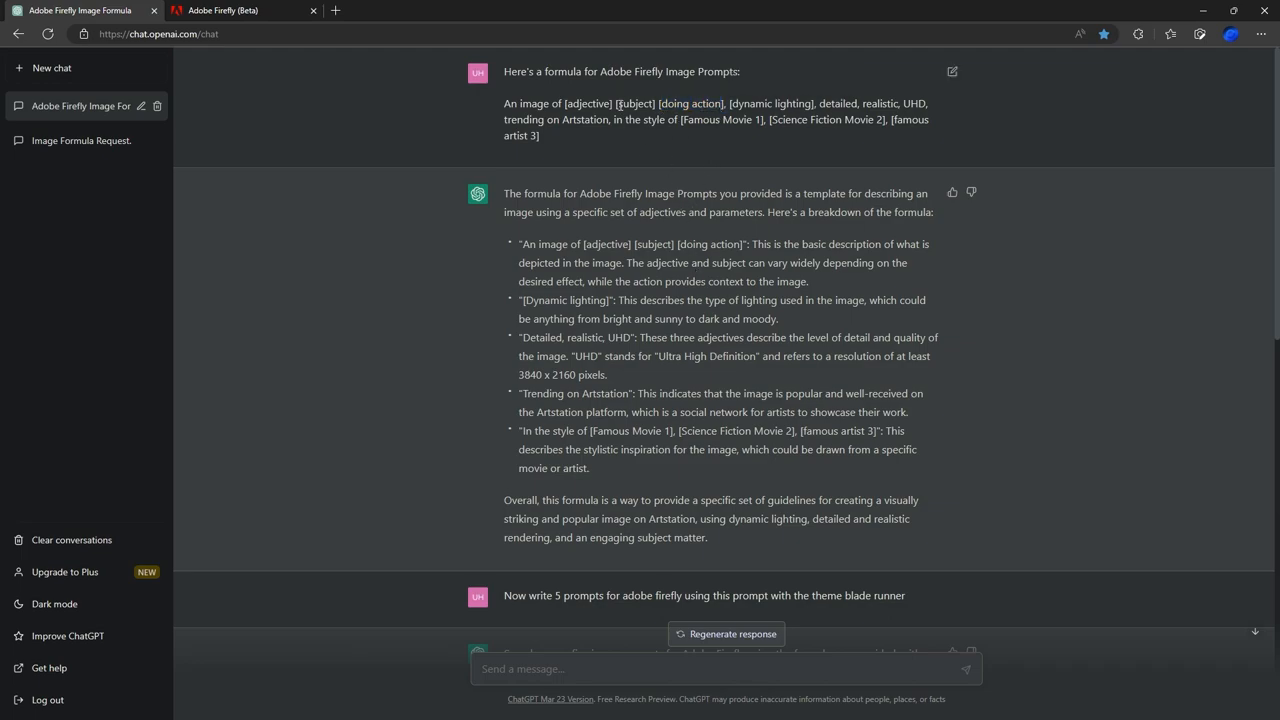
mouse_move(828, 150)
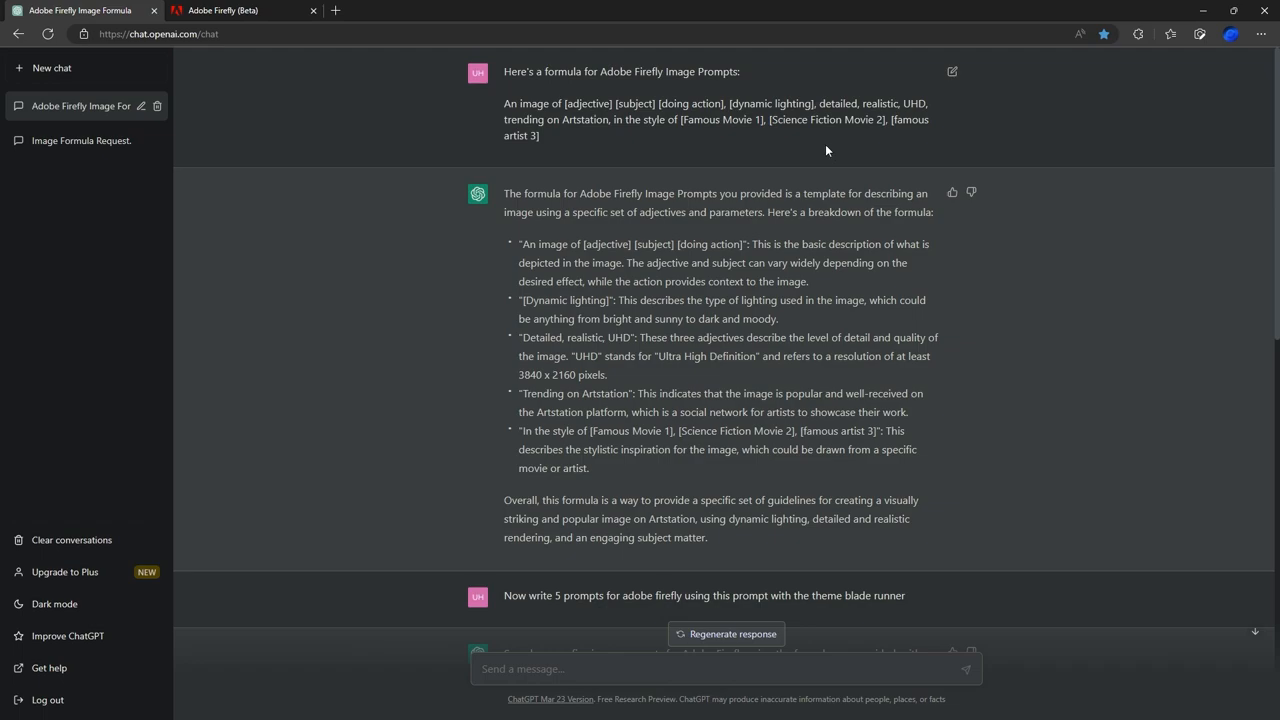
double_click(724, 120)
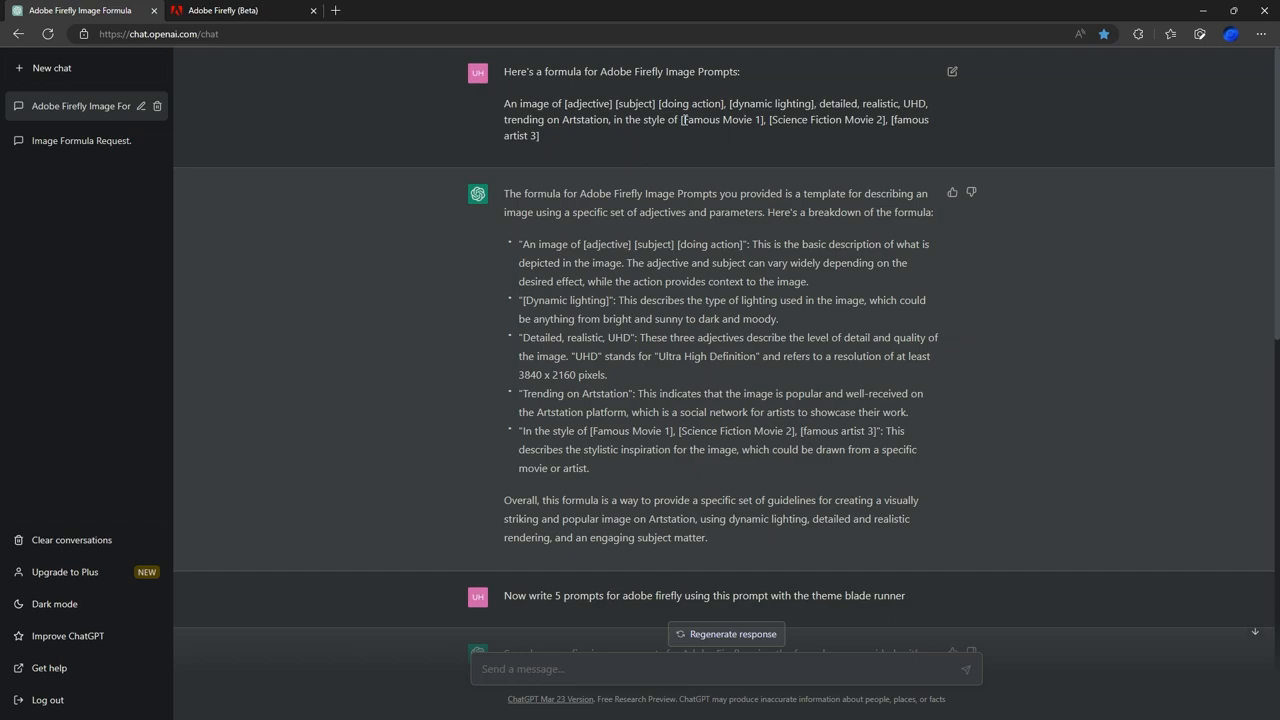
mouse_move(506, 124)
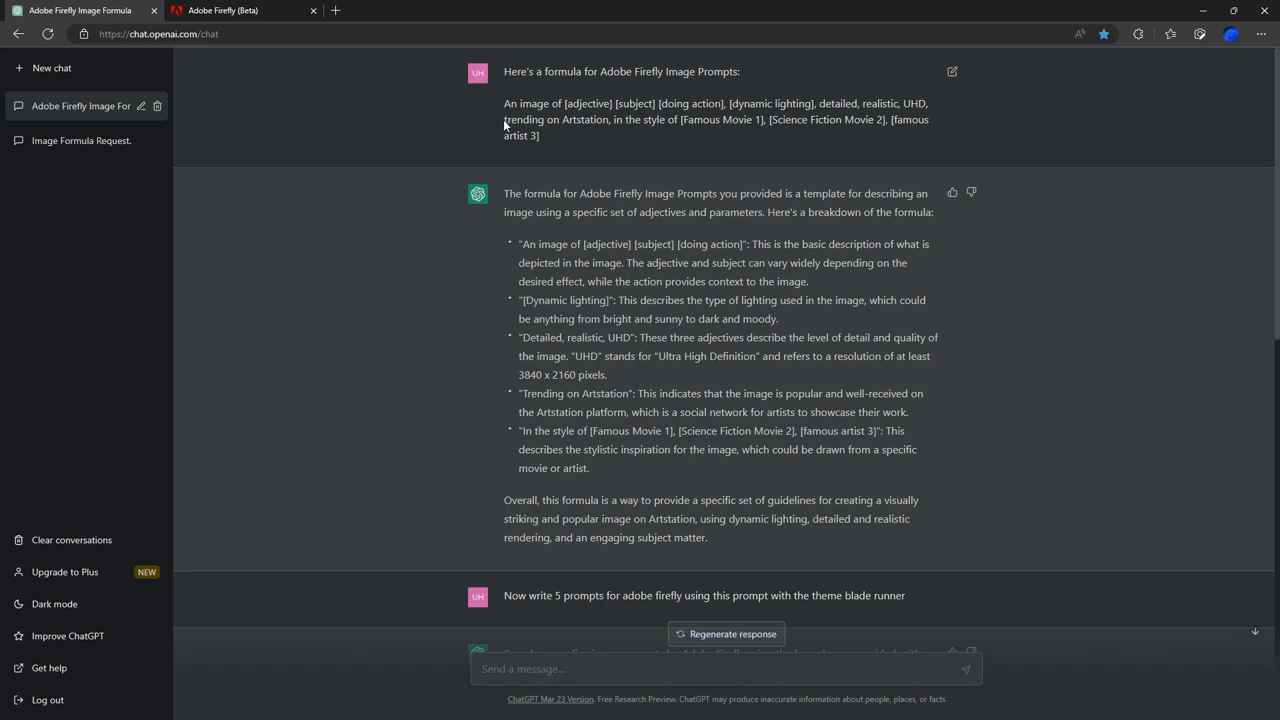
mouse_move(564, 120)
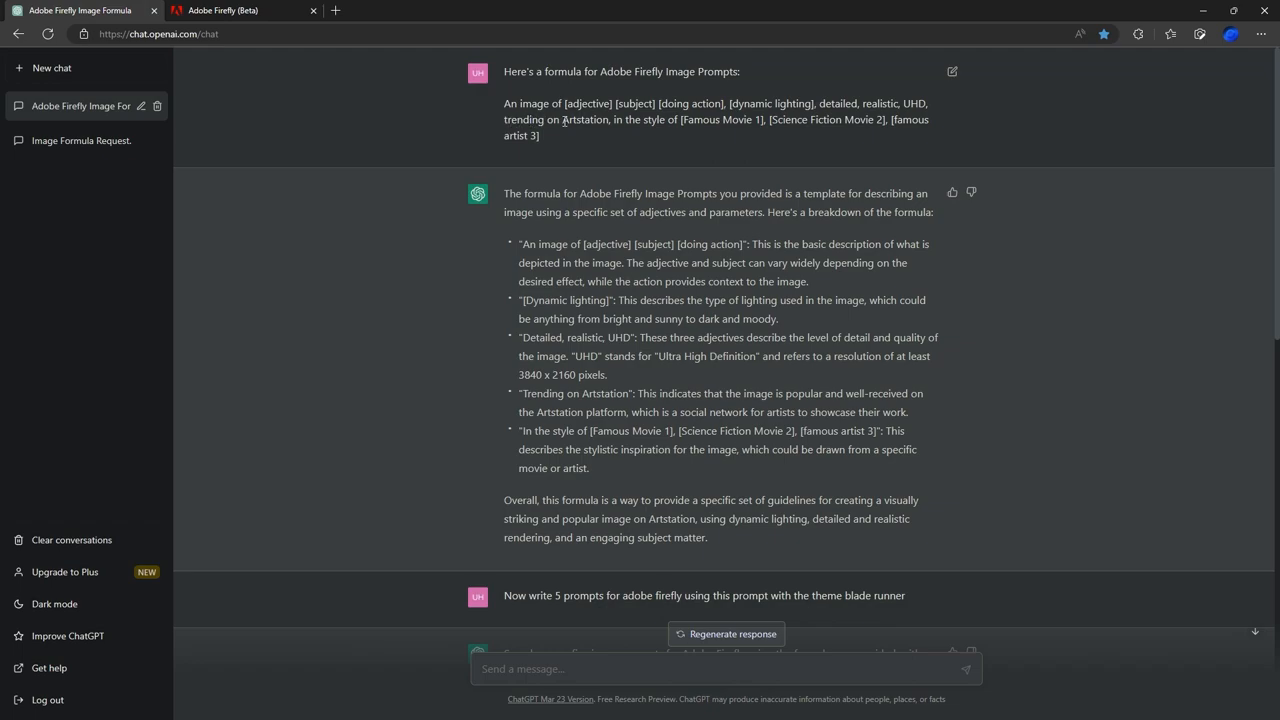
mouse_move(552, 120)
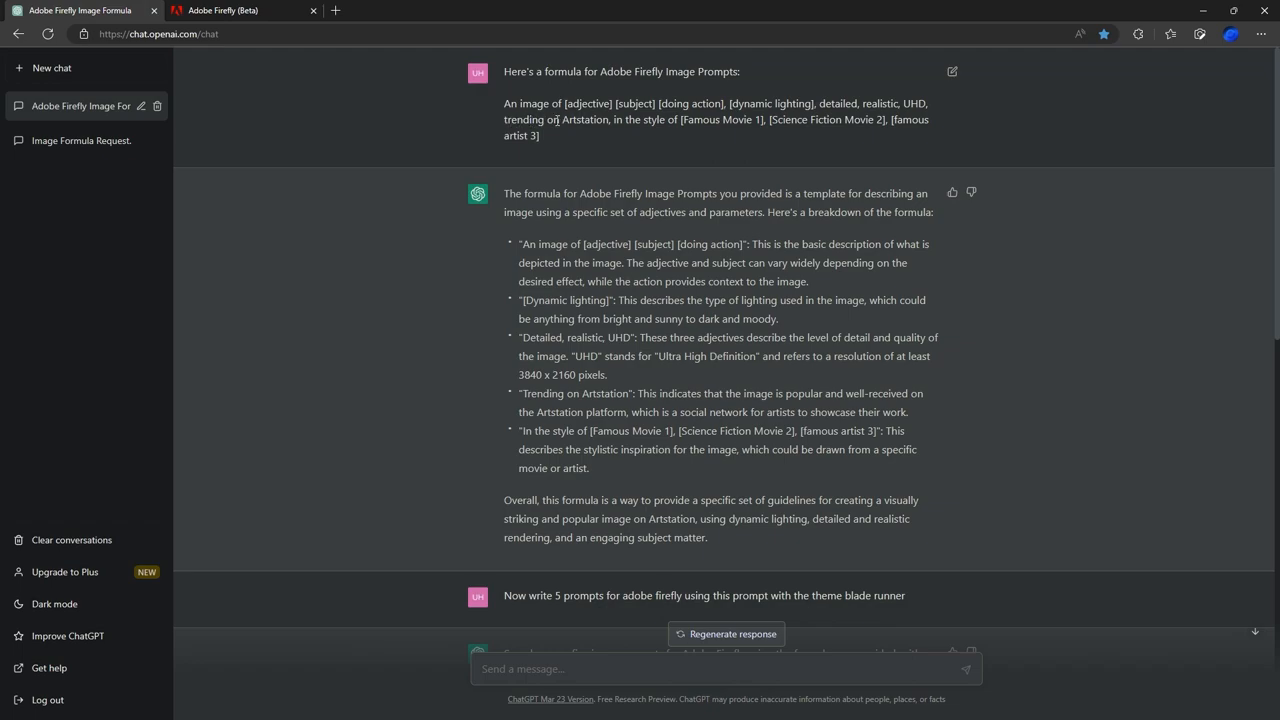
mouse_move(608, 120)
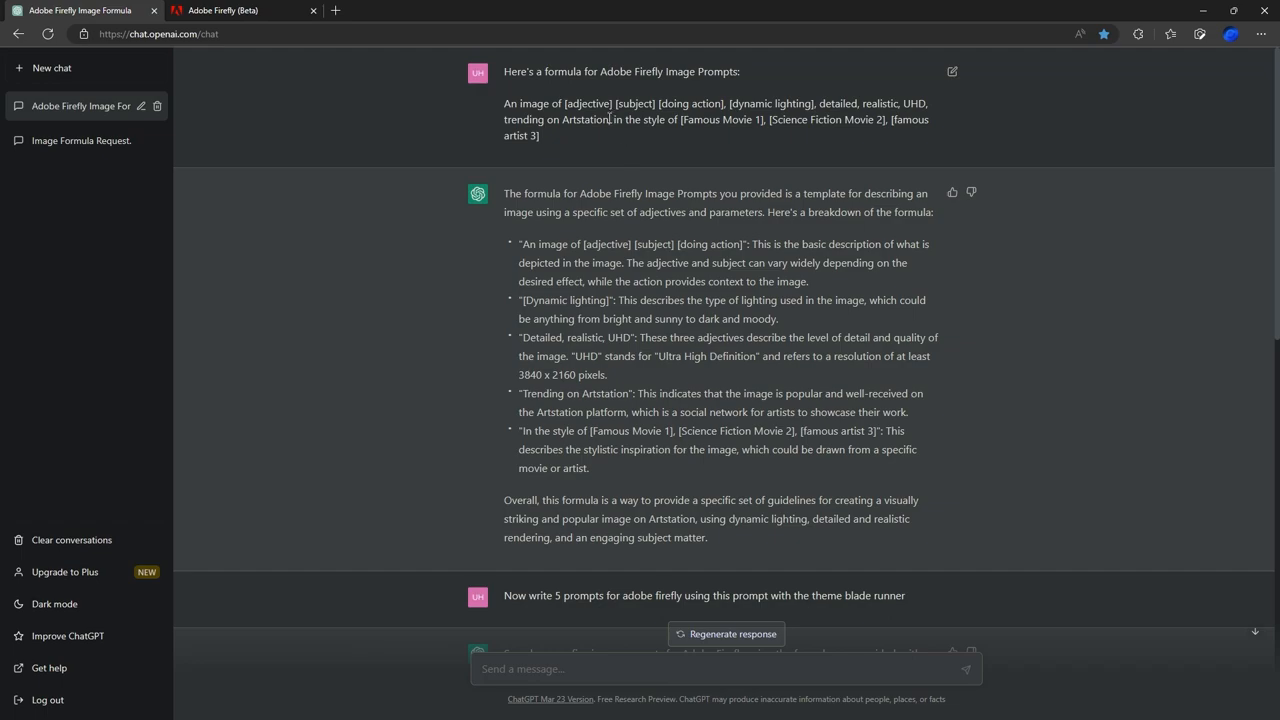
double_click(840, 104)
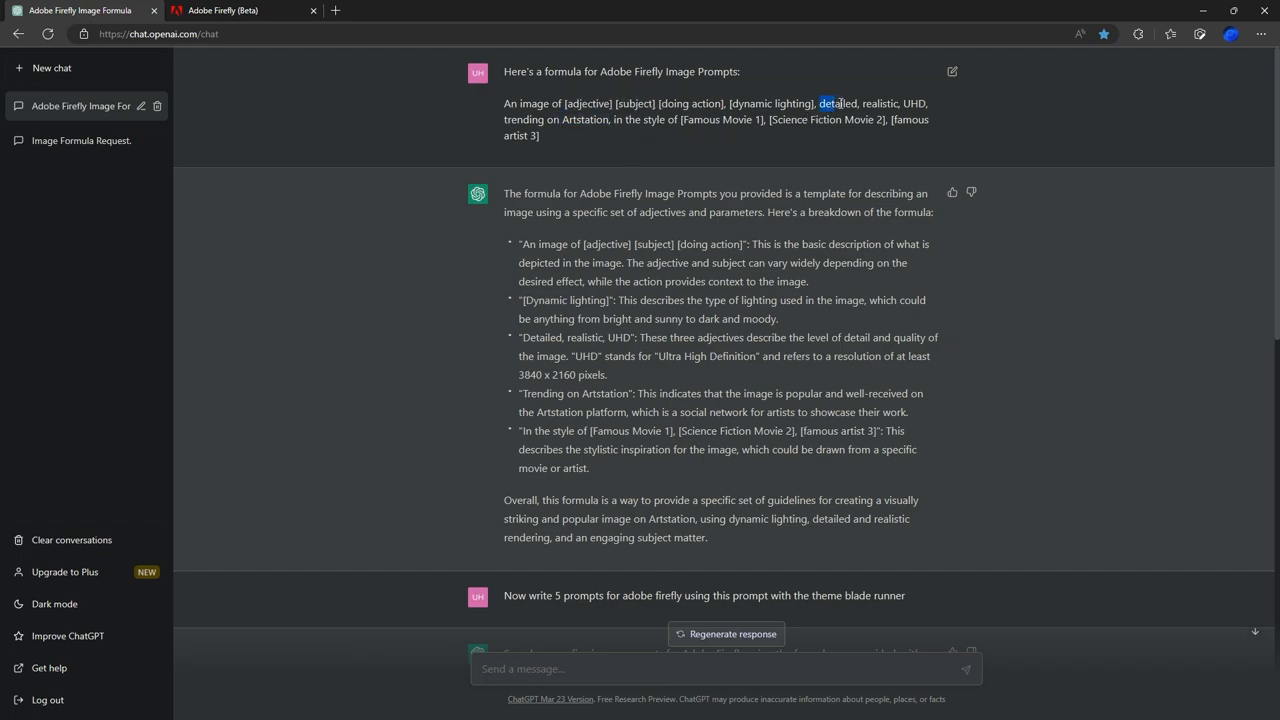
left_click_drag(820, 104, 924, 104)
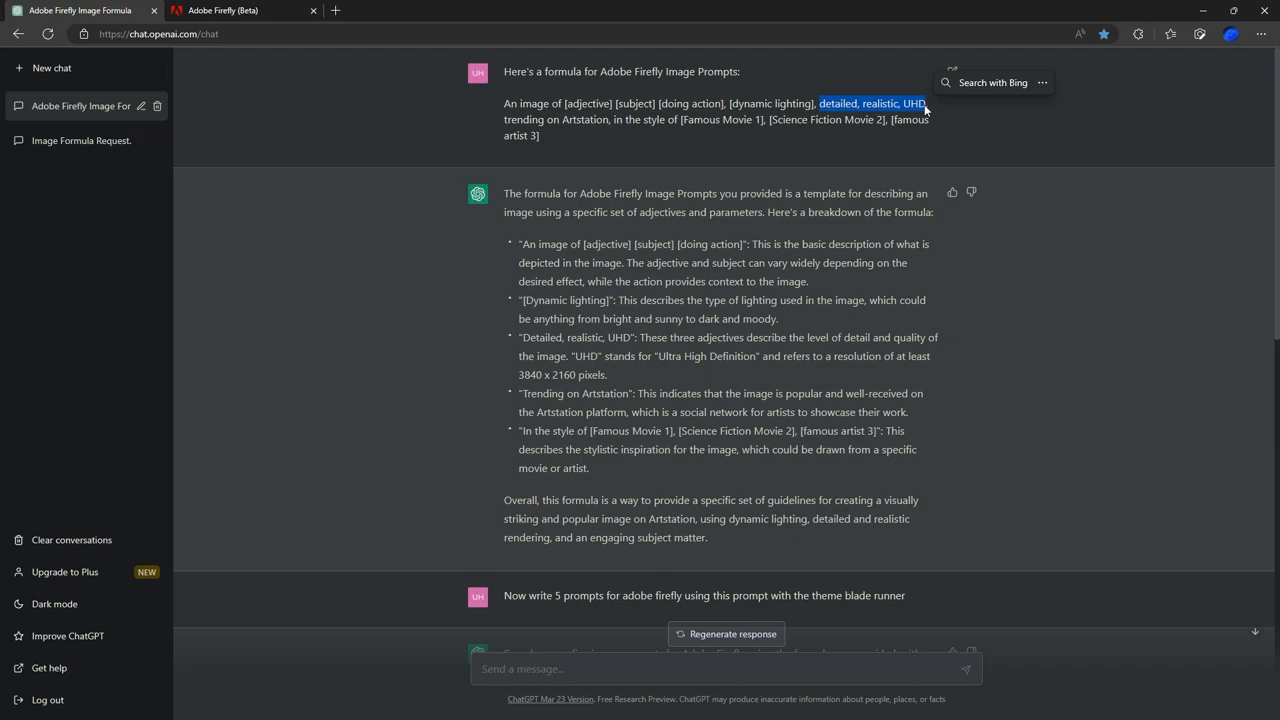
mouse_move(880, 138)
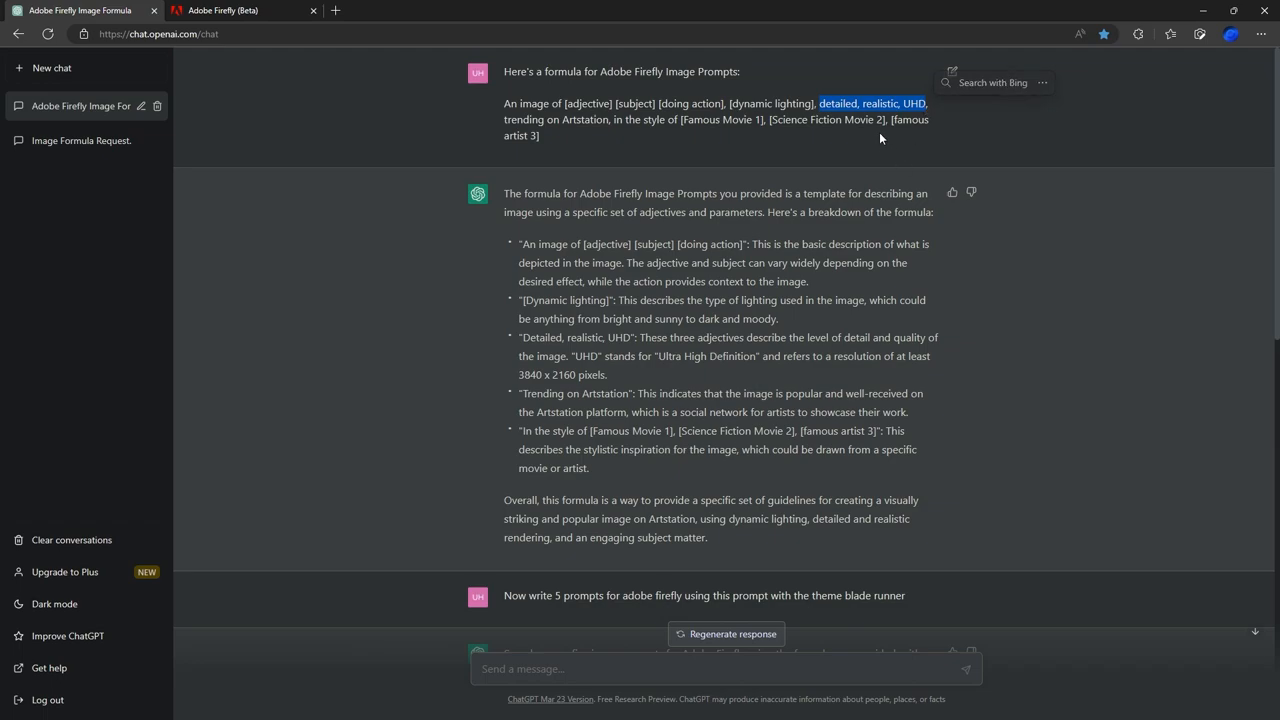
double_click(772, 104)
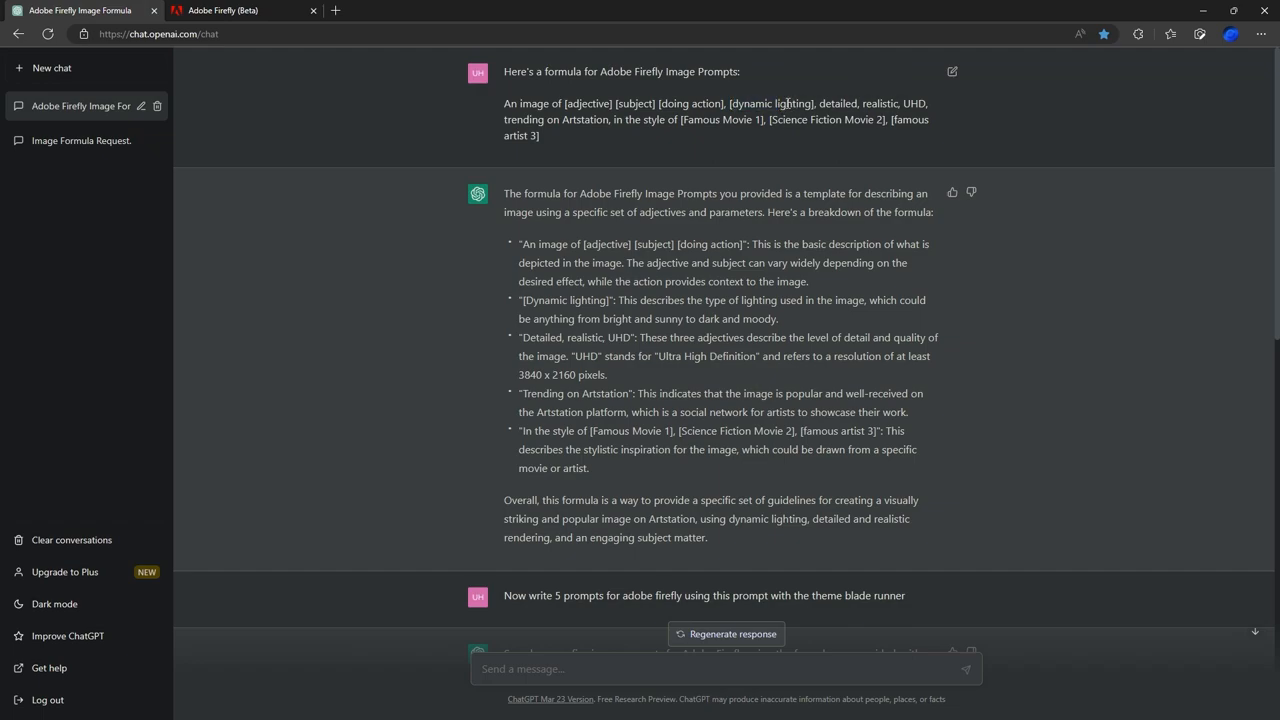
double_click(760, 104)
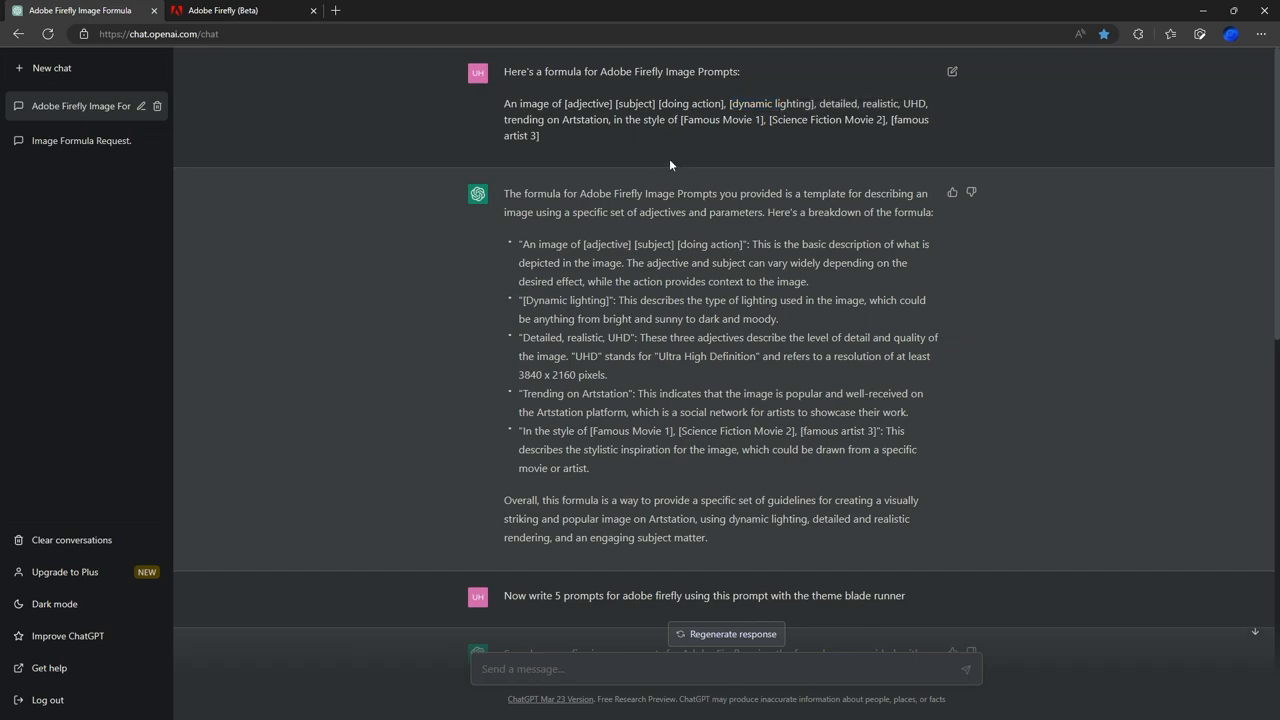
mouse_move(558, 136)
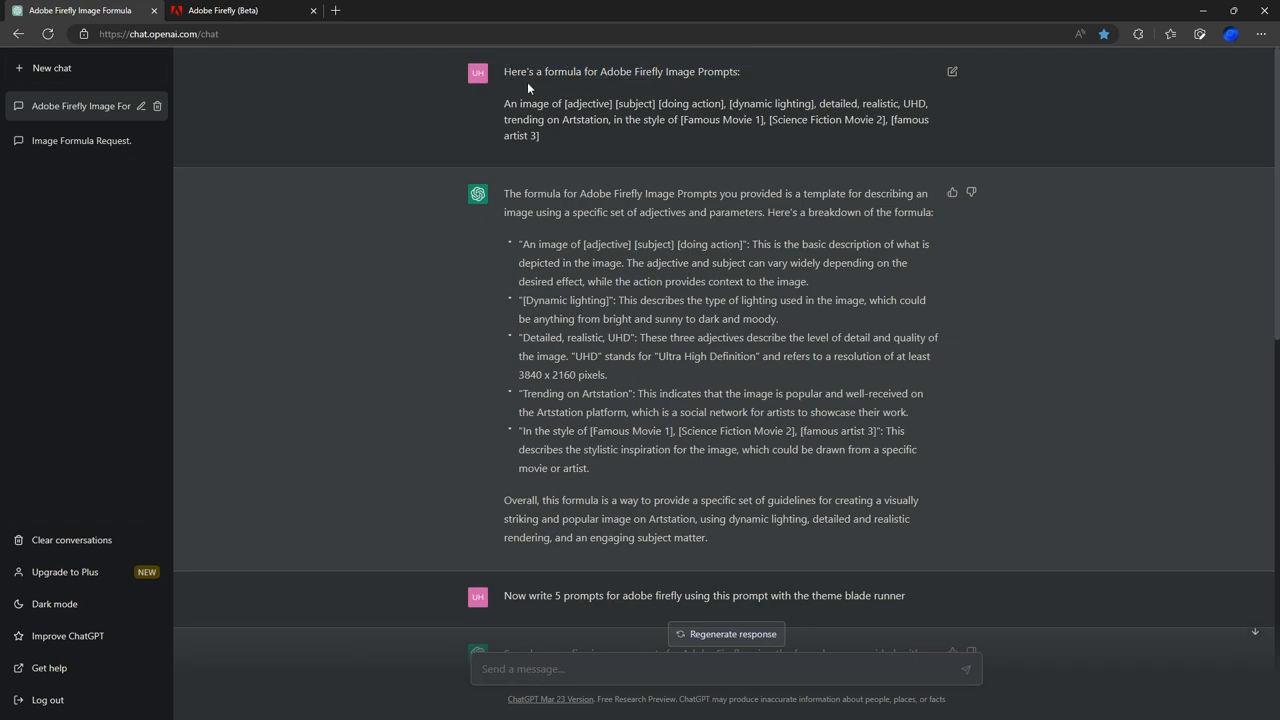
mouse_move(896, 288)
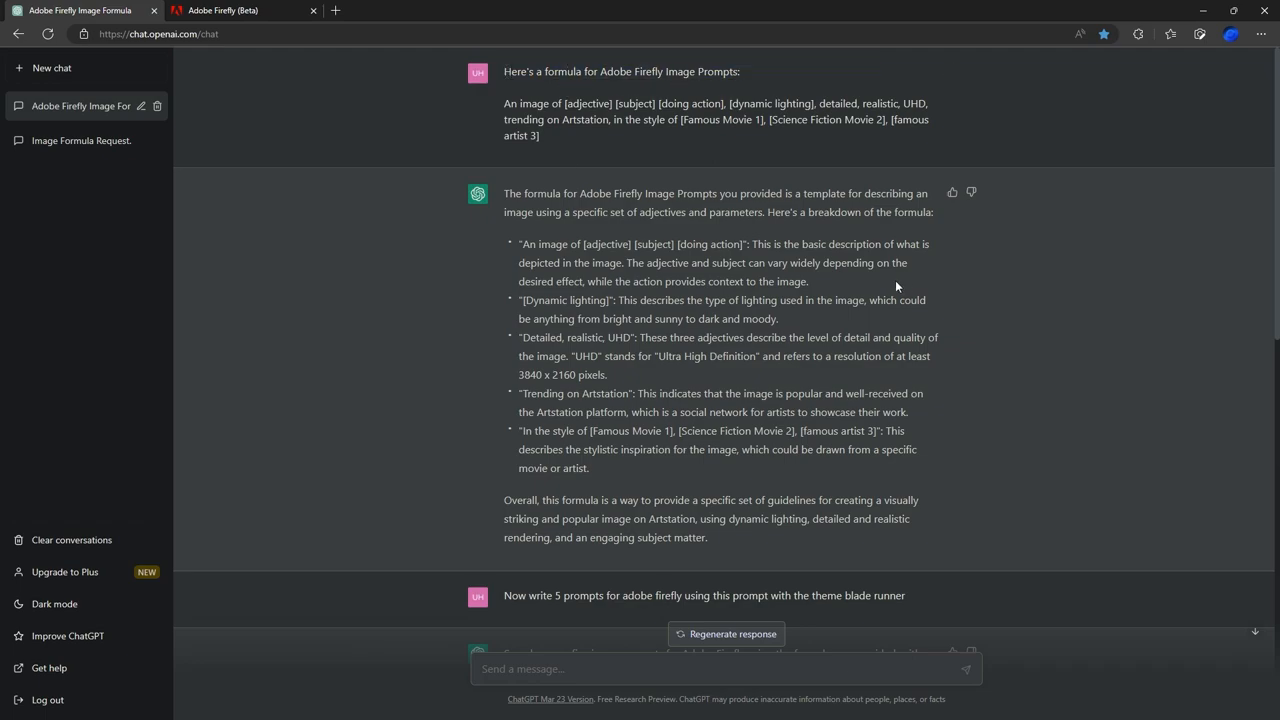
mouse_move(880, 288)
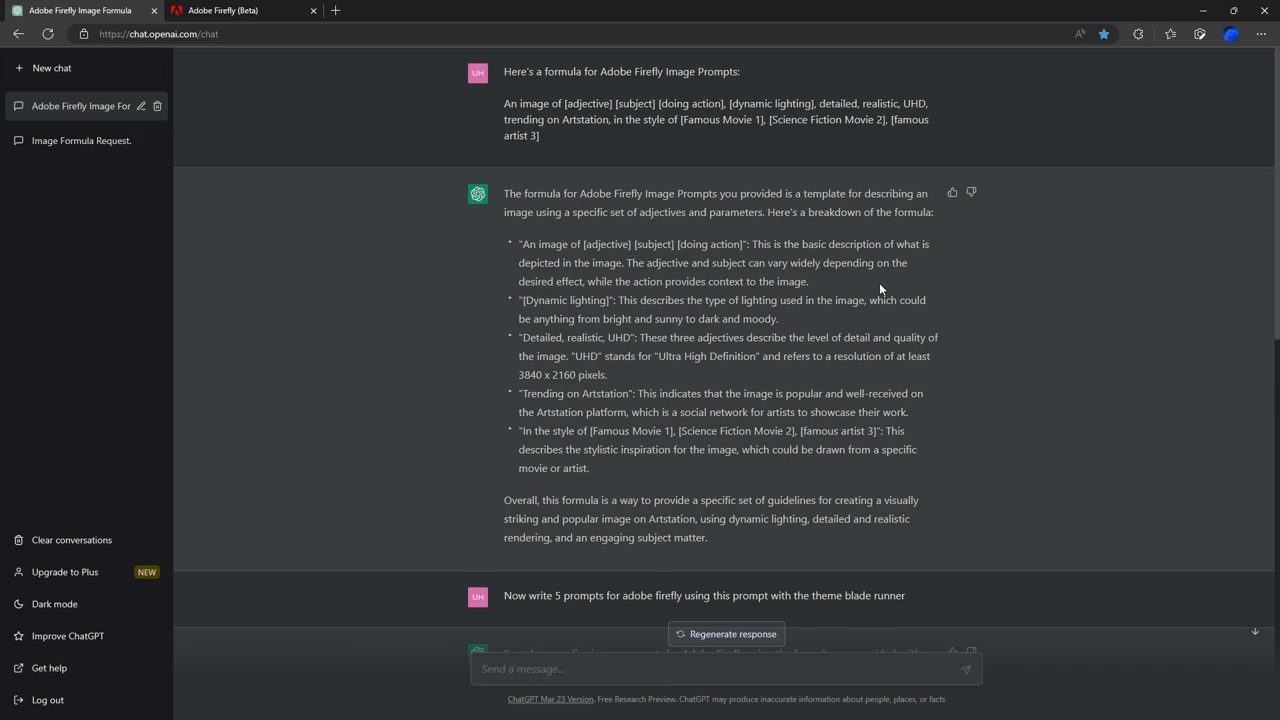
mouse_move(864, 360)
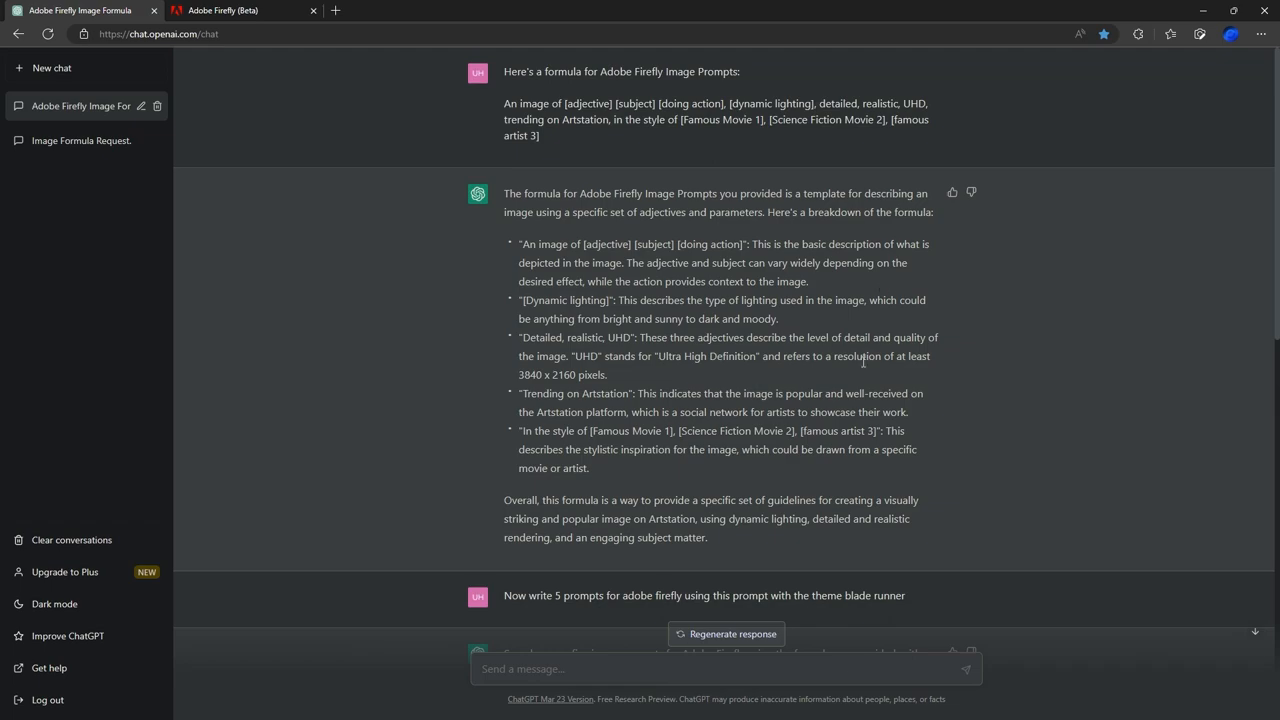
mouse_move(880, 316)
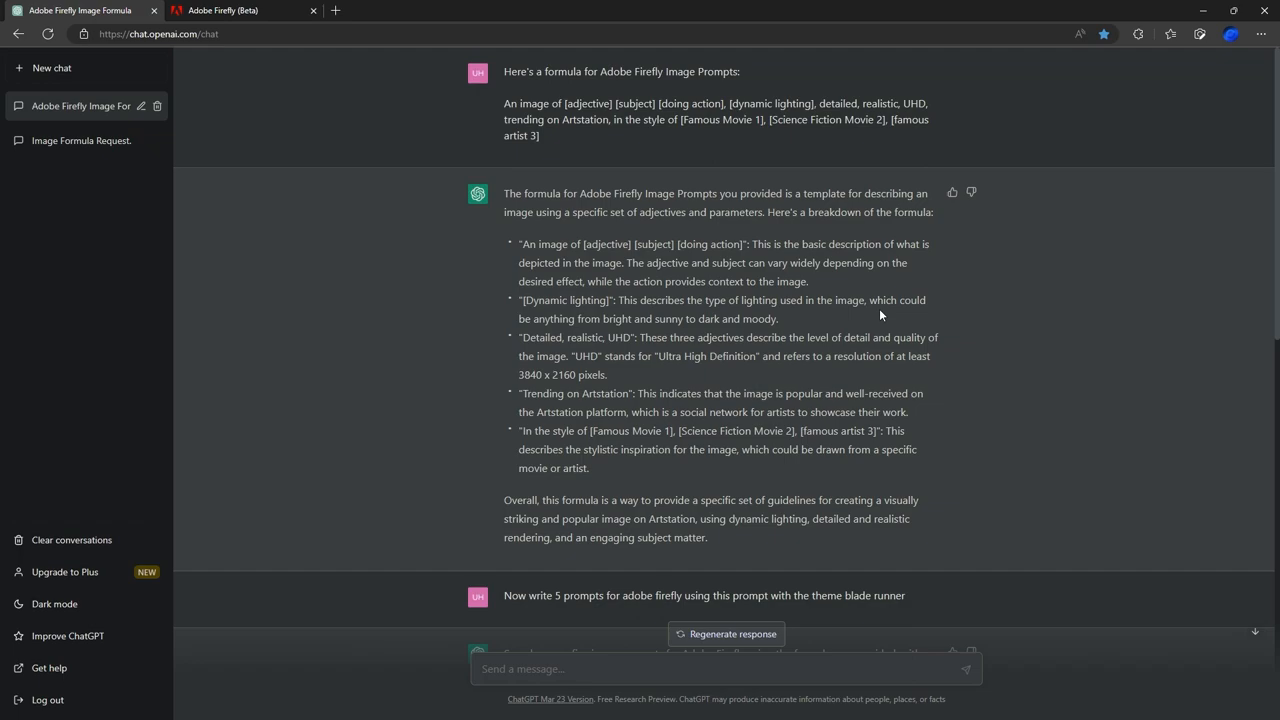
mouse_move(1048, 294)
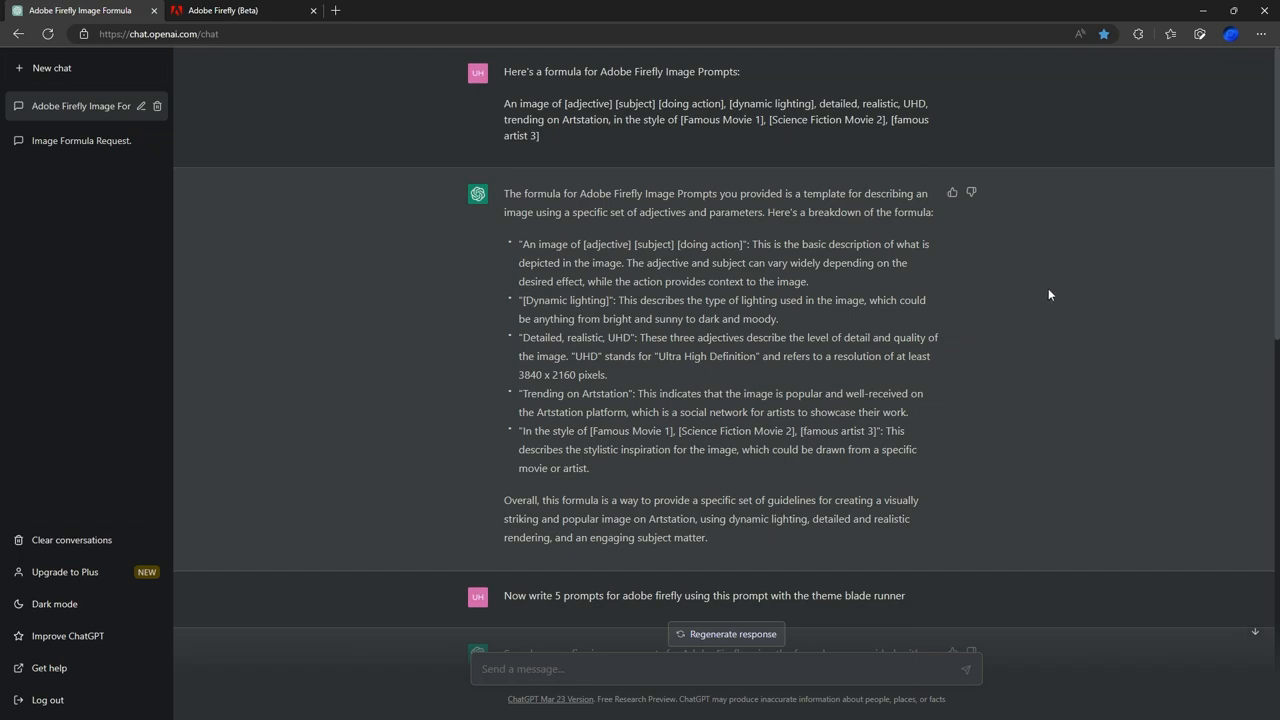